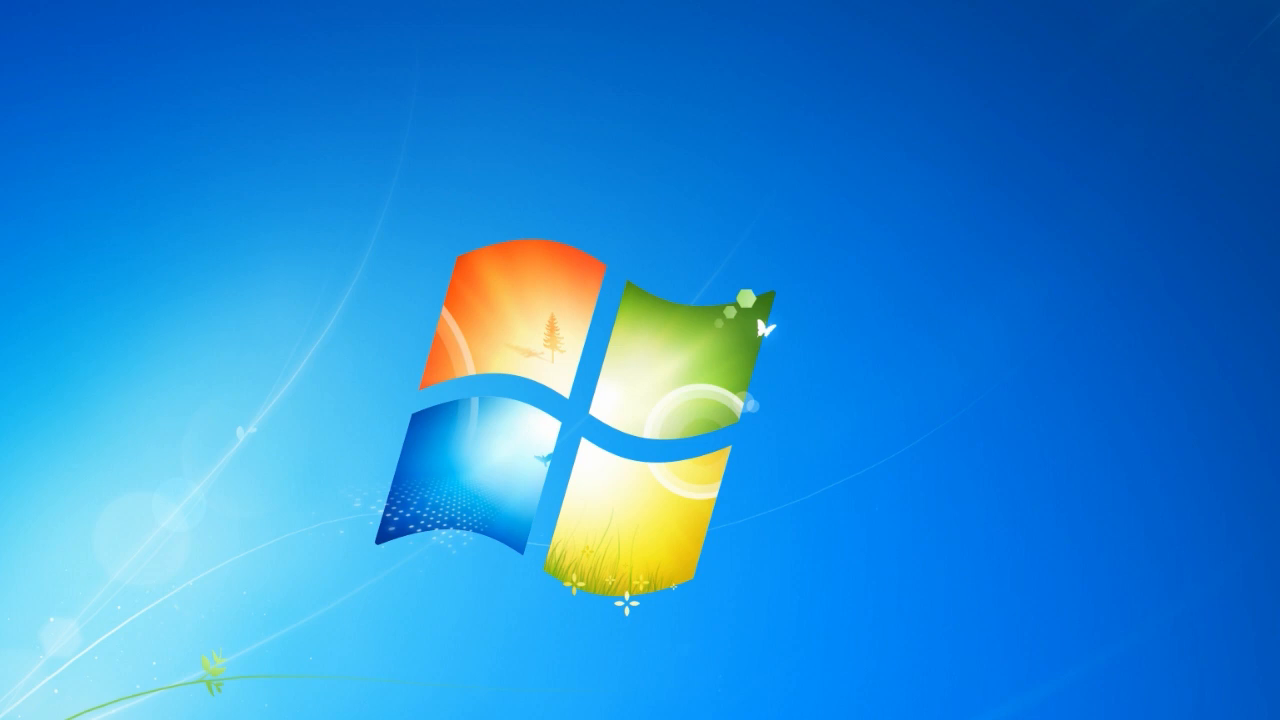
mouse_move(228, 432)
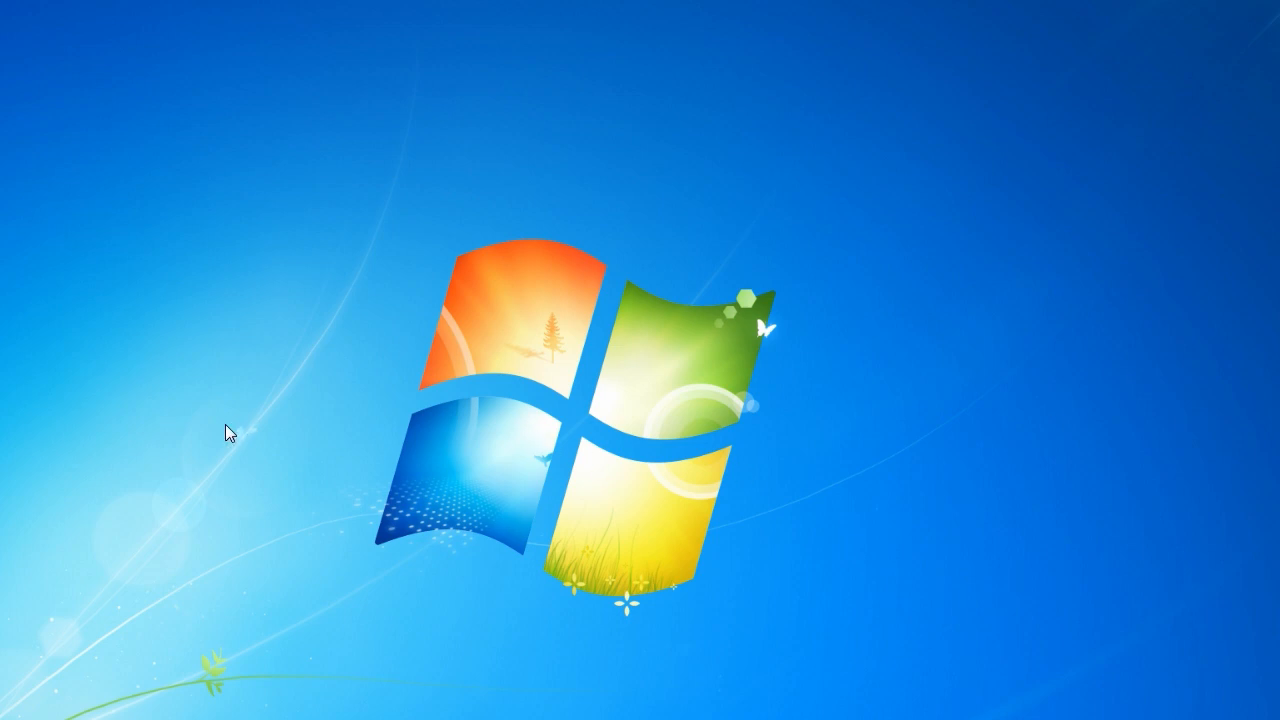
mouse_move(216, 433)
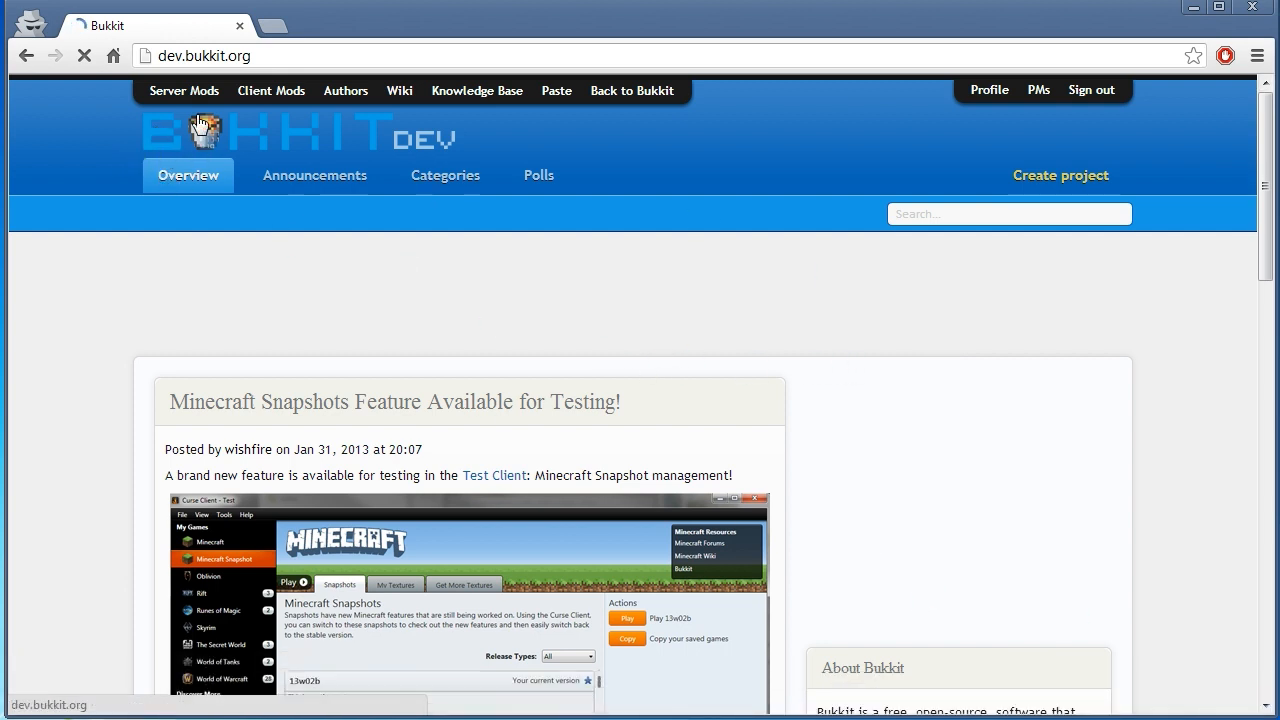
Search BukkitDev server mods for 'vault', returning 840 results.
click(183, 90)
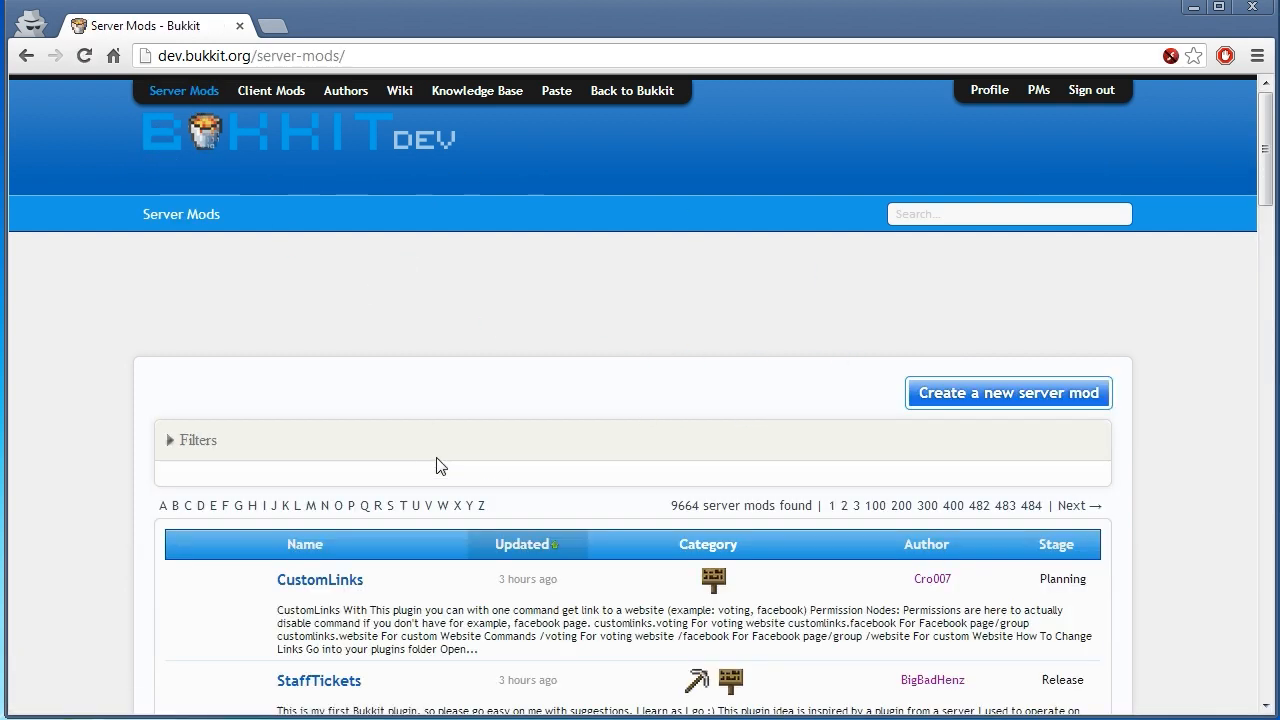
click(191, 440)
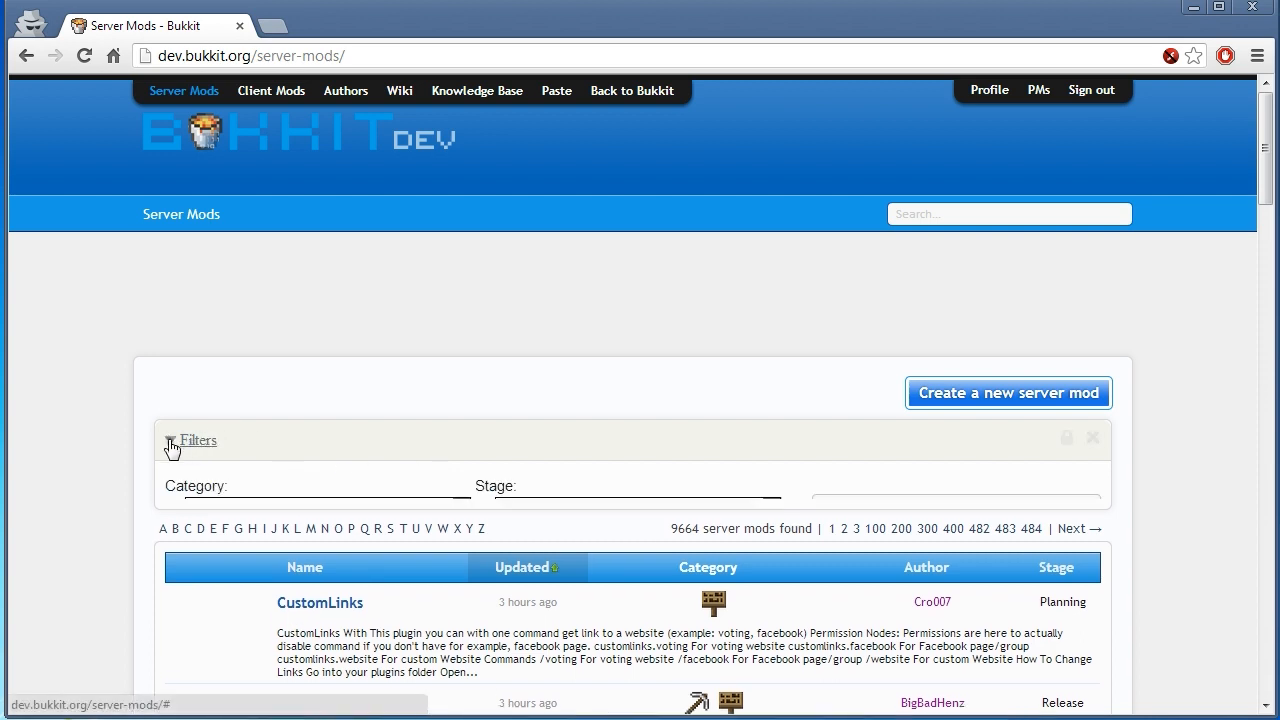
text(vault)
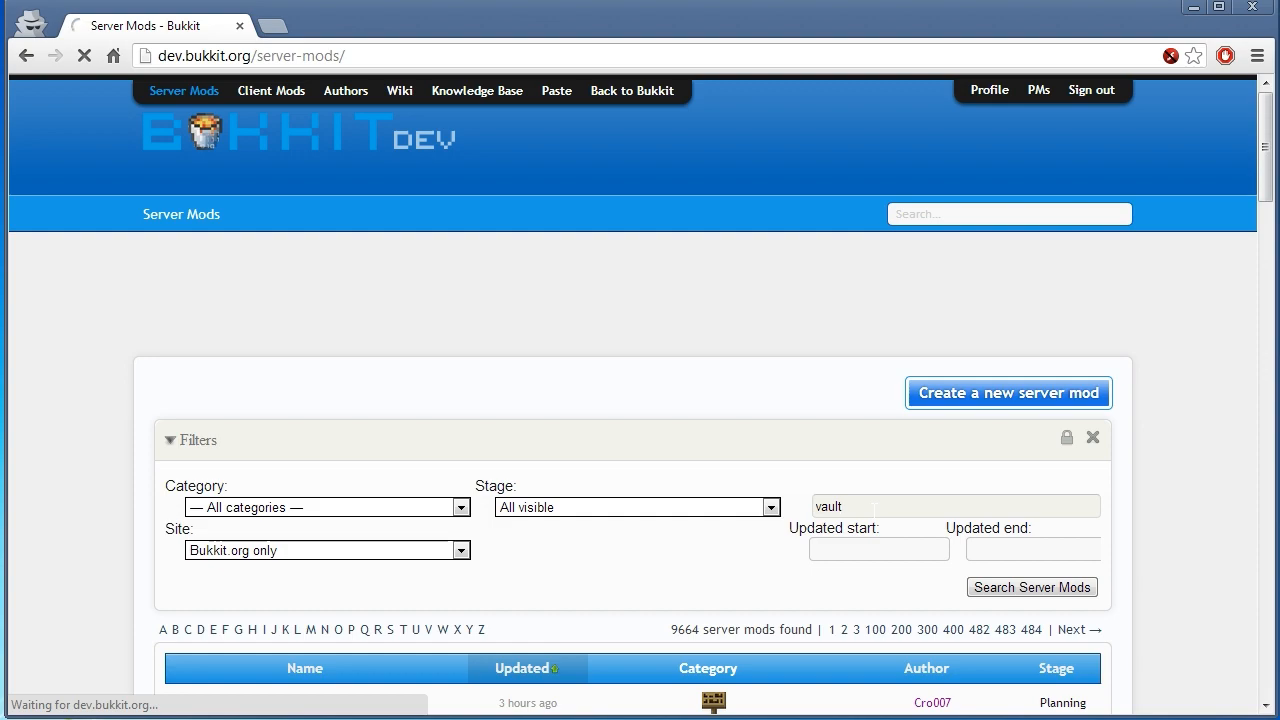
click(1031, 587)
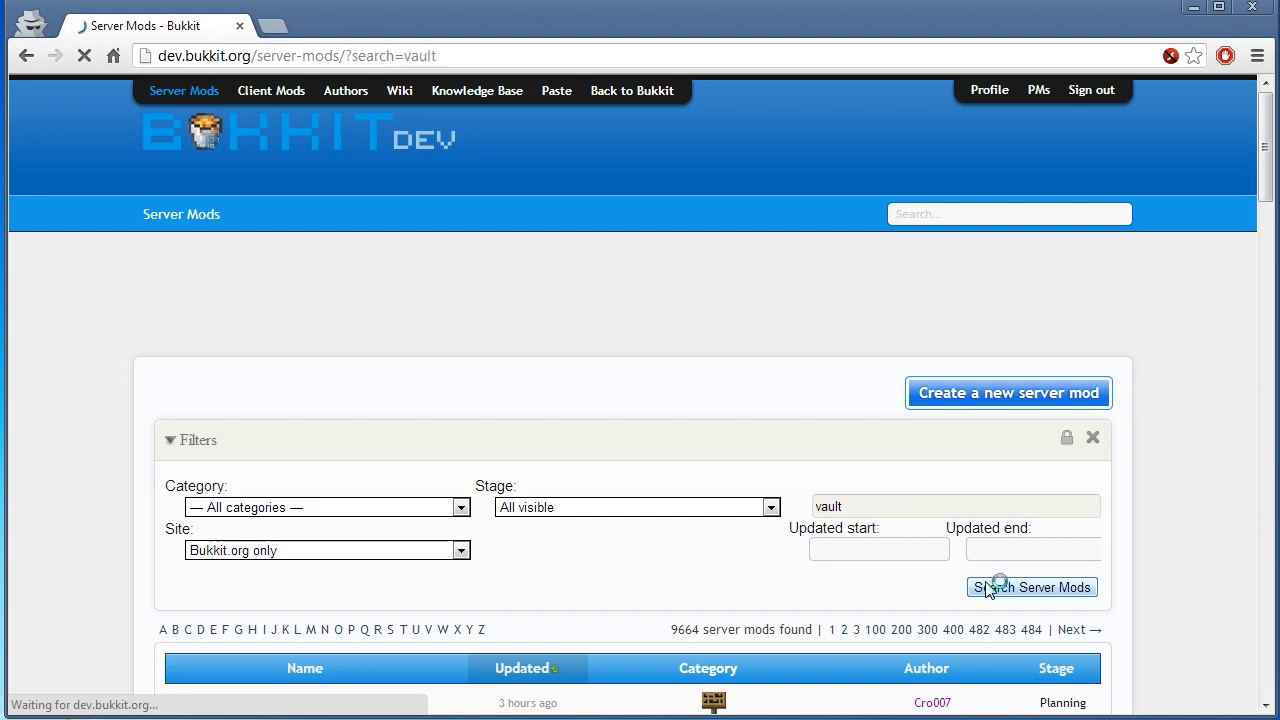
click(1031, 587)
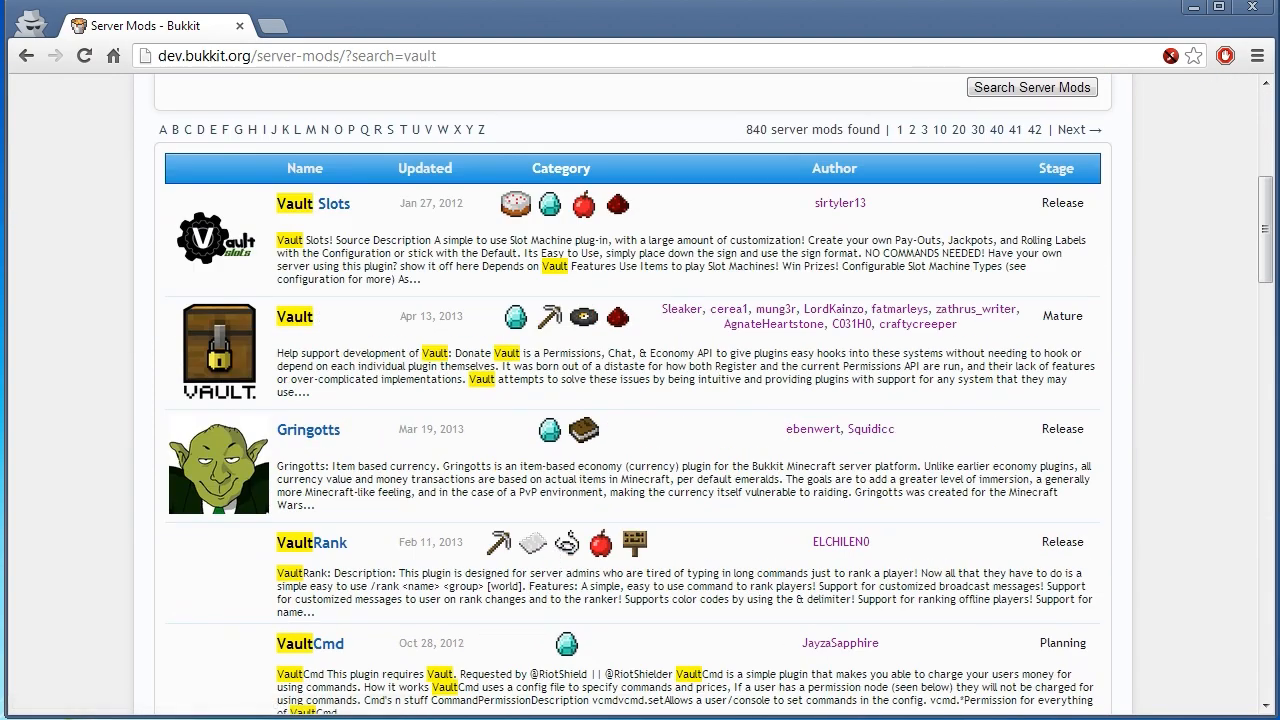
Open the Vault plugin page in a new tab and scroll to its supported plugins list.
click(294, 316)
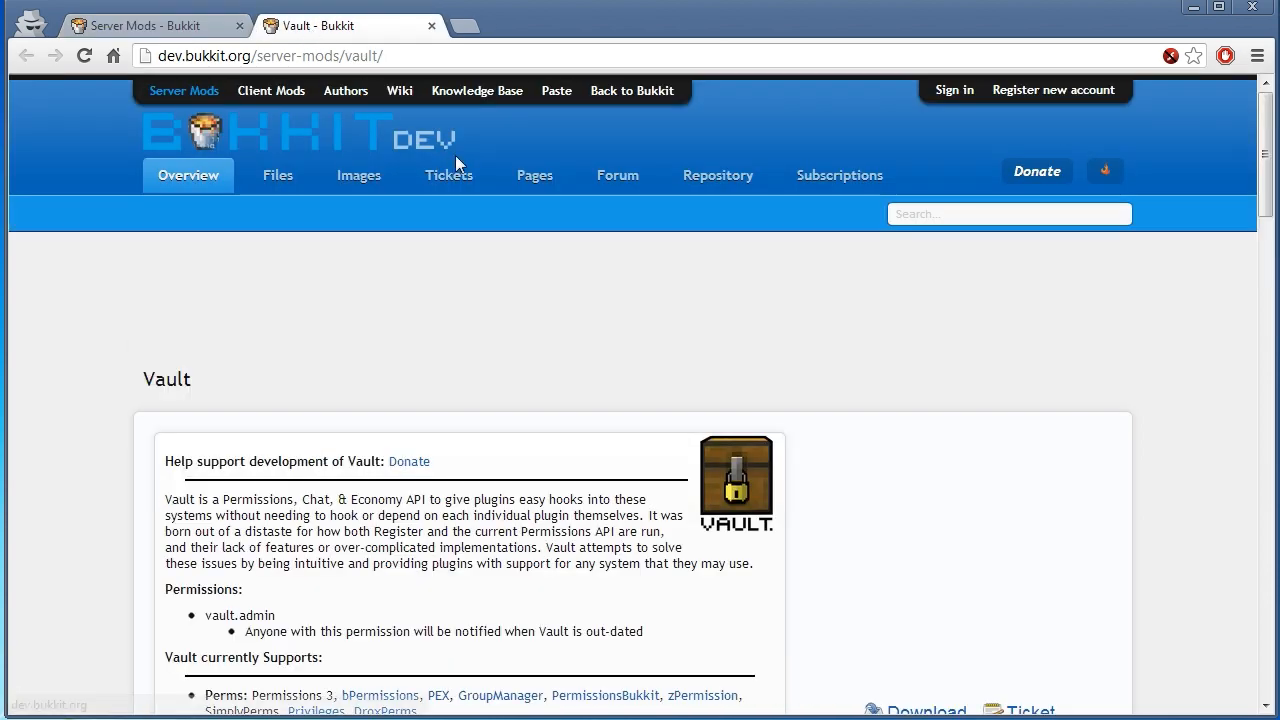
scroll(down, 3)
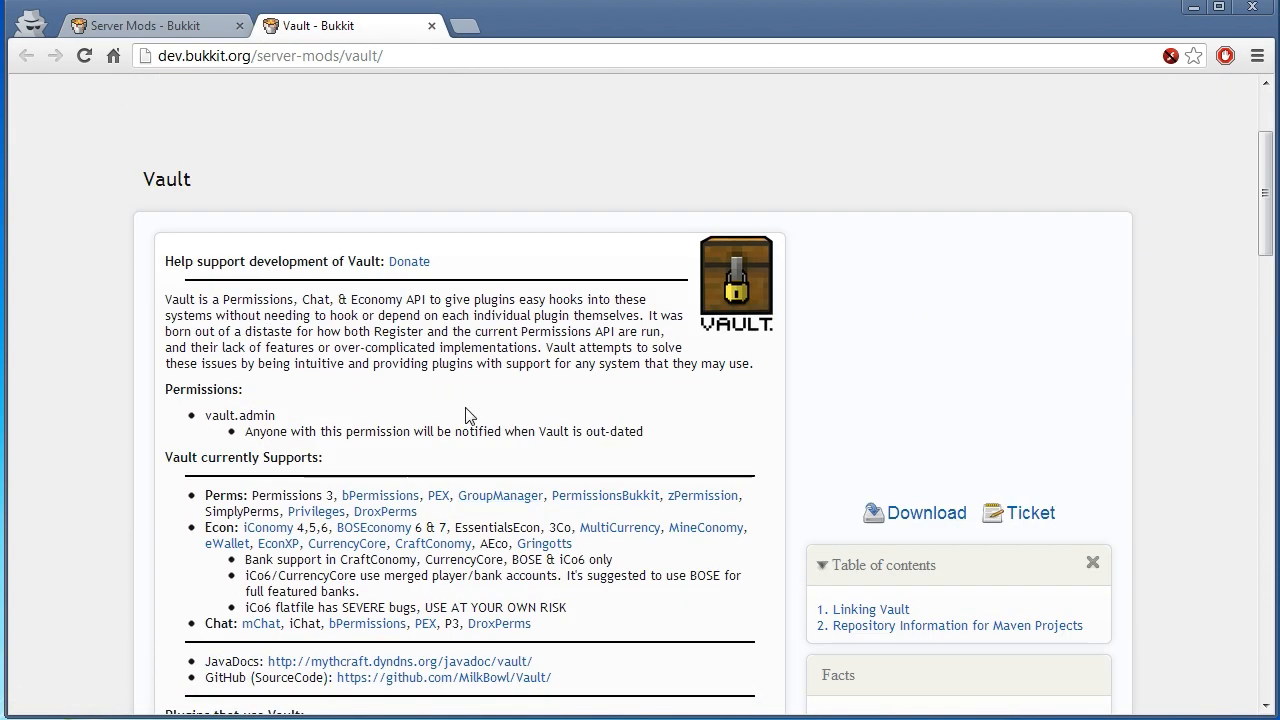
mouse_move(157, 306)
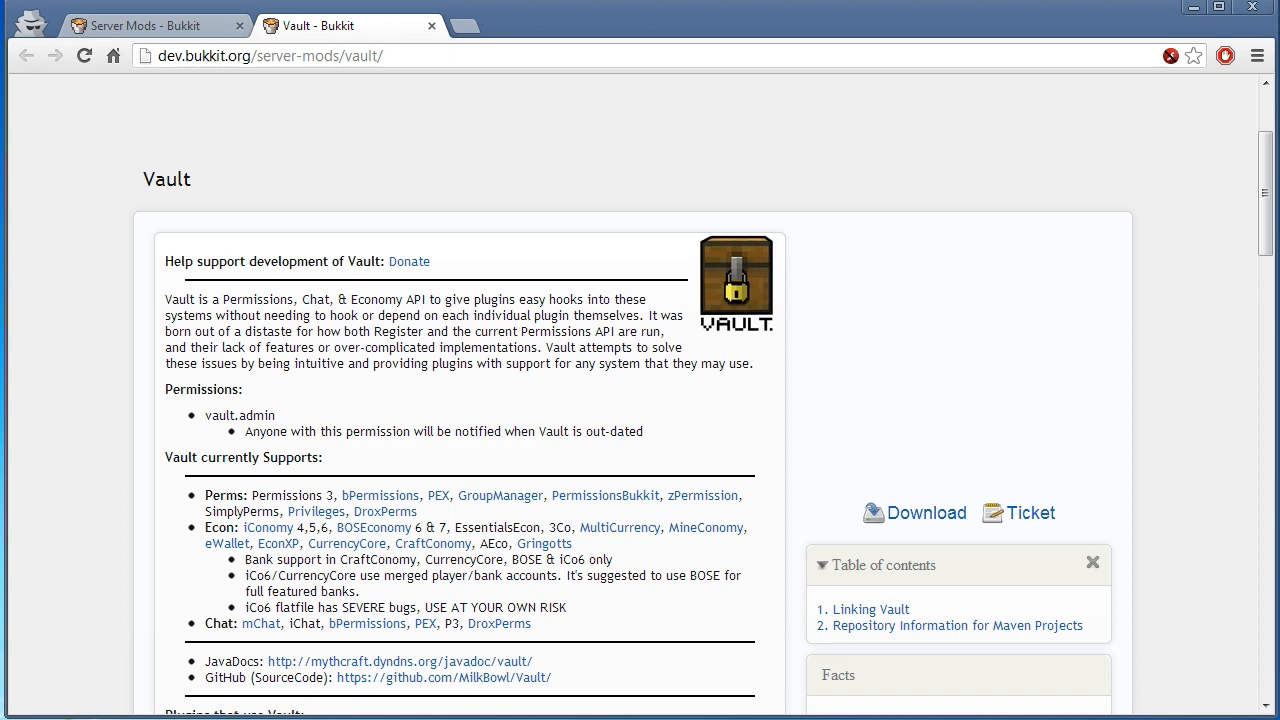
scroll(down, 3)
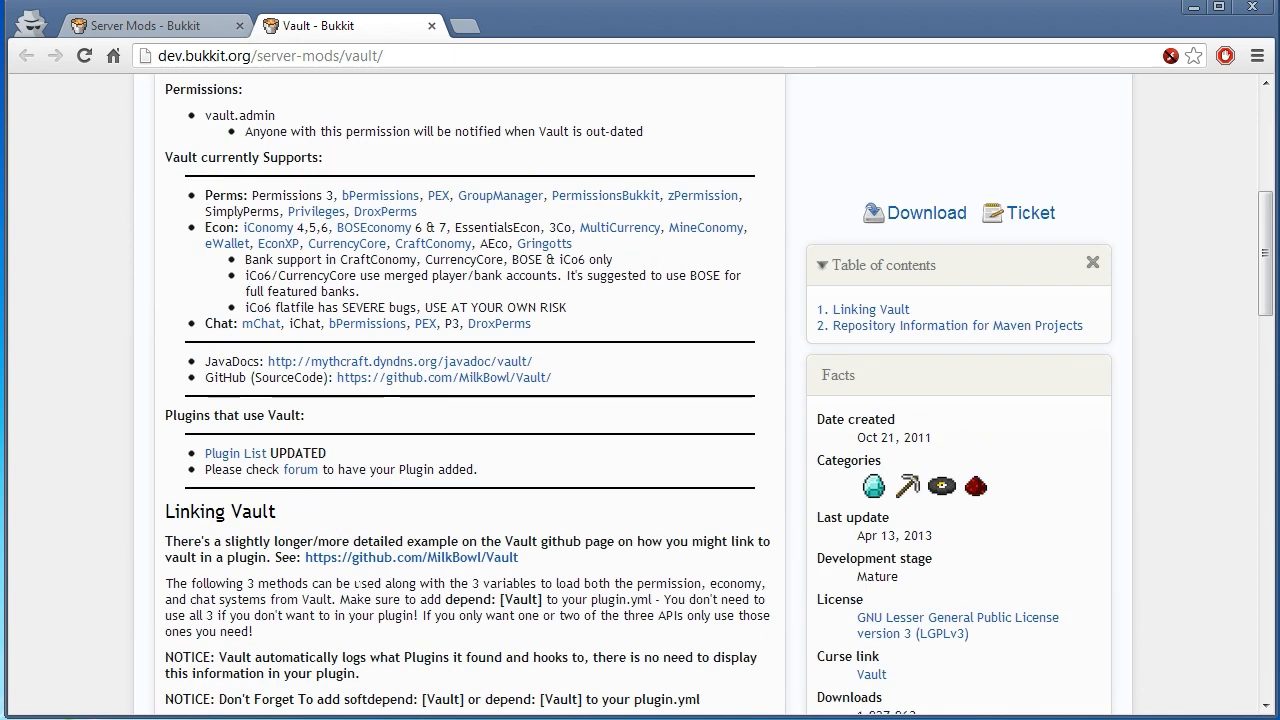
mouse_move(197, 223)
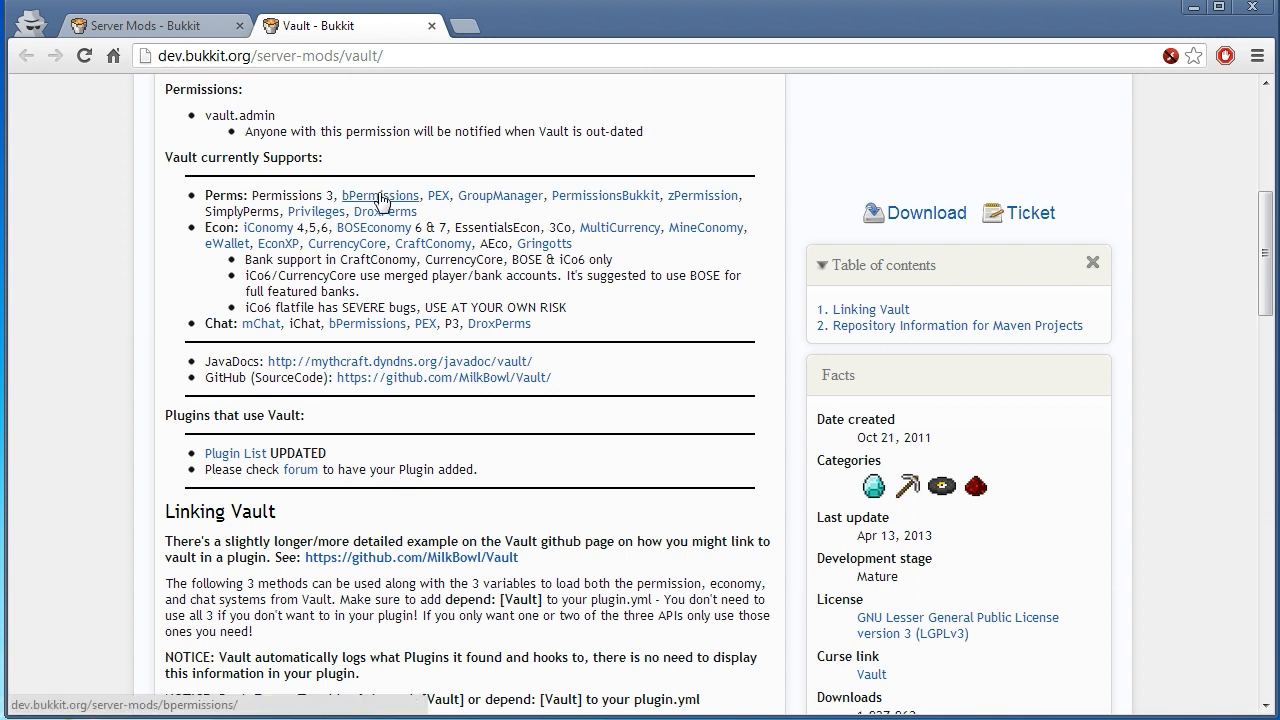
mouse_move(437, 195)
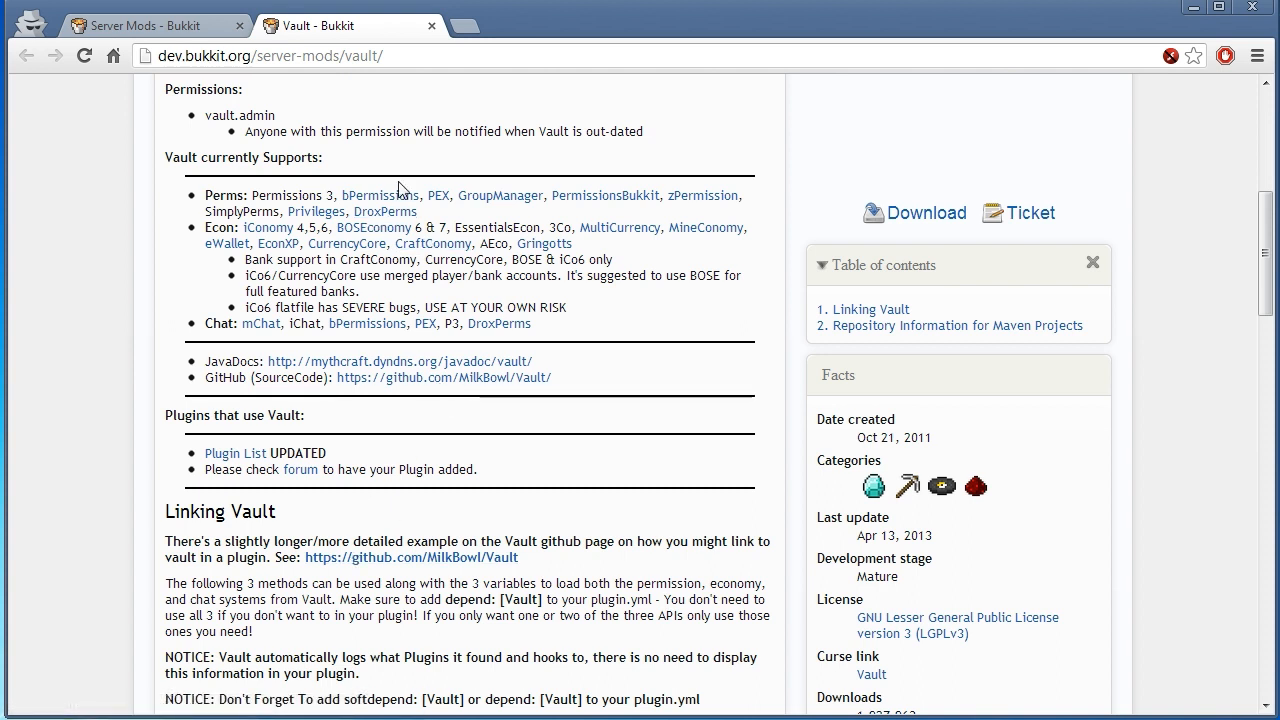
mouse_move(500, 195)
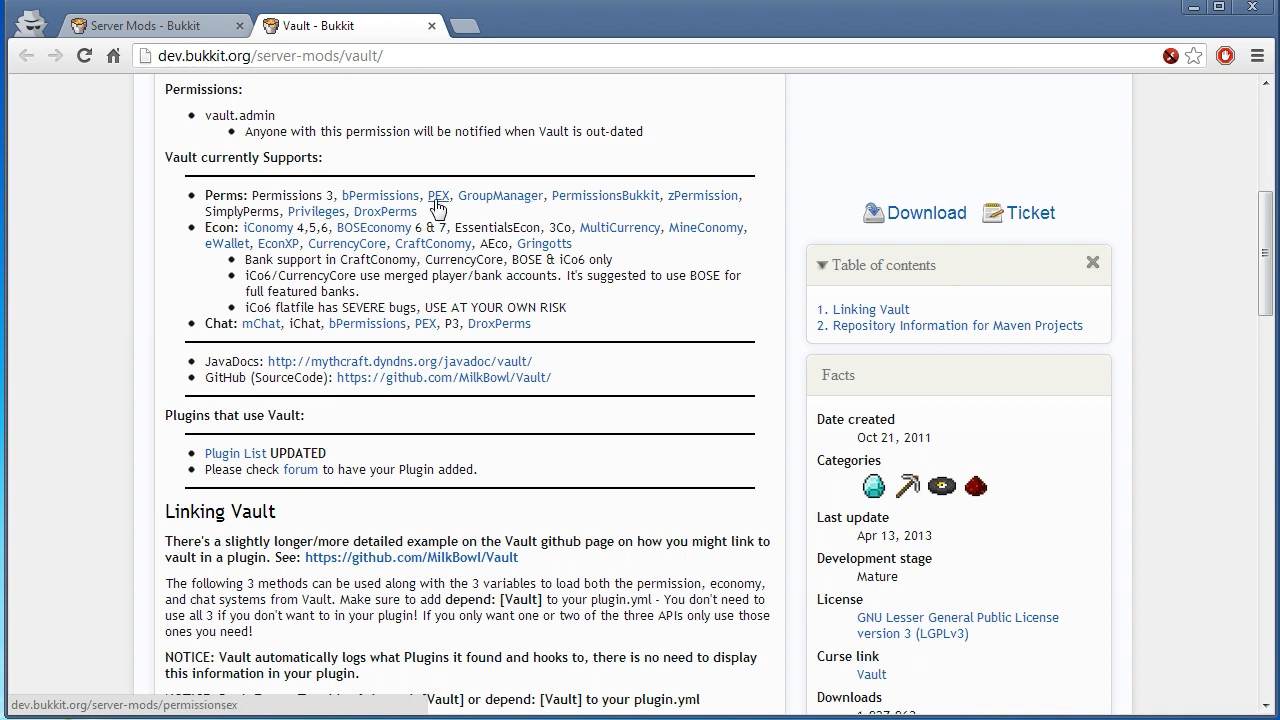
mouse_move(500, 195)
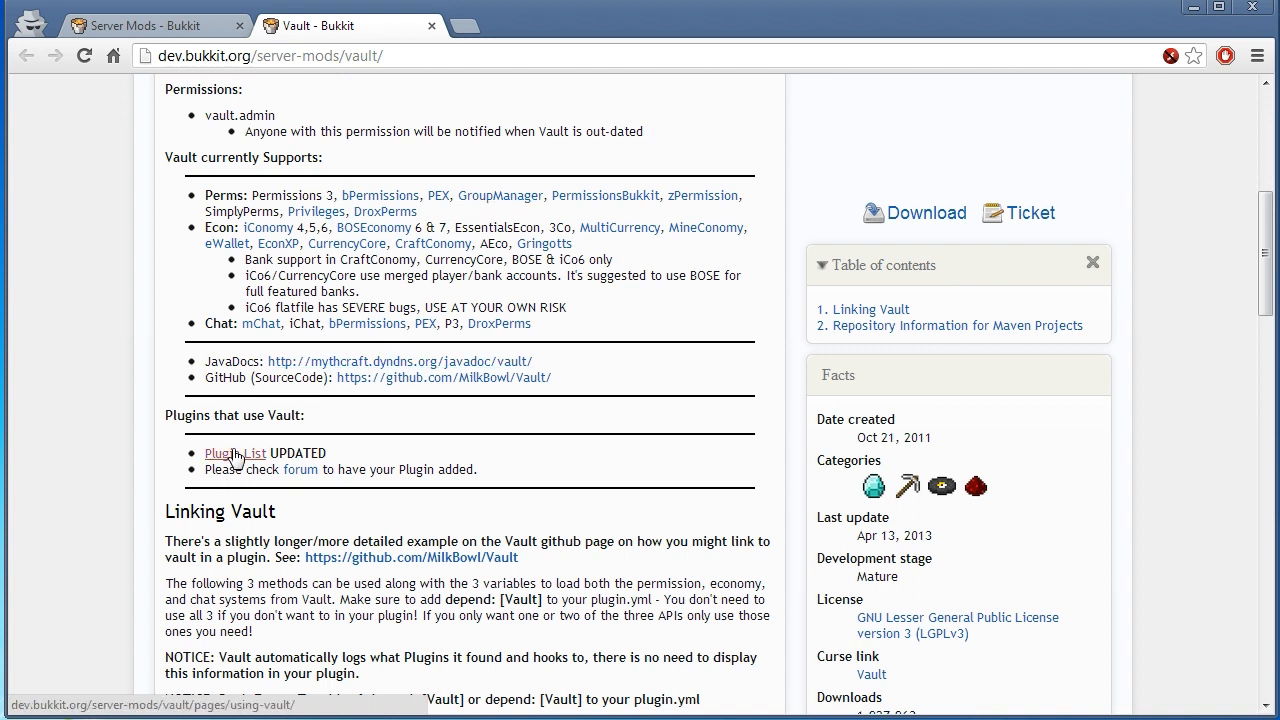
click(234, 453)
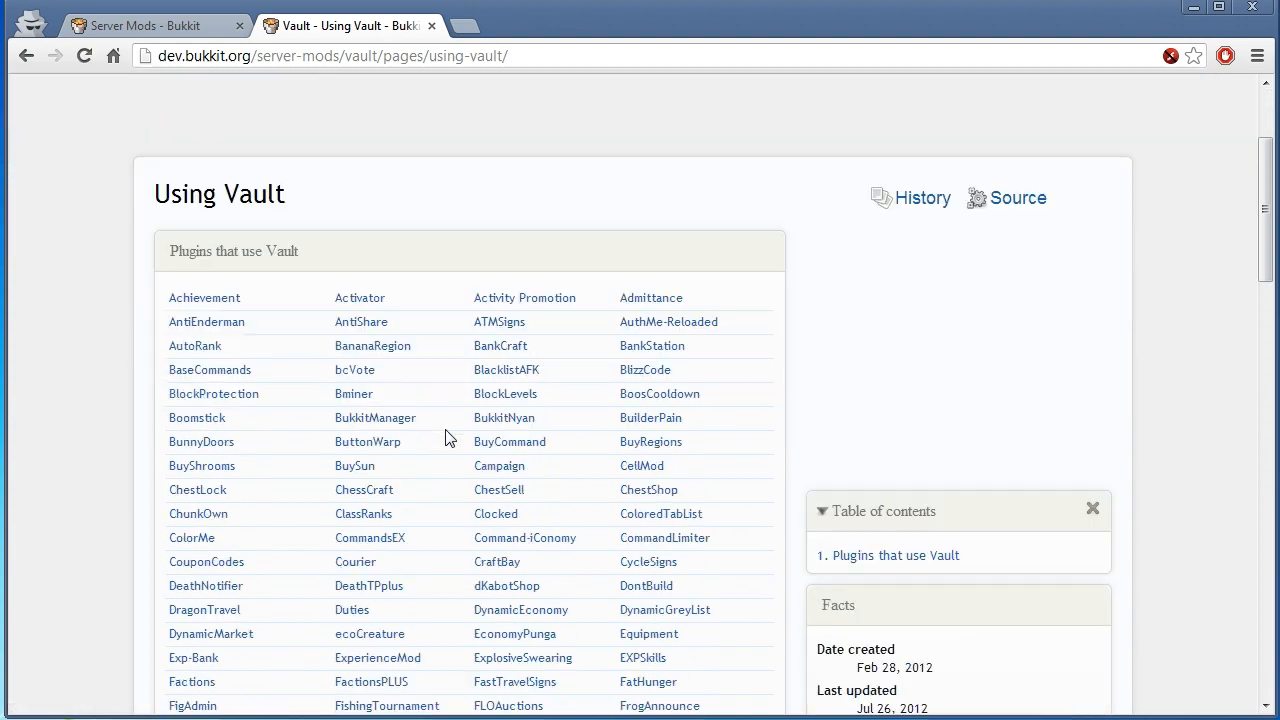
scroll(down, 3)
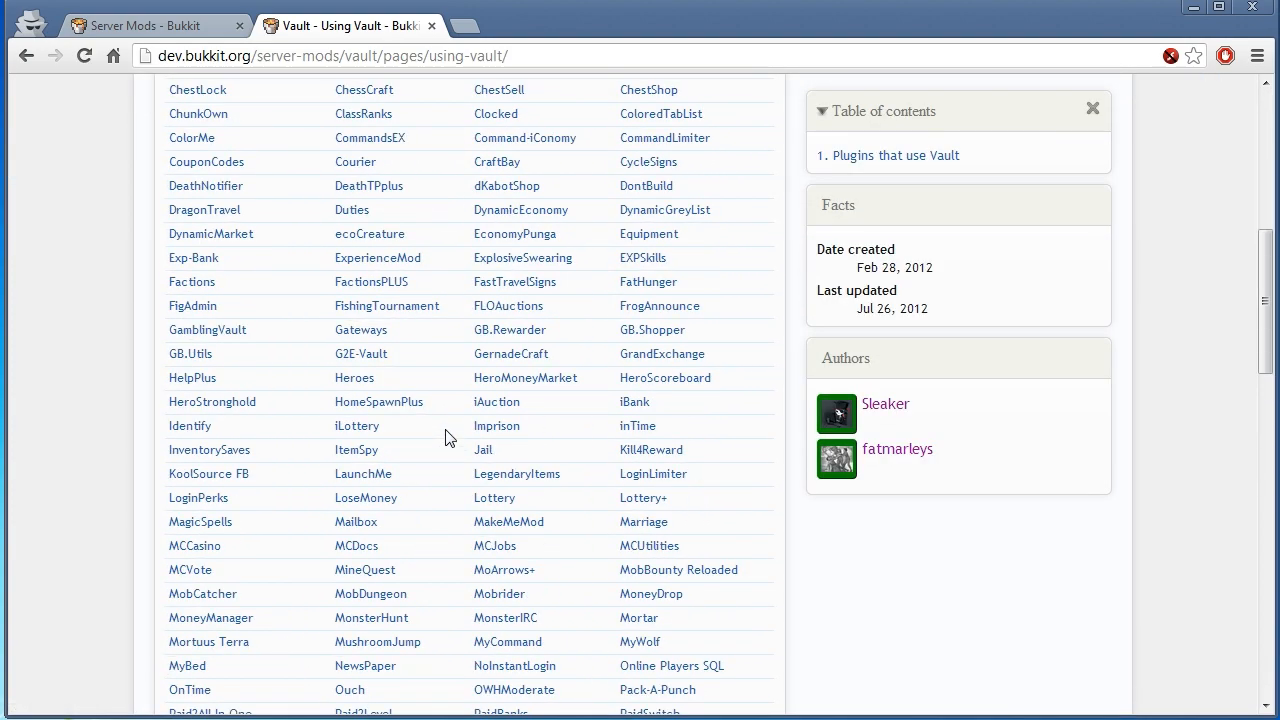
scroll(down, 3)
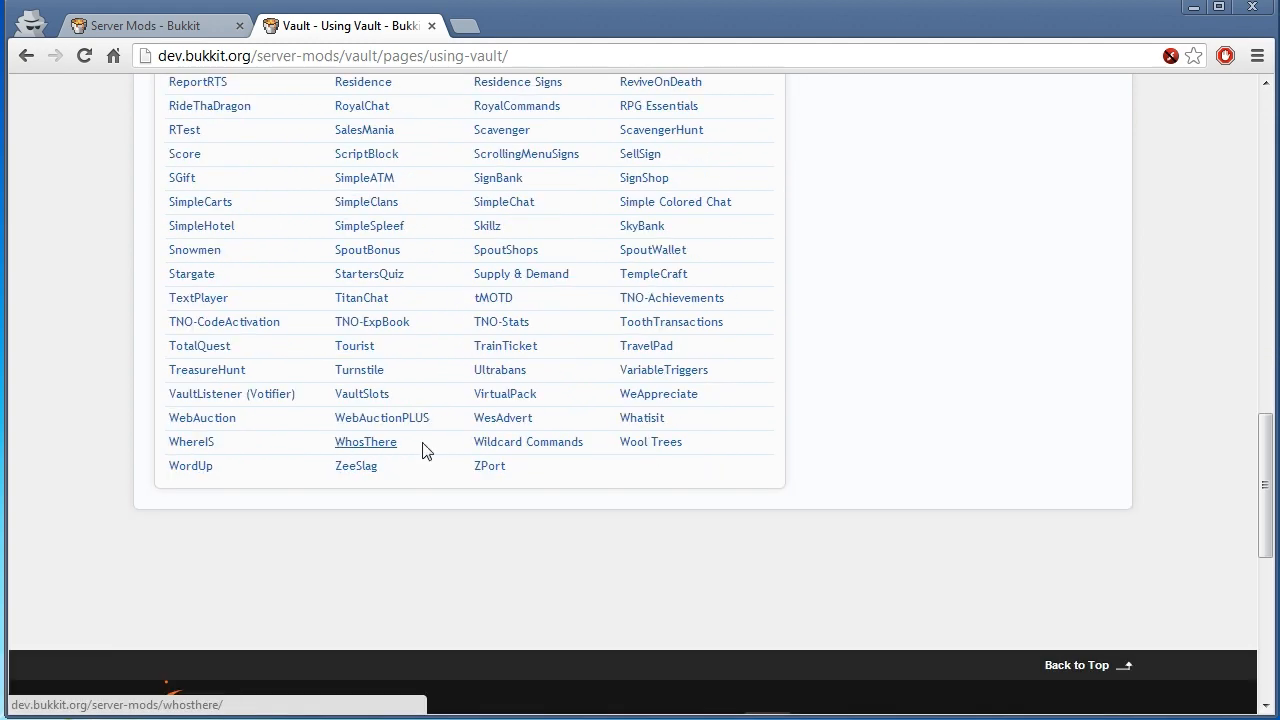
mouse_move(535, 392)
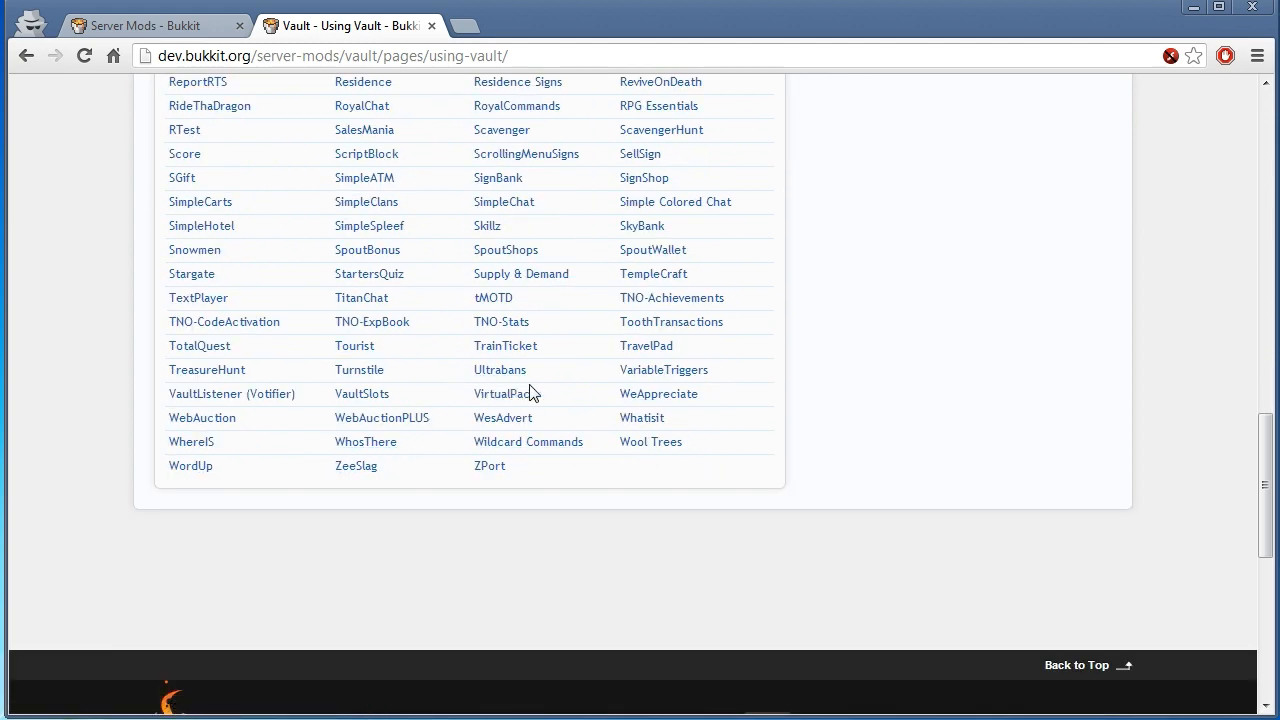
mouse_move(428, 333)
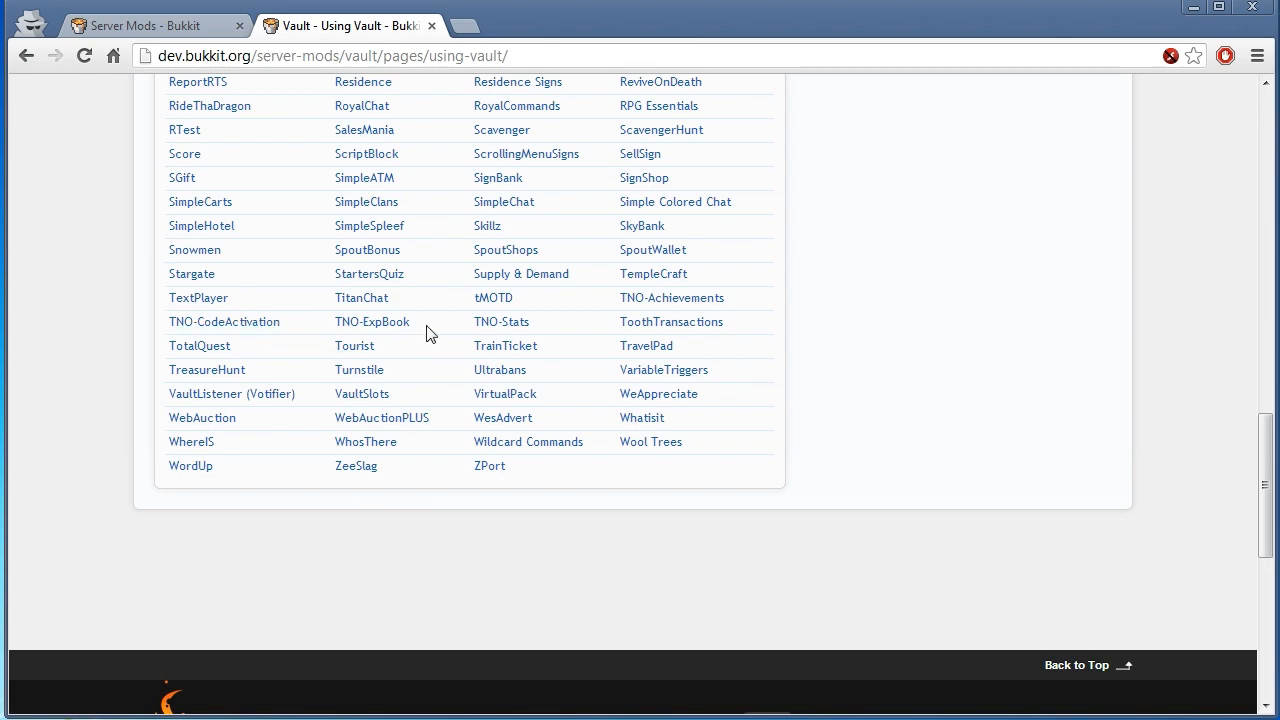
scroll(up, 3)
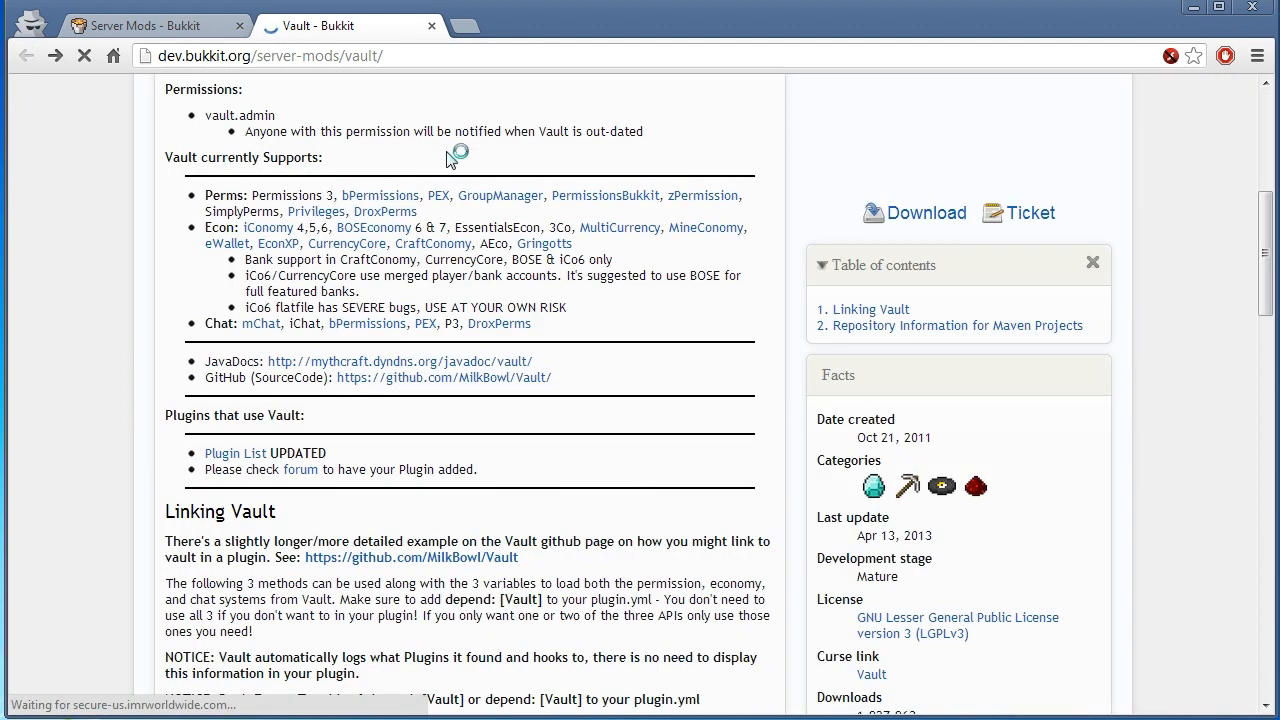
Open the Vault 1.2.25 file page from the Recent files list.
scroll(down, 3)
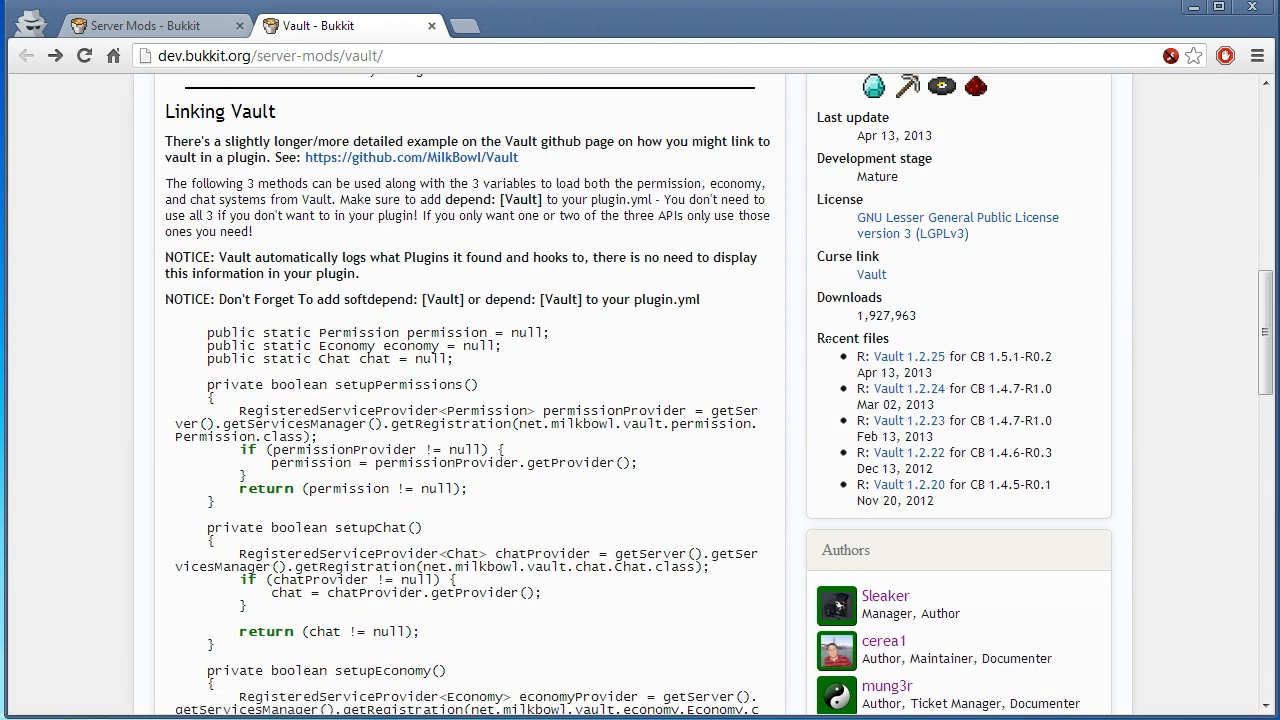
mouse_move(908, 356)
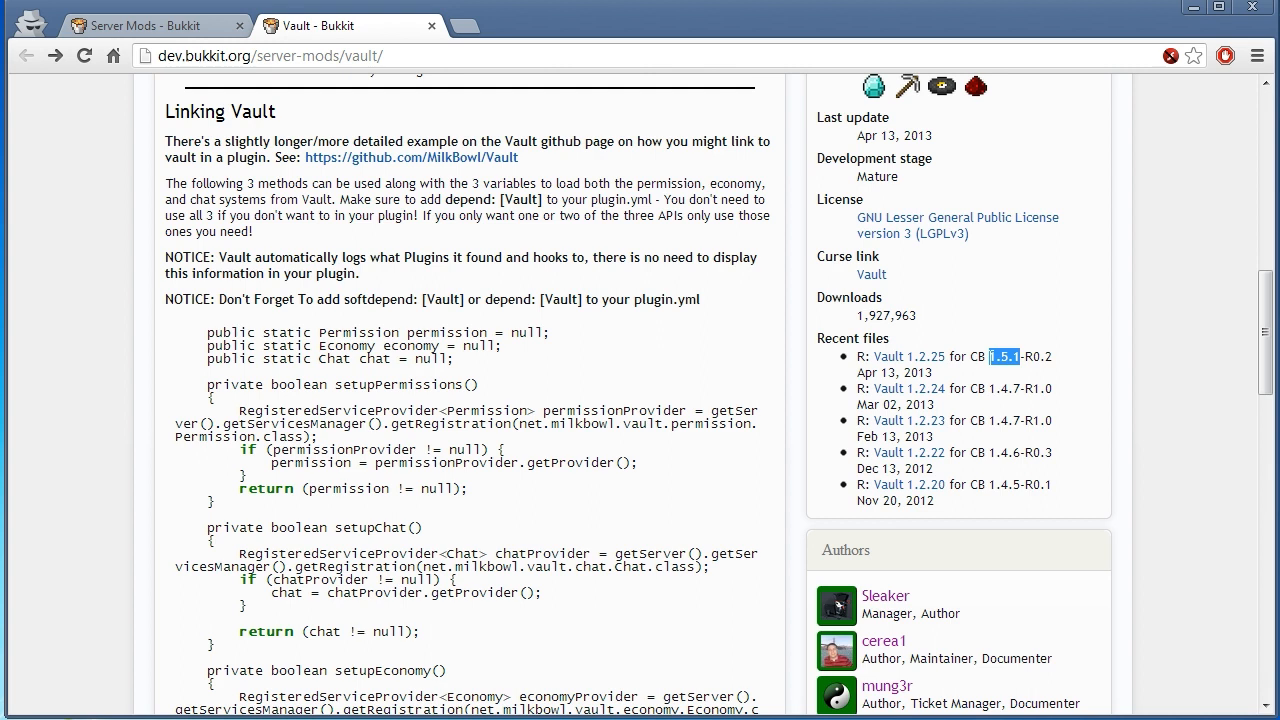
mouse_move(910, 357)
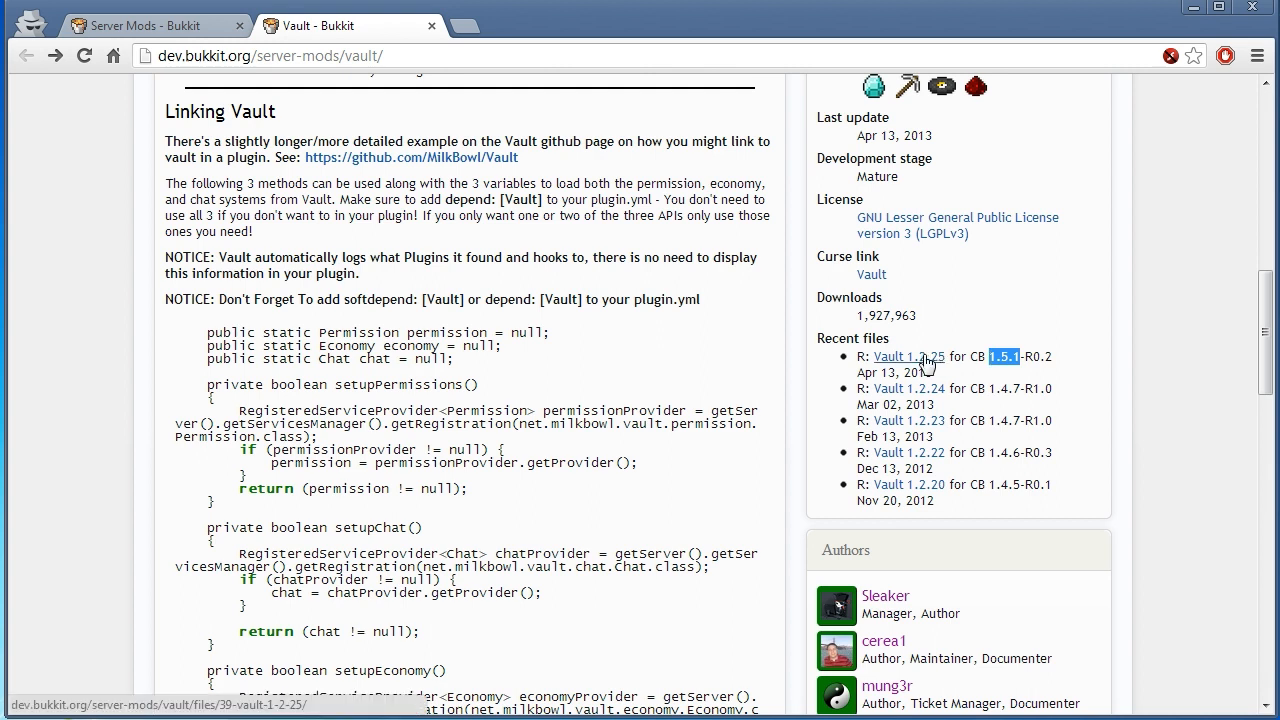
click(909, 356)
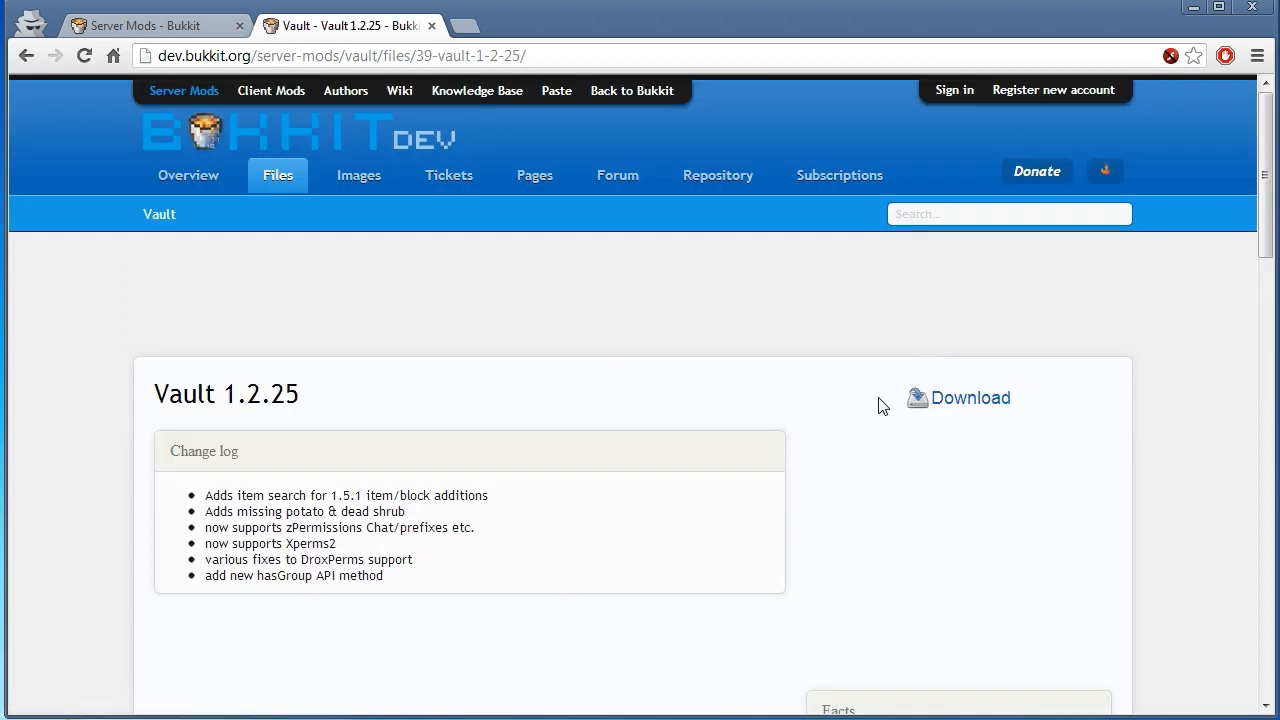
Download the Vault 1.2.25 jar.
click(969, 398)
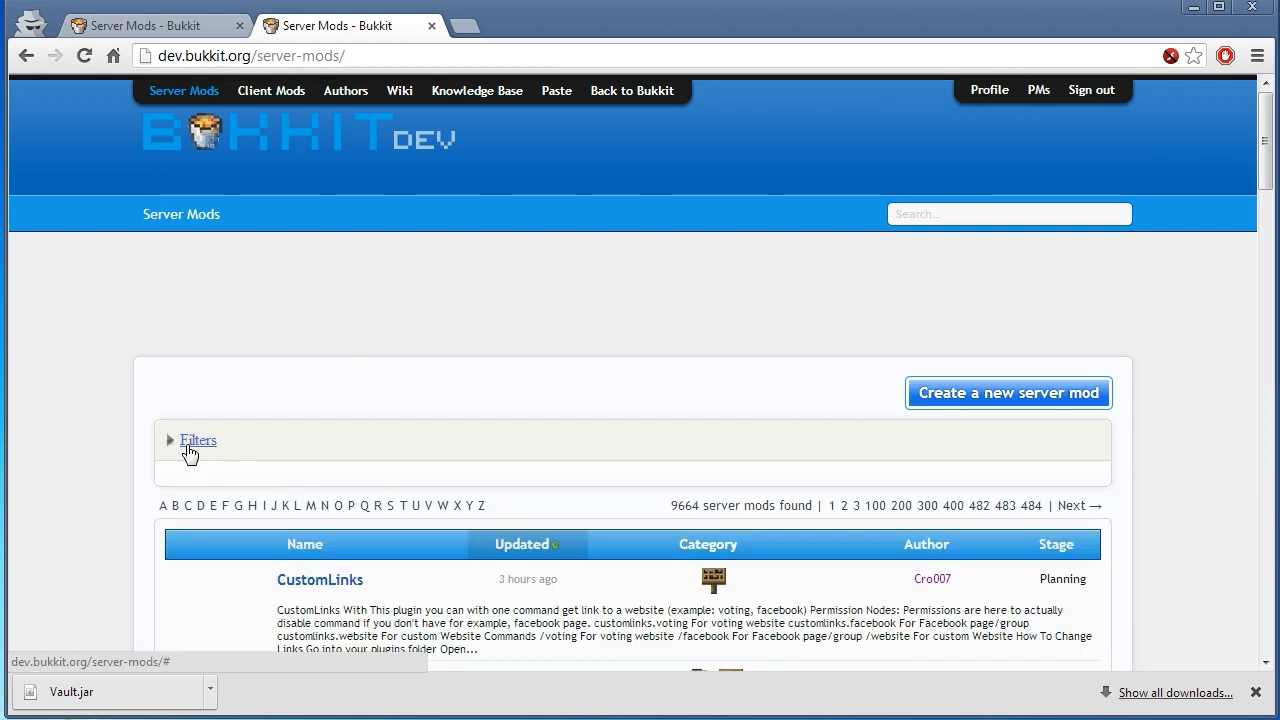
Search BukkitDev server mods for 'essentials'.
click(197, 440)
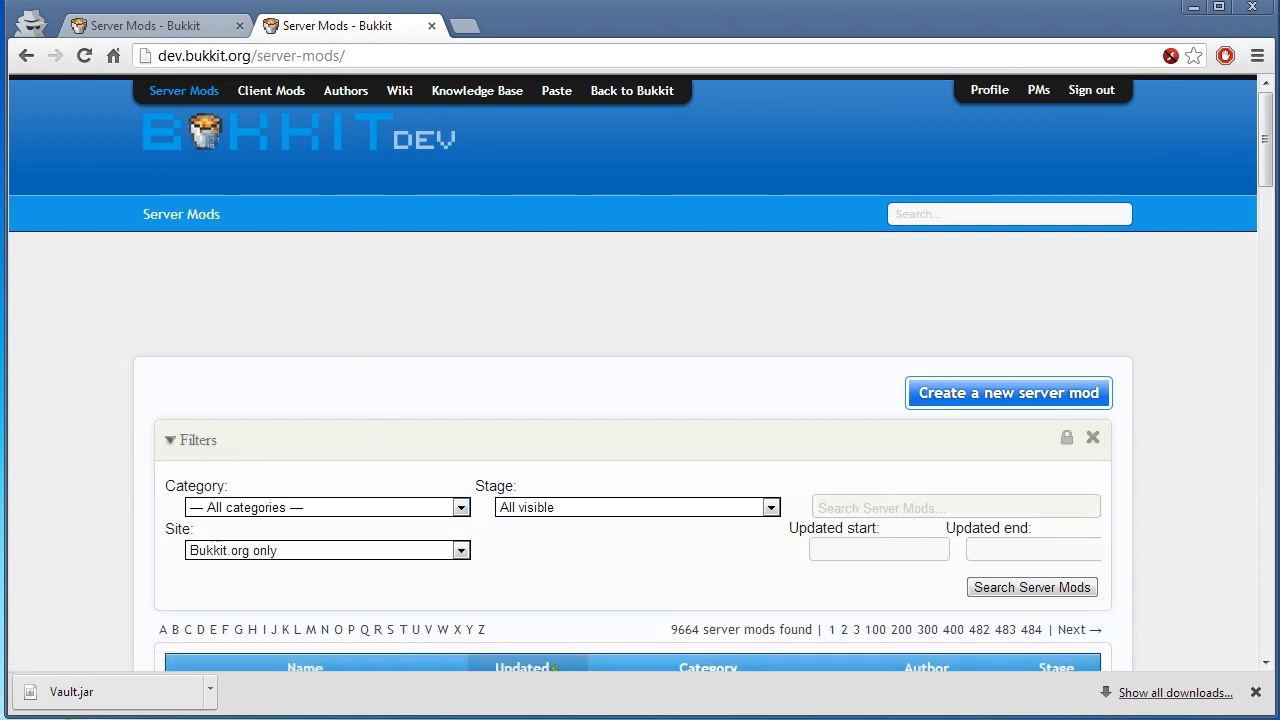
text(essentials)
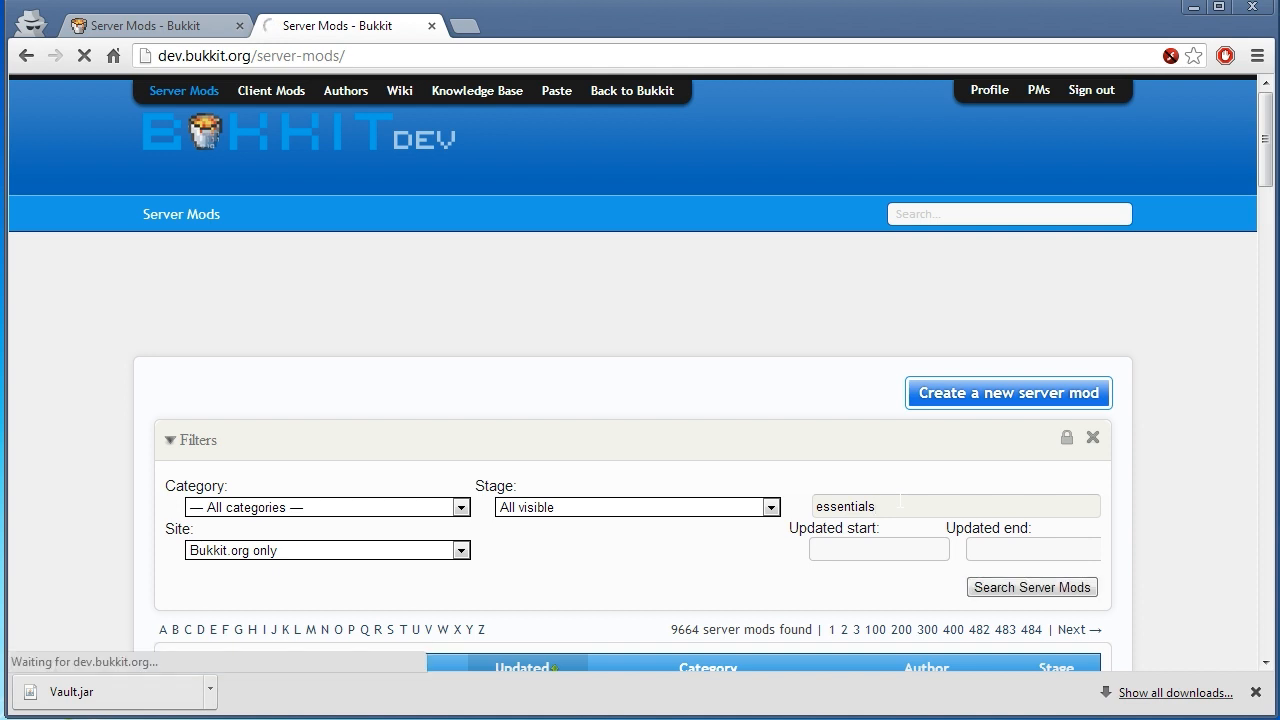
click(1031, 587)
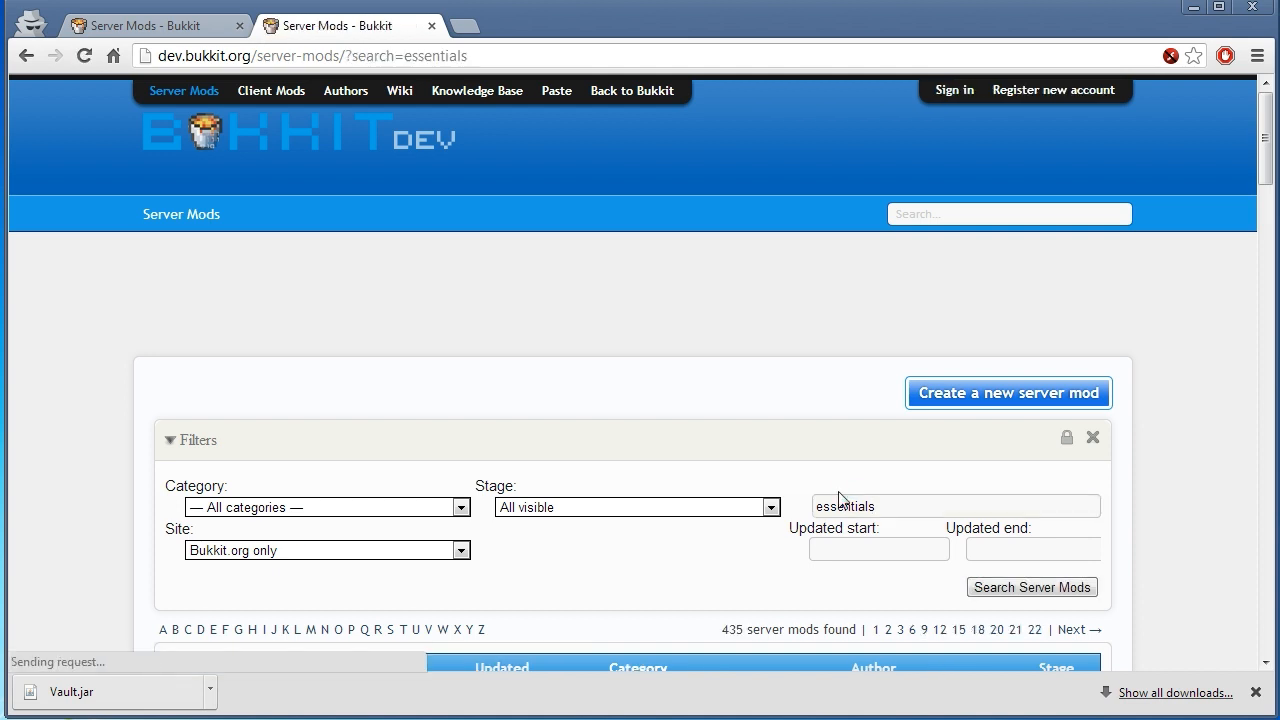
Open the Essentials plugin page and follow its GroupManager wiki link.
scroll(down, 3)
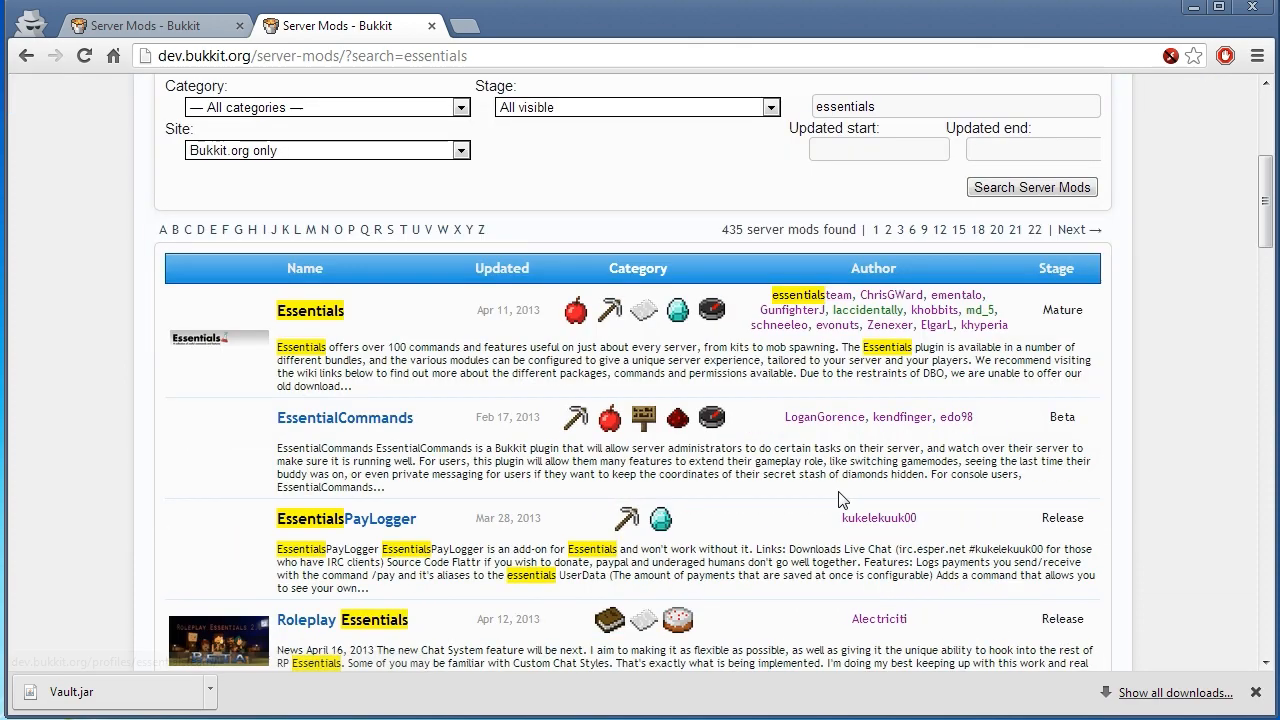
click(310, 310)
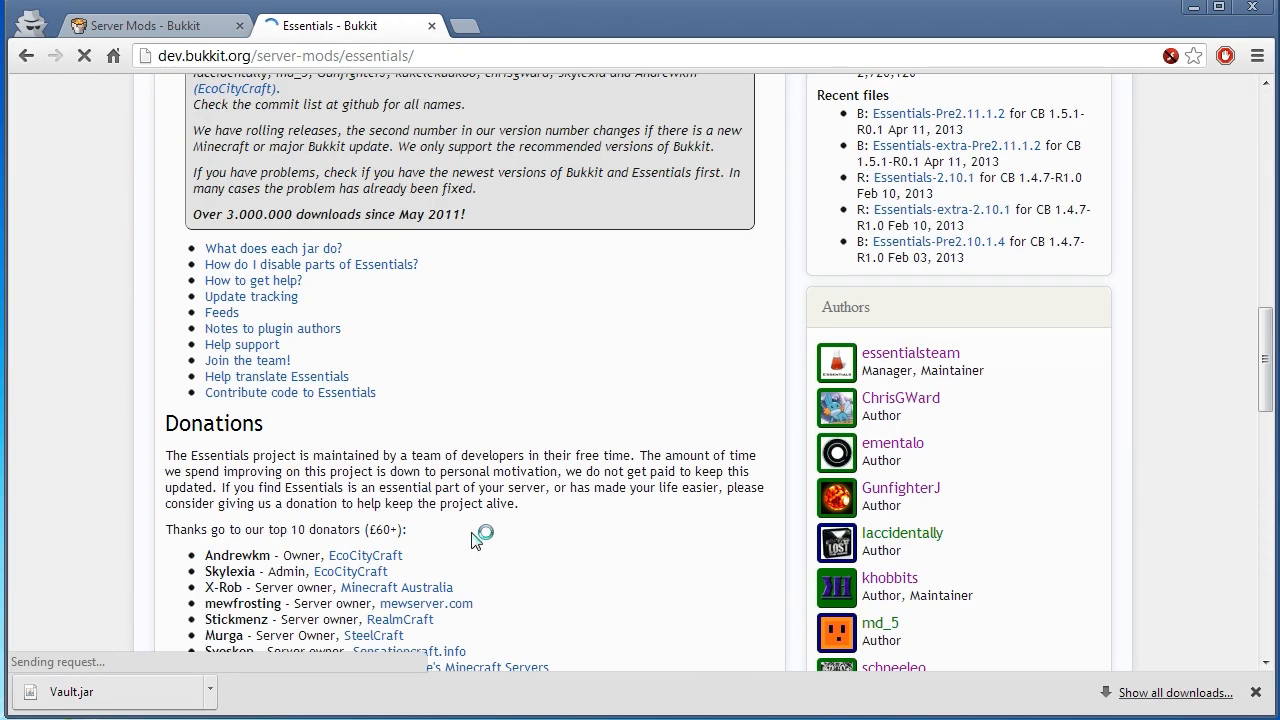
scroll(down, 3)
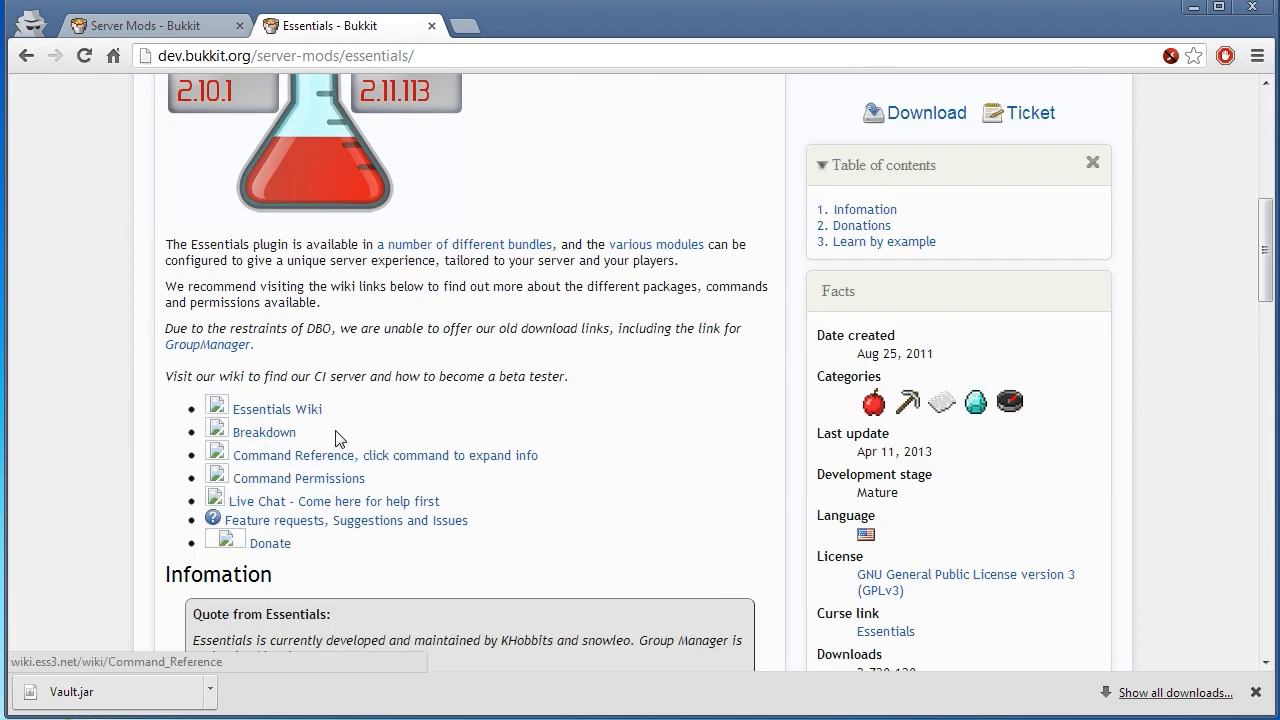
mouse_move(208, 344)
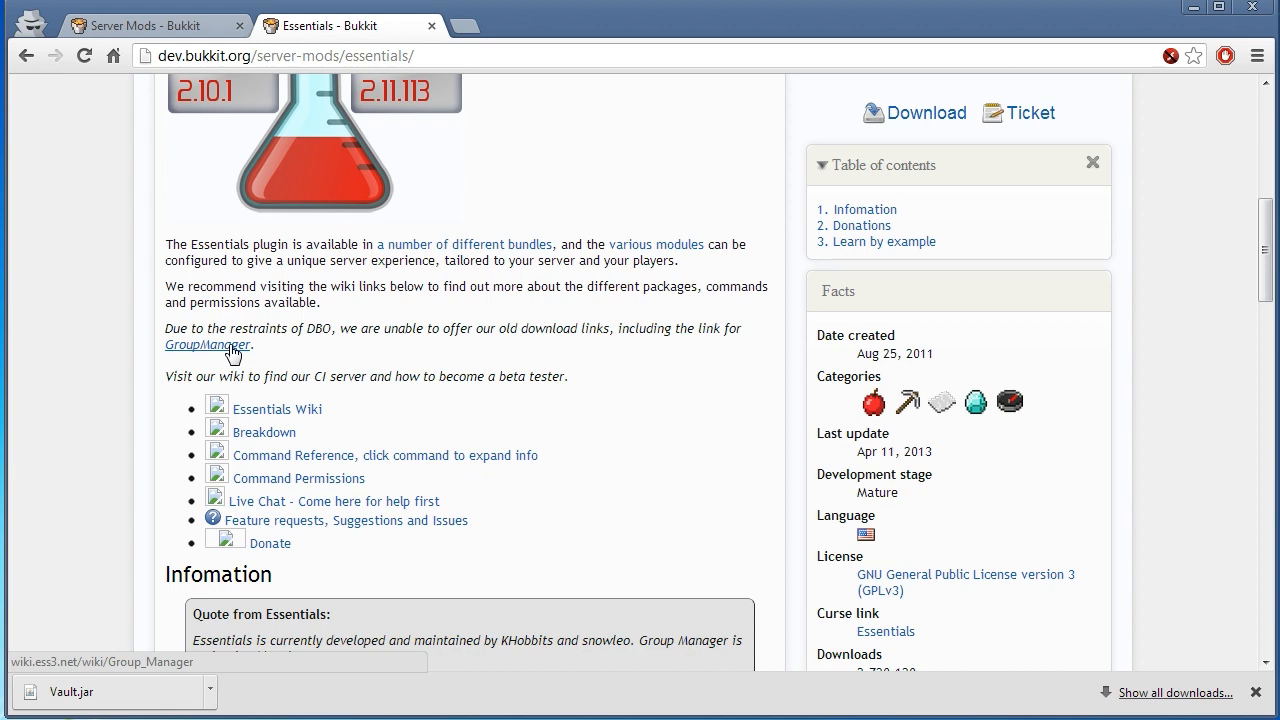
click(207, 344)
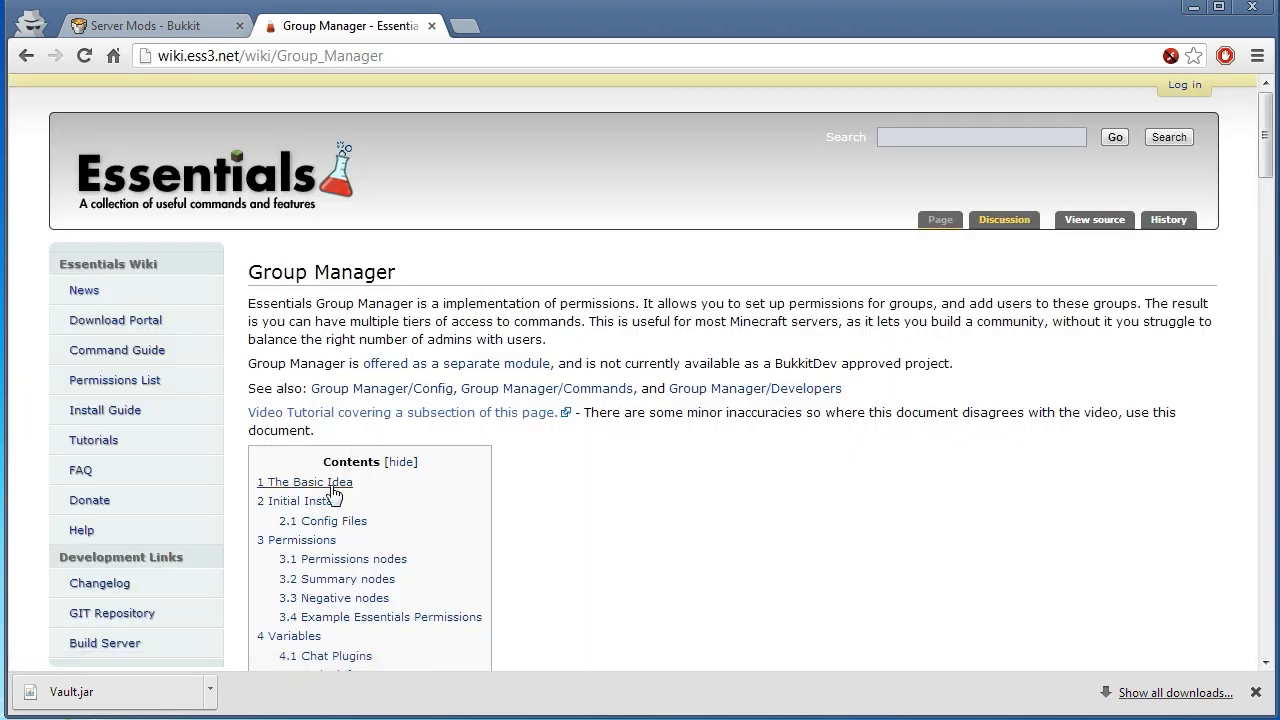
Download the Group Manager archive from the Essentials wiki Downloads page.
click(298, 501)
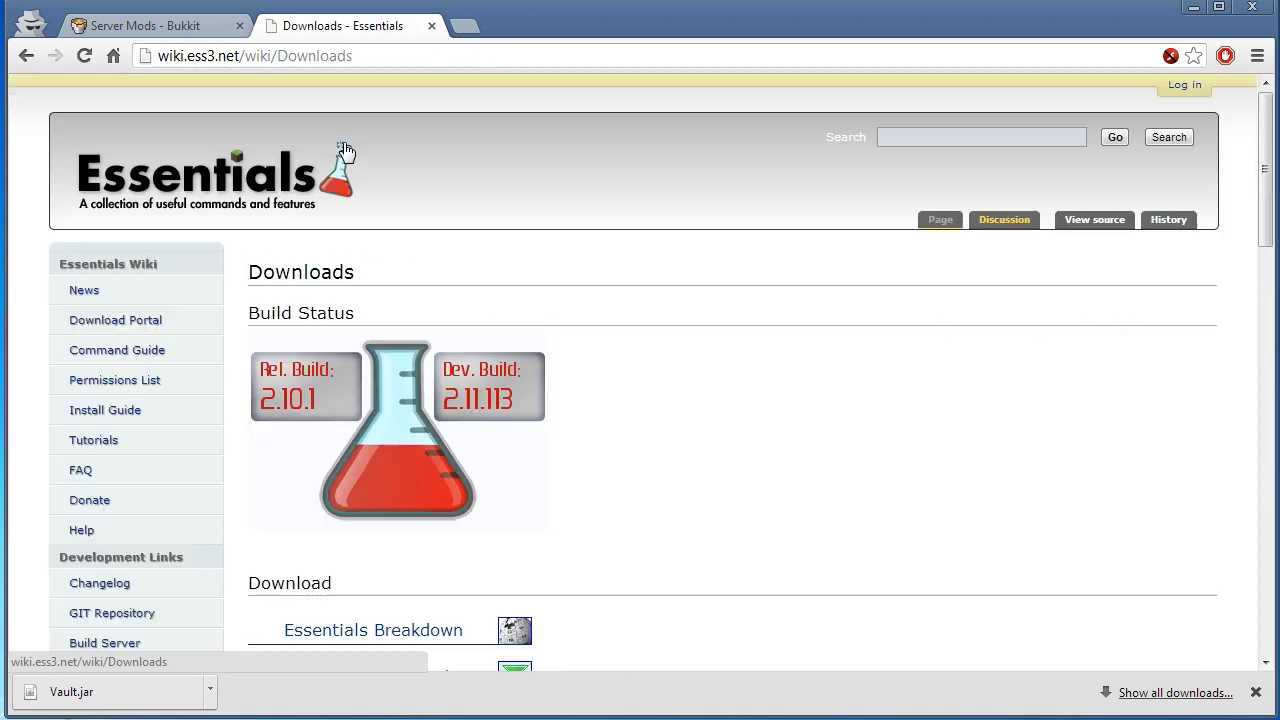
scroll(down, 3)
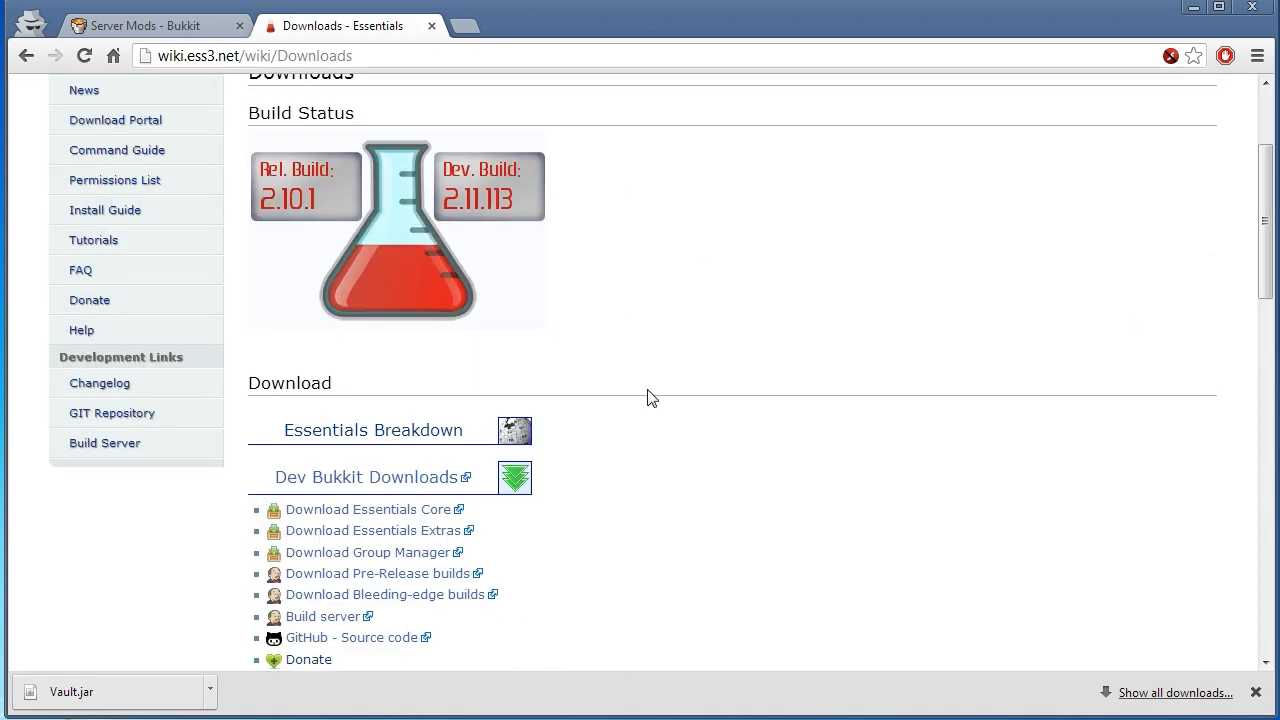
mouse_move(240, 372)
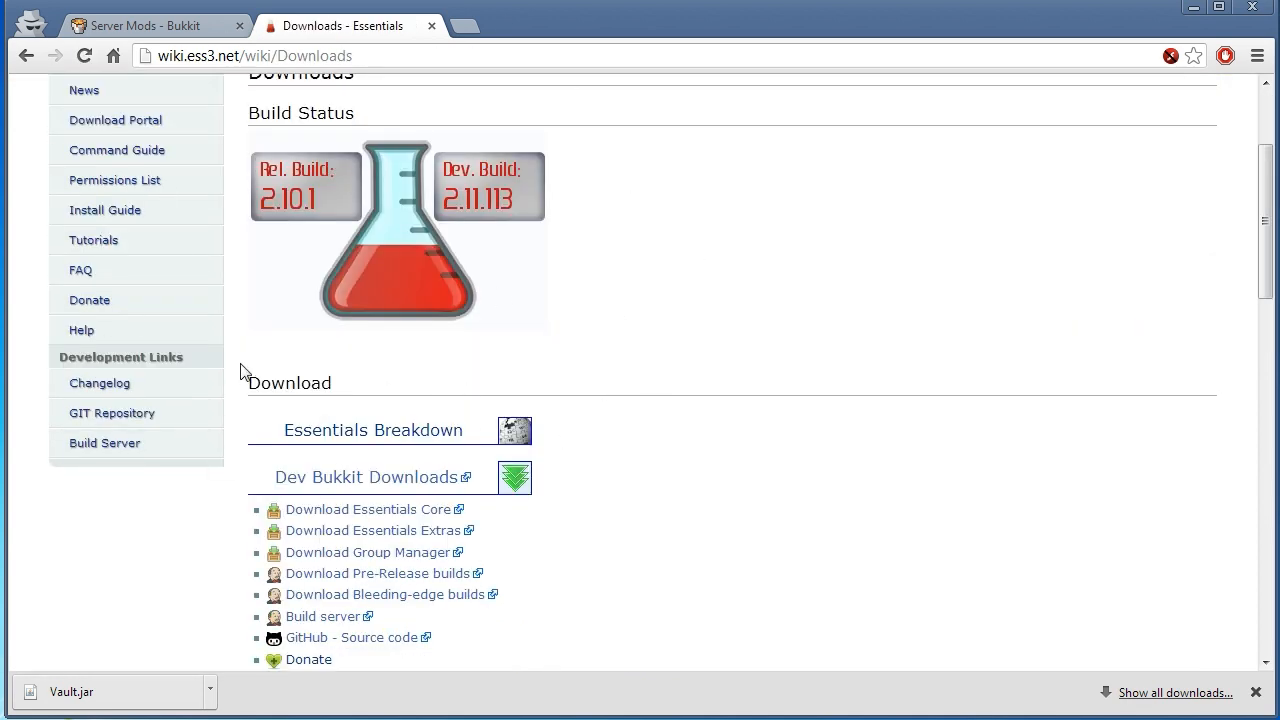
mouse_move(365, 552)
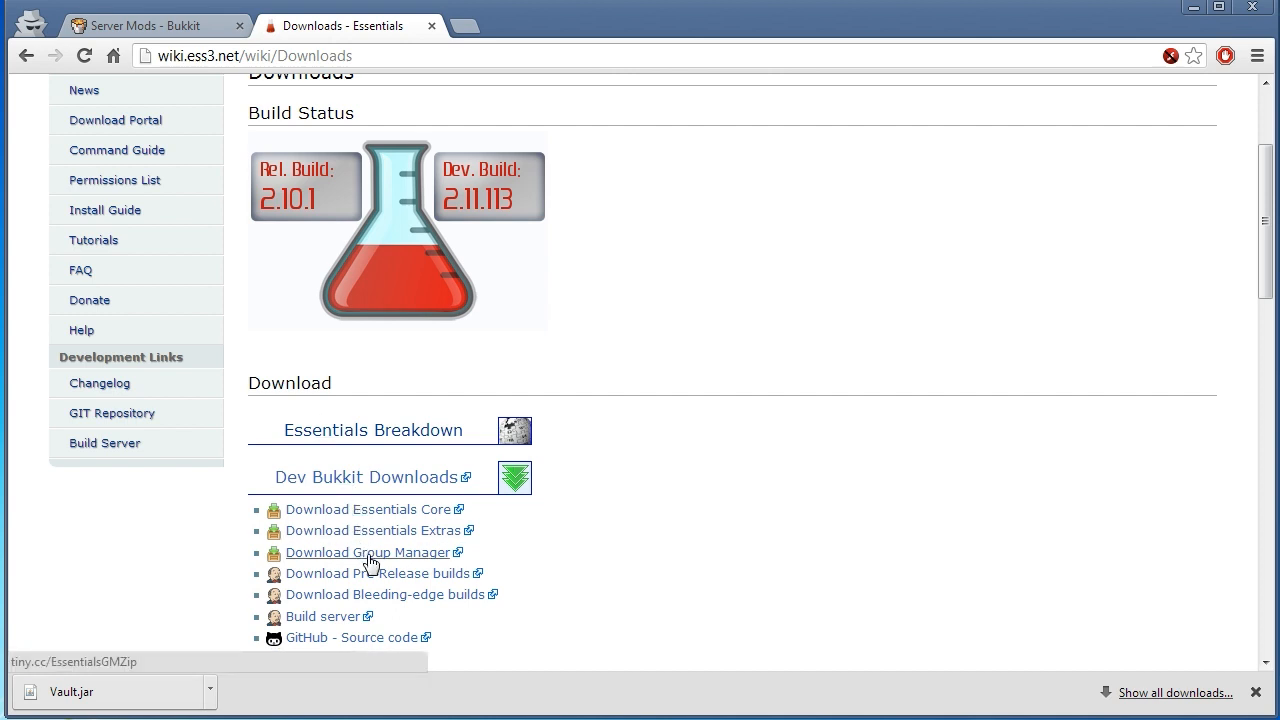
click(368, 552)
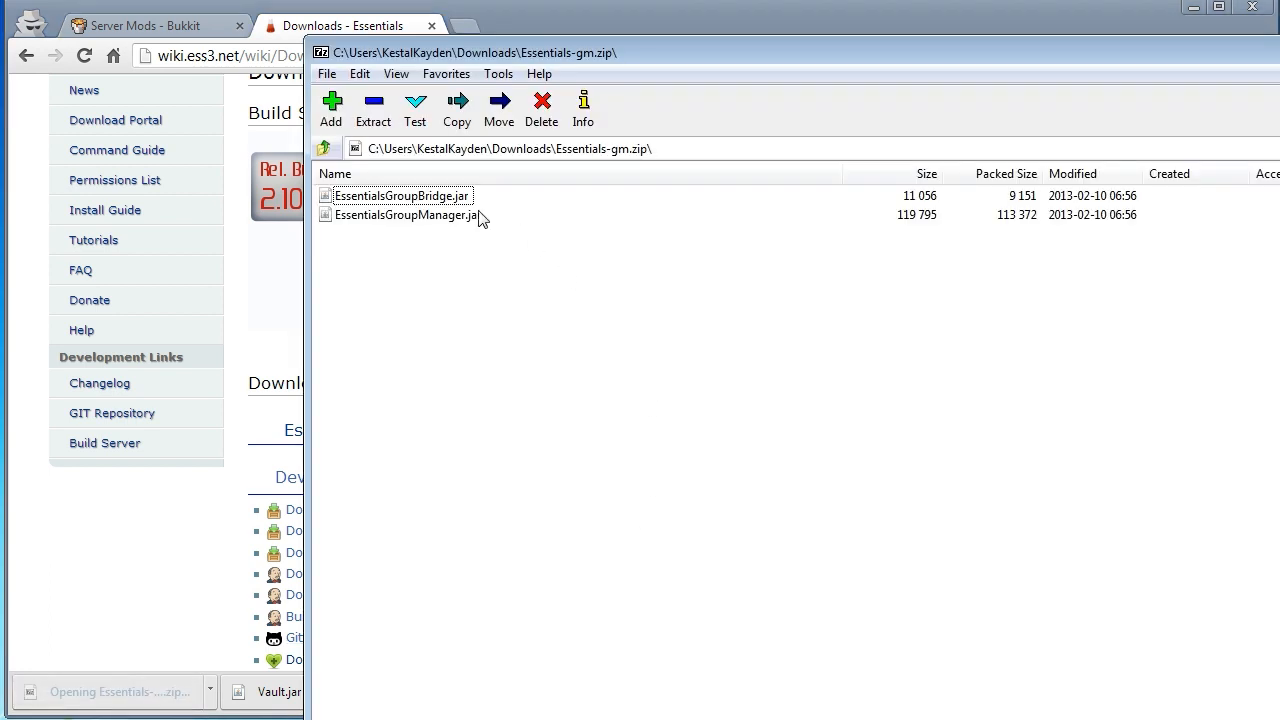
Select the EssentialsGroupManager and EssentialsGroupBridge jars inside the archive.
click(400, 195)
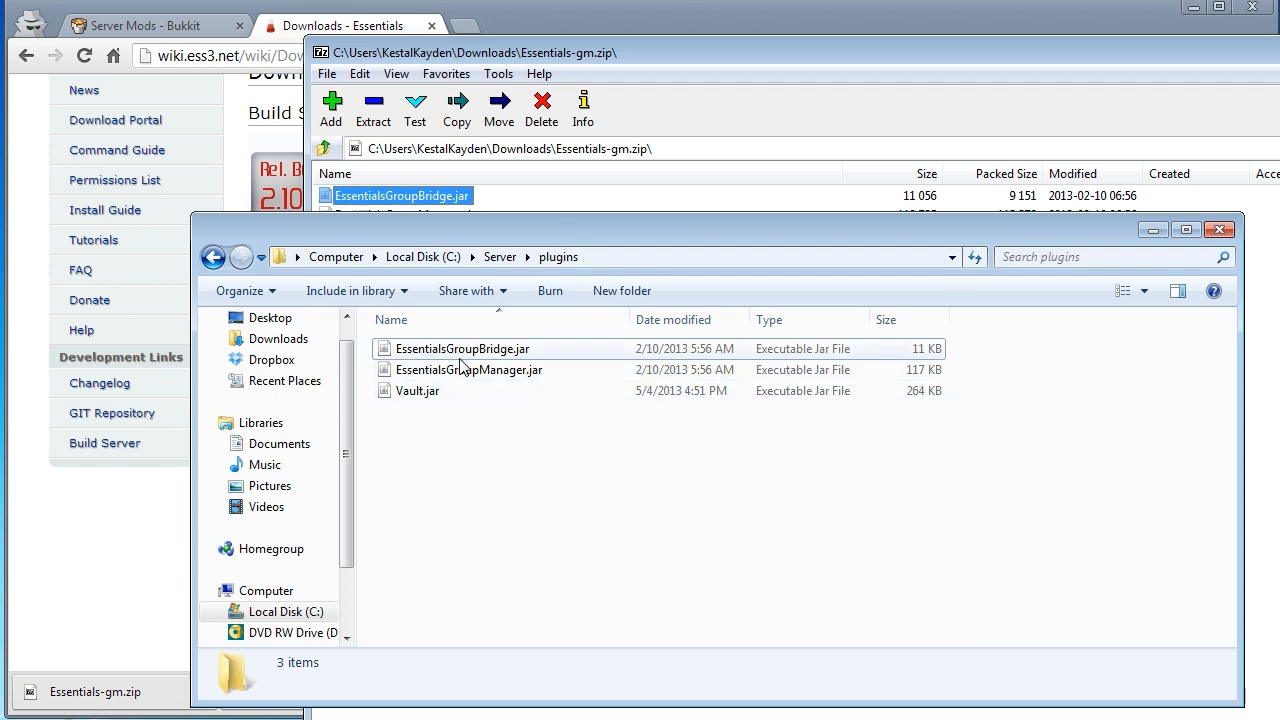
mouse_move(521, 358)
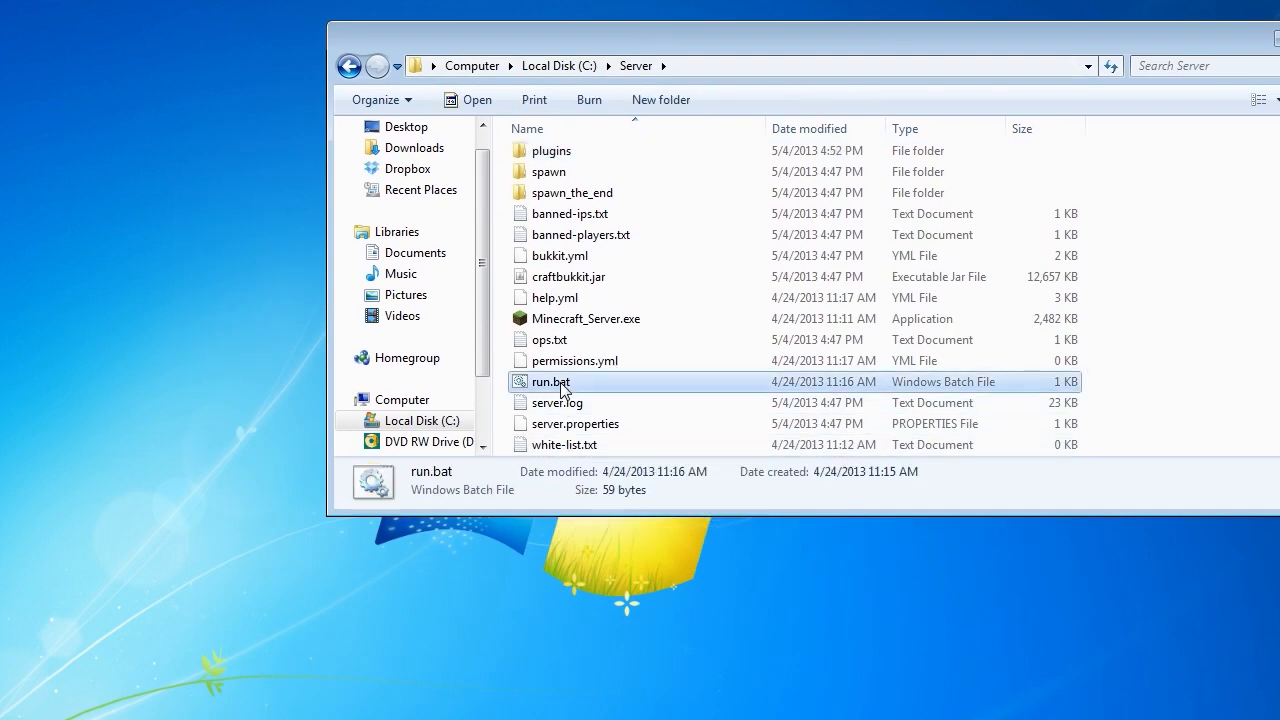
Start the Minecraft server by double-clicking run.bat.
double_click(550, 382)
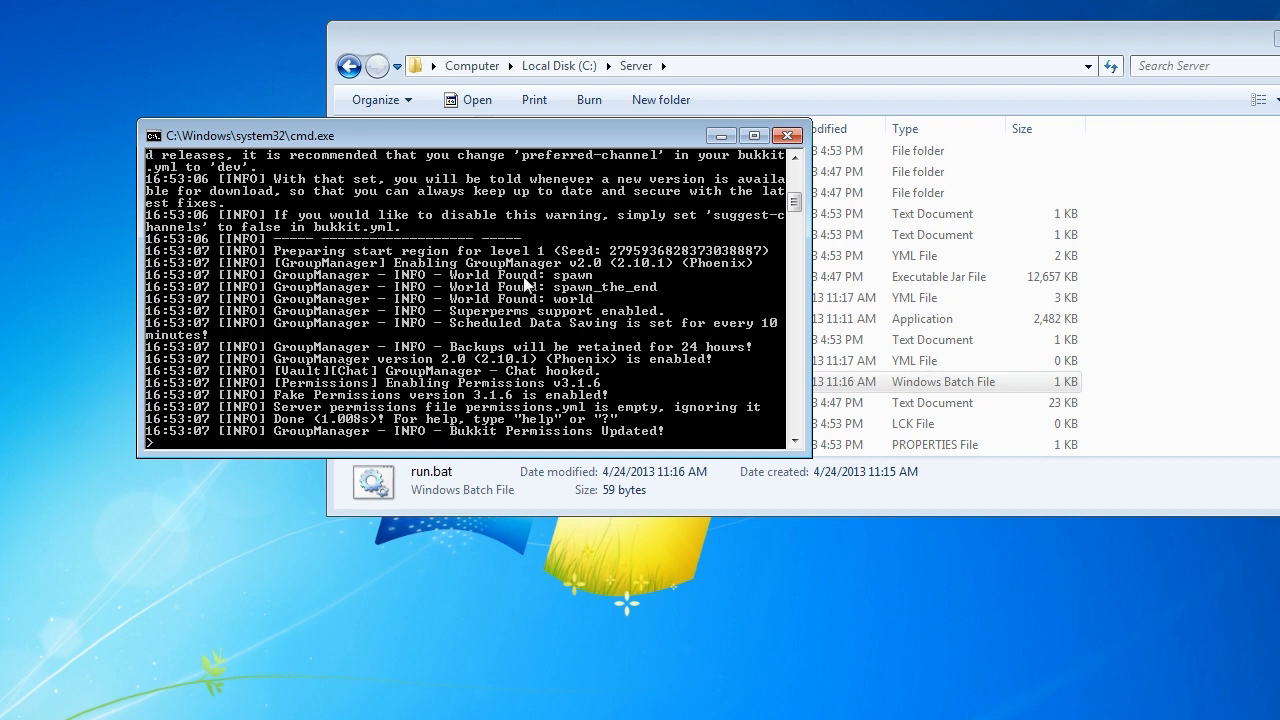
mouse_move(603, 276)
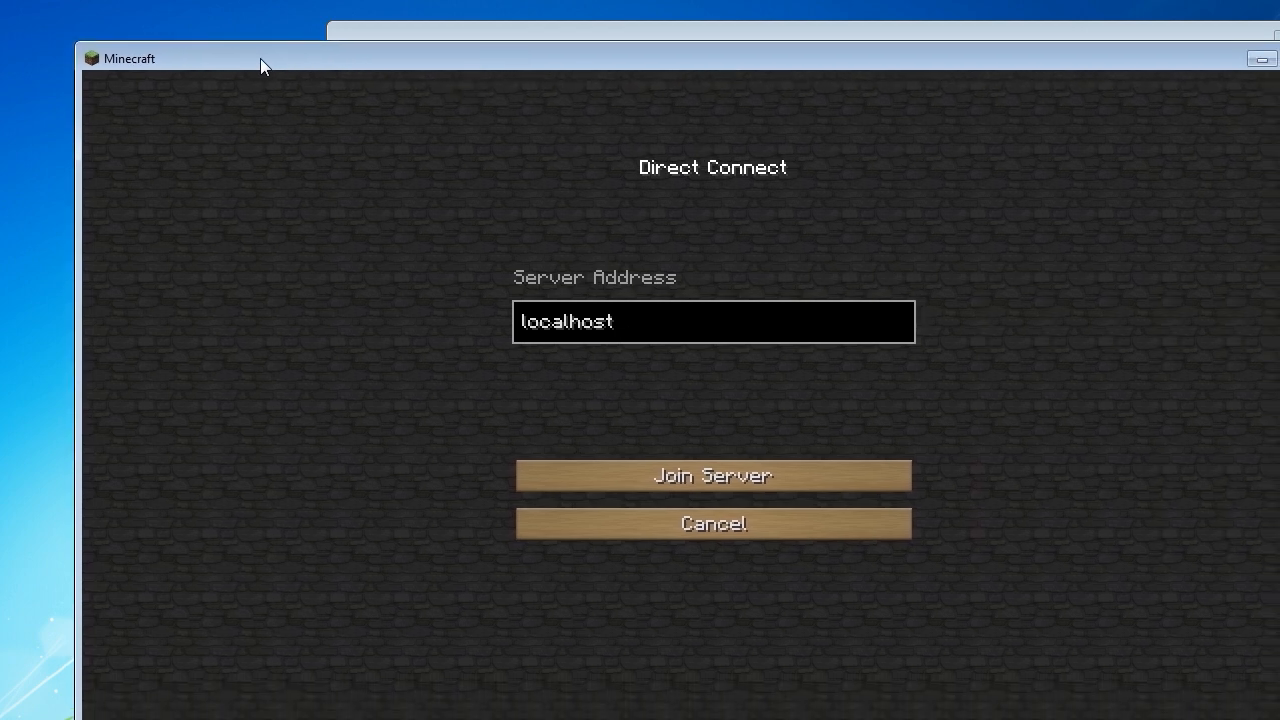
Join the localhost server, get denied a command, then open the game menu.
click(712, 475)
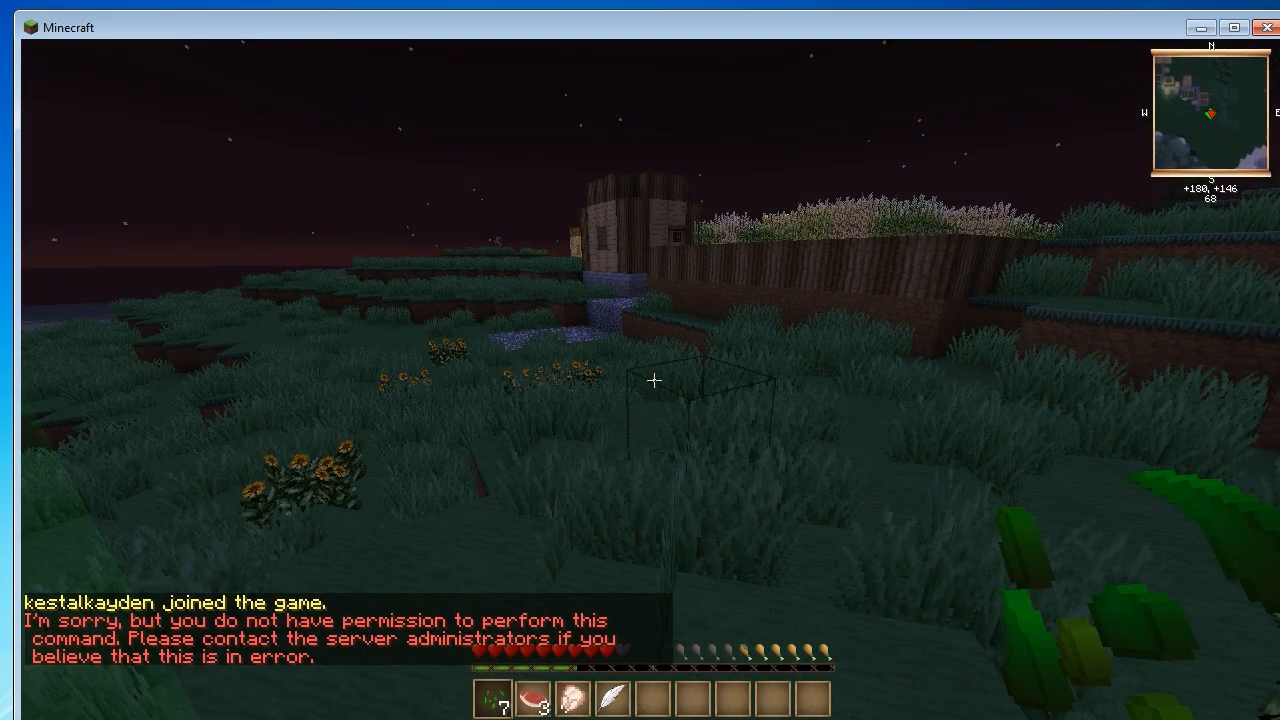
key(Escape)
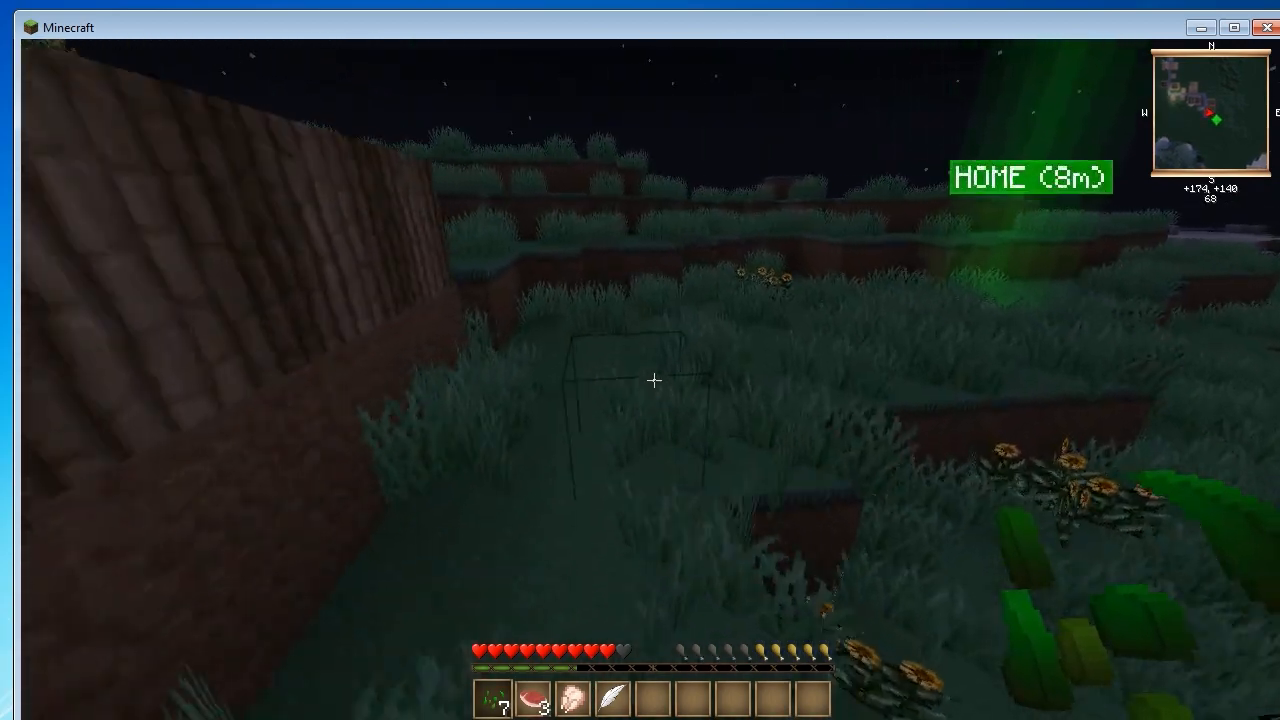
key(Escape)
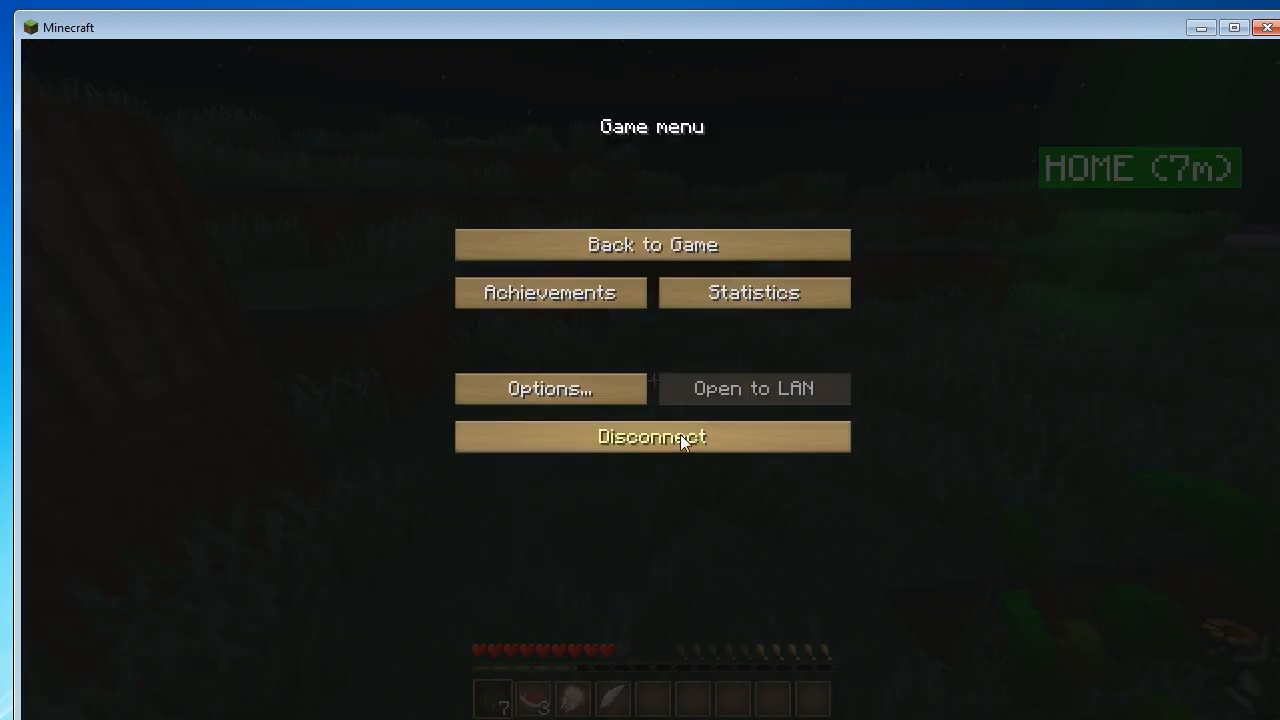
Disconnect from the localhost server and type 'plugins' in the console.
click(651, 437)
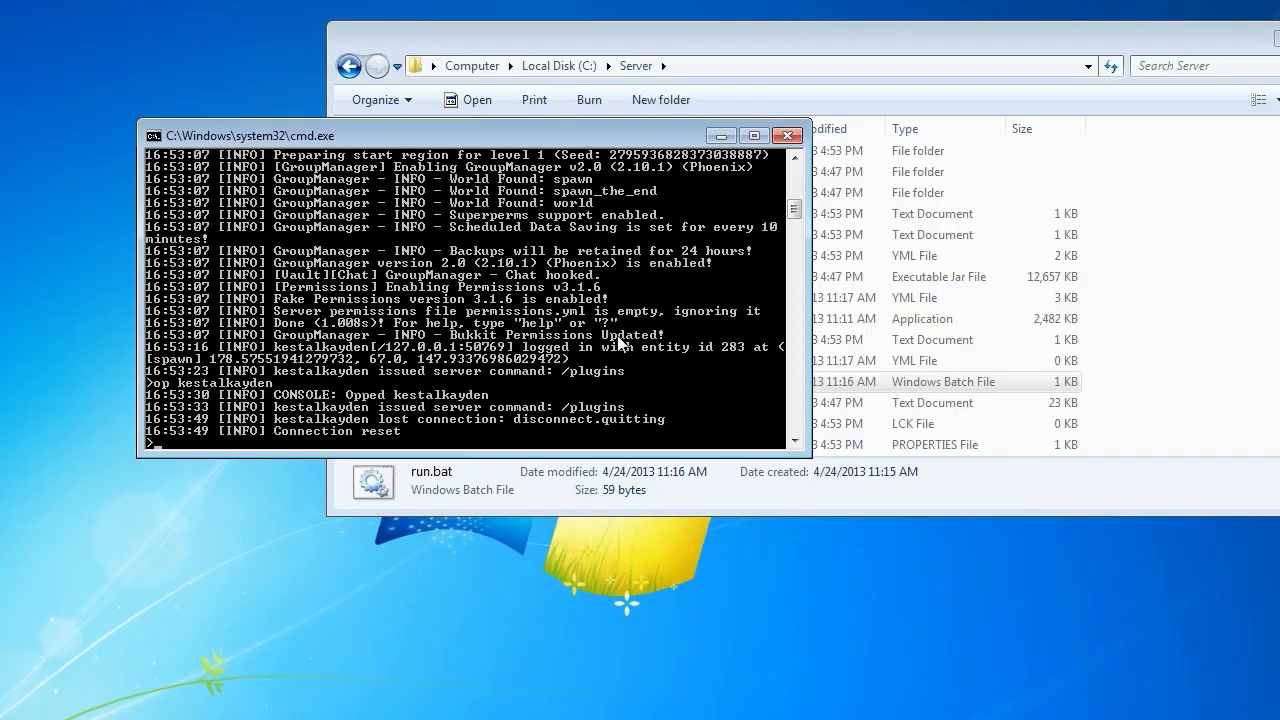
text(plugins)
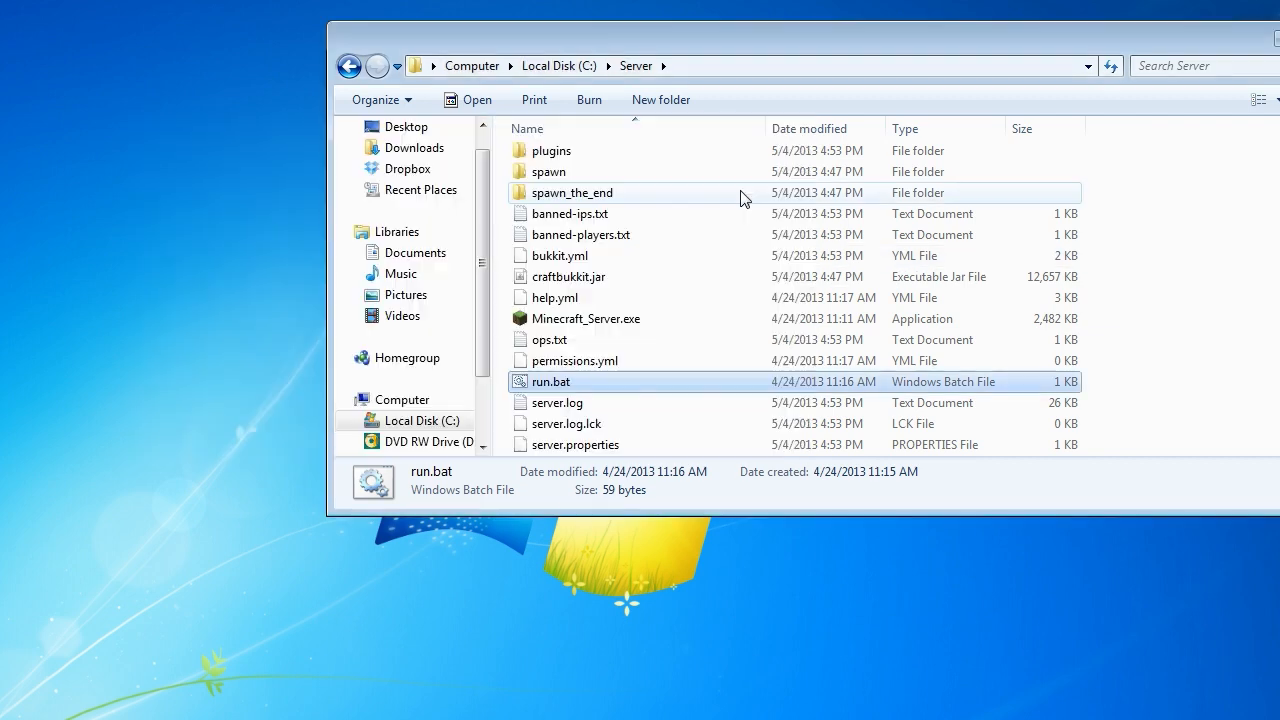
Navigate to plugins\GroupManager\worlds\spawn and briefly open users.yml in Notepad++.
double_click(551, 150)
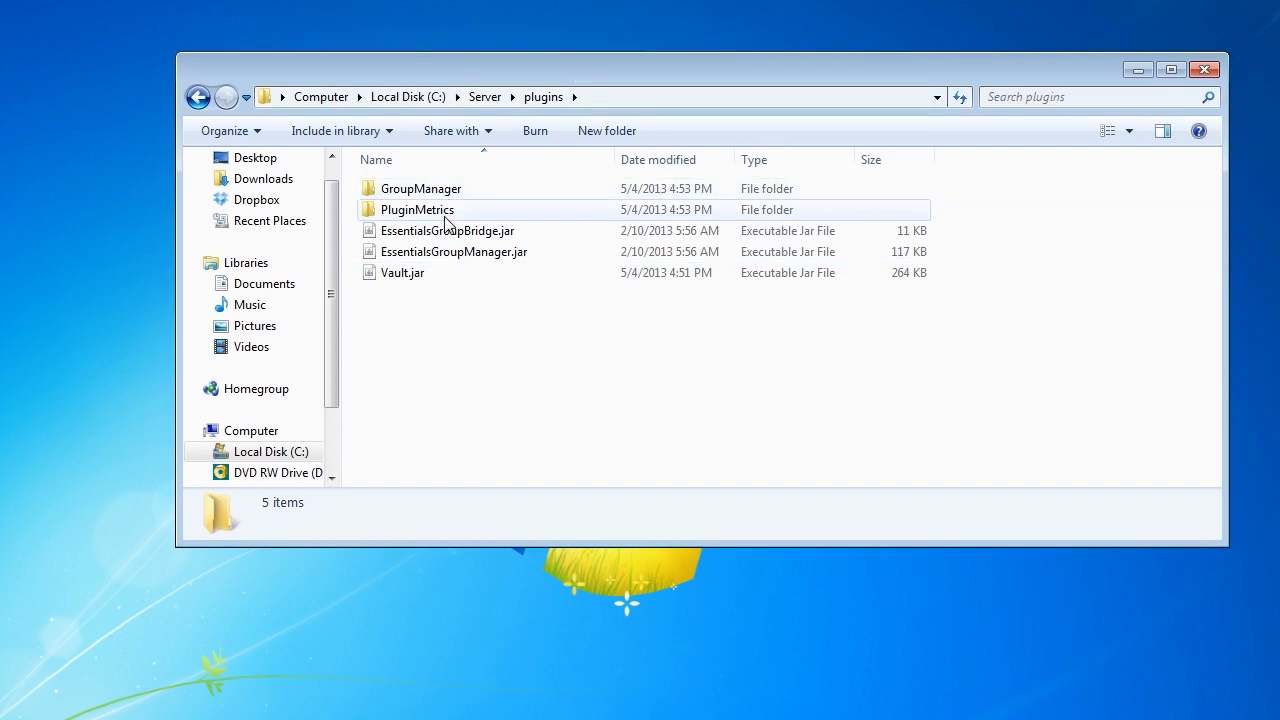
mouse_move(417, 209)
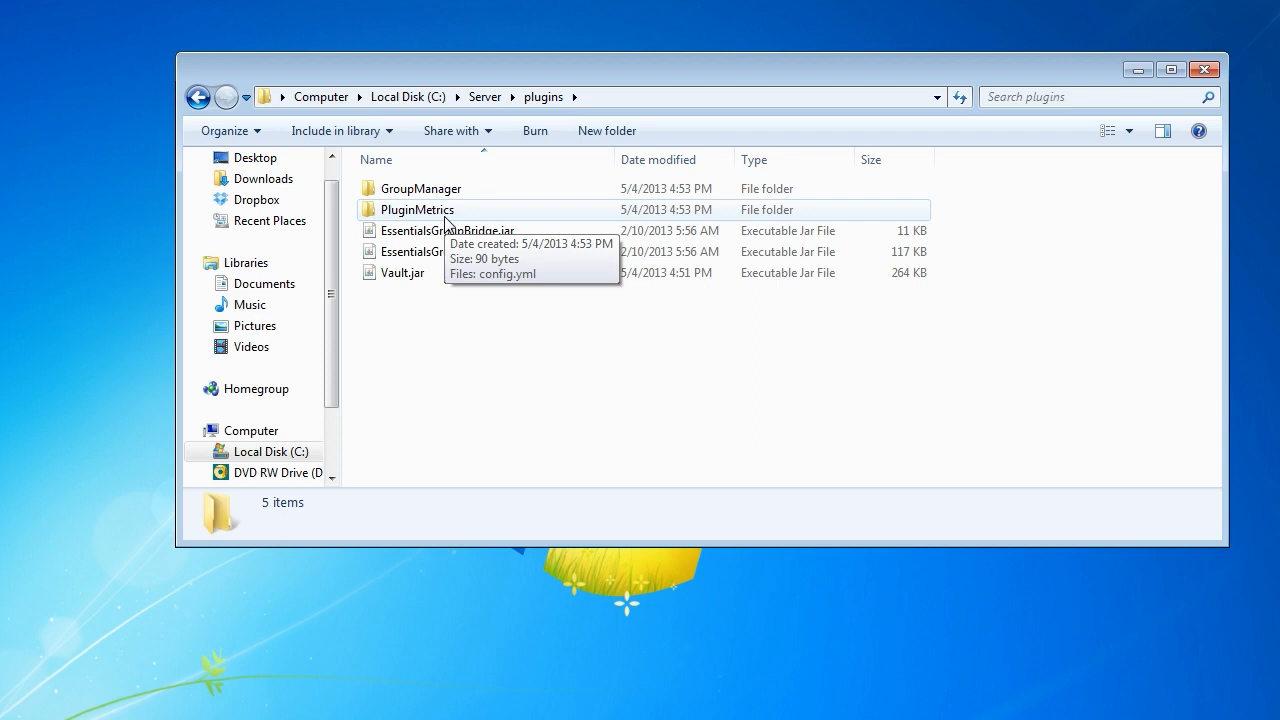
mouse_move(454, 255)
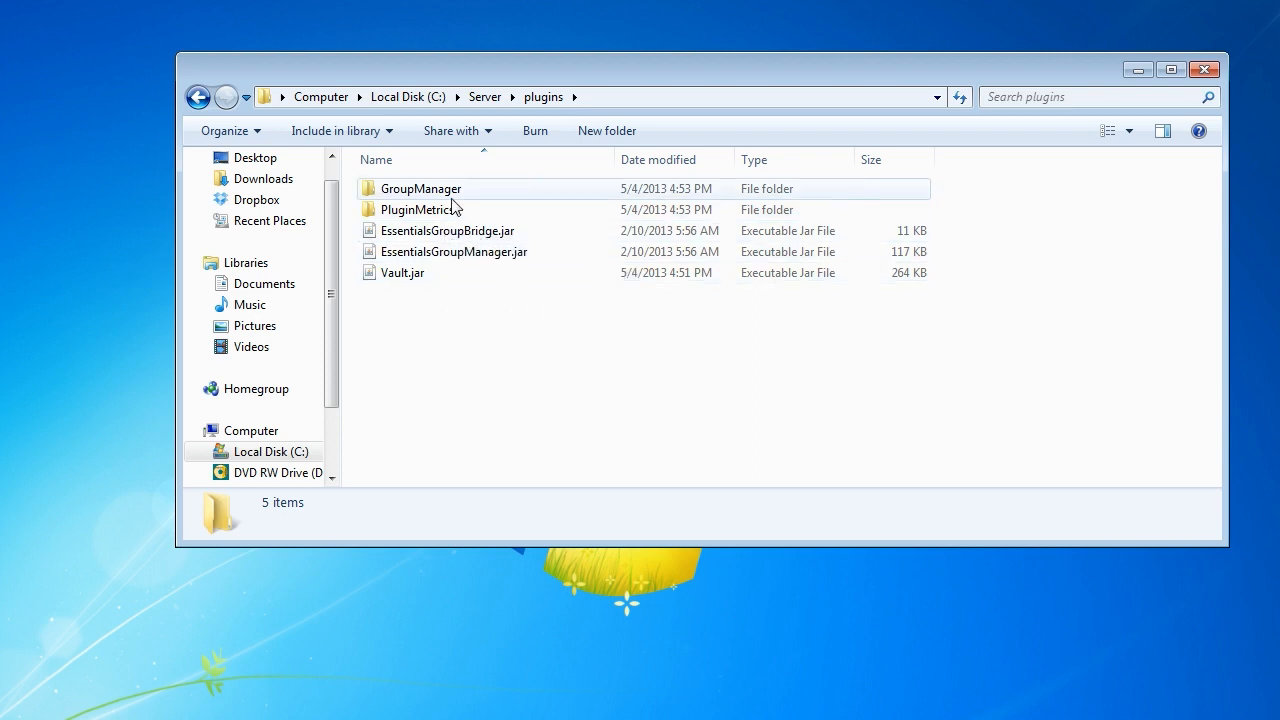
mouse_move(421, 188)
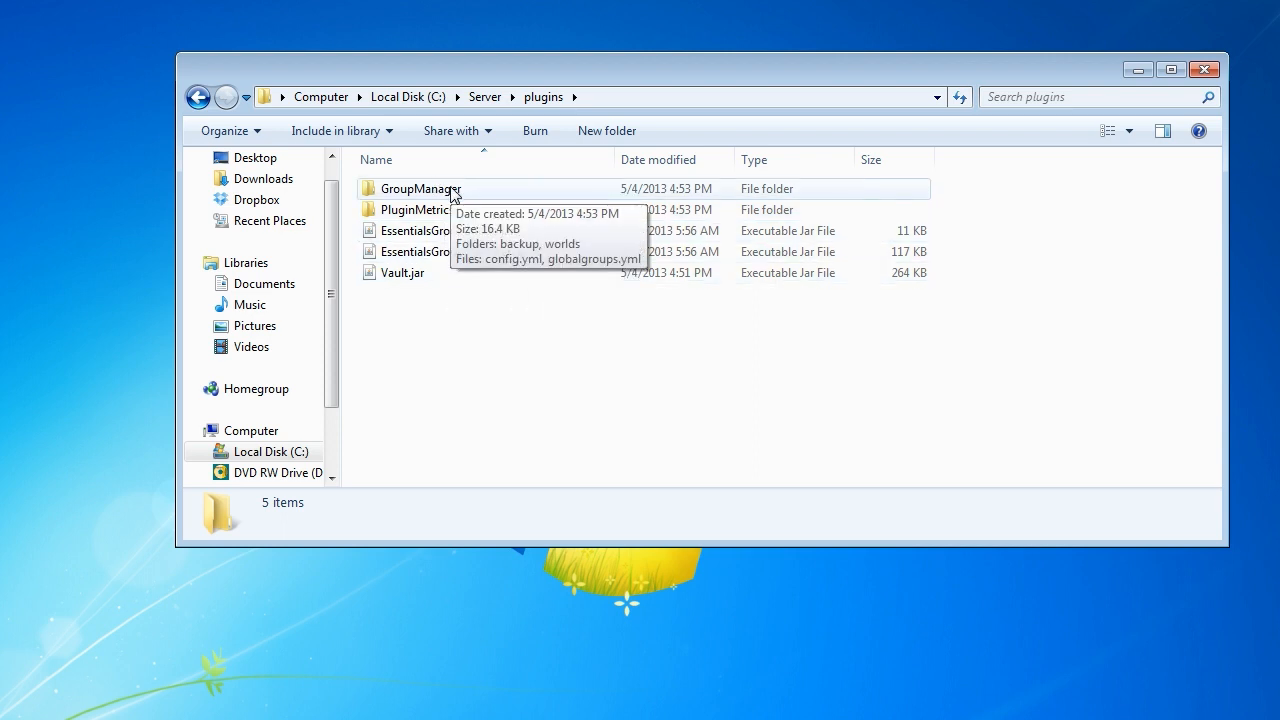
double_click(420, 188)
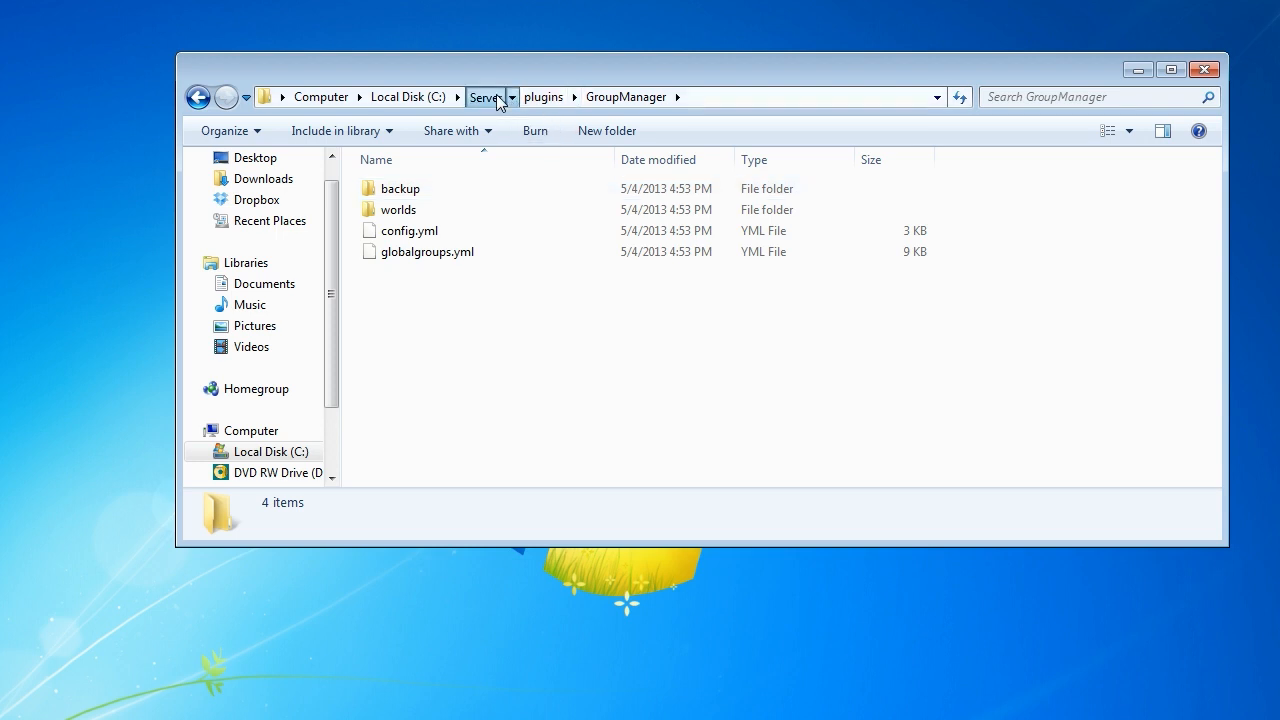
click(484, 96)
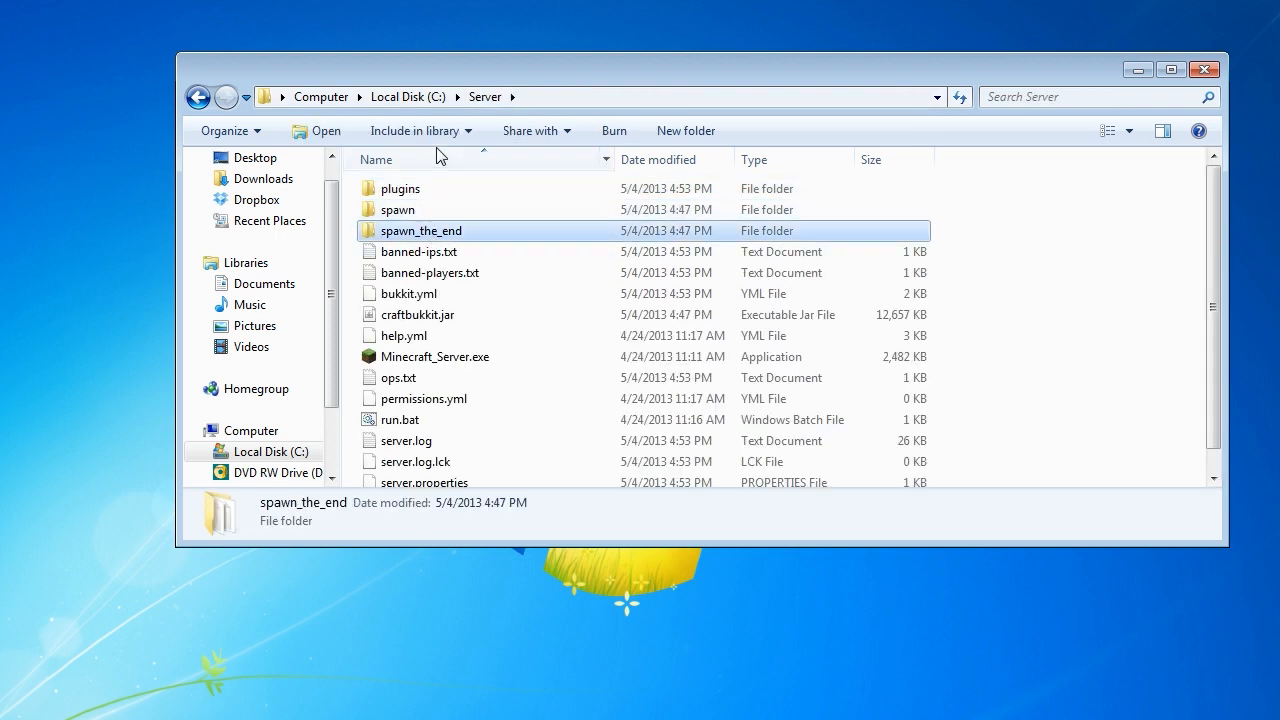
double_click(401, 188)
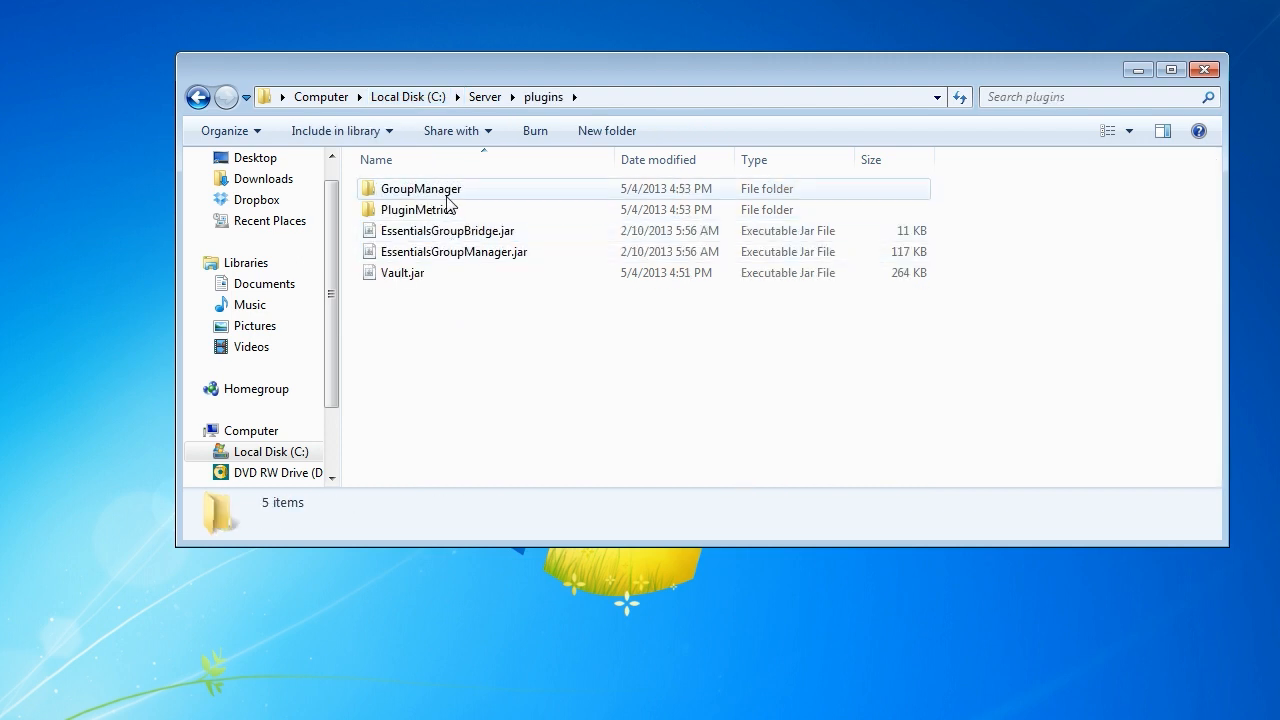
double_click(420, 188)
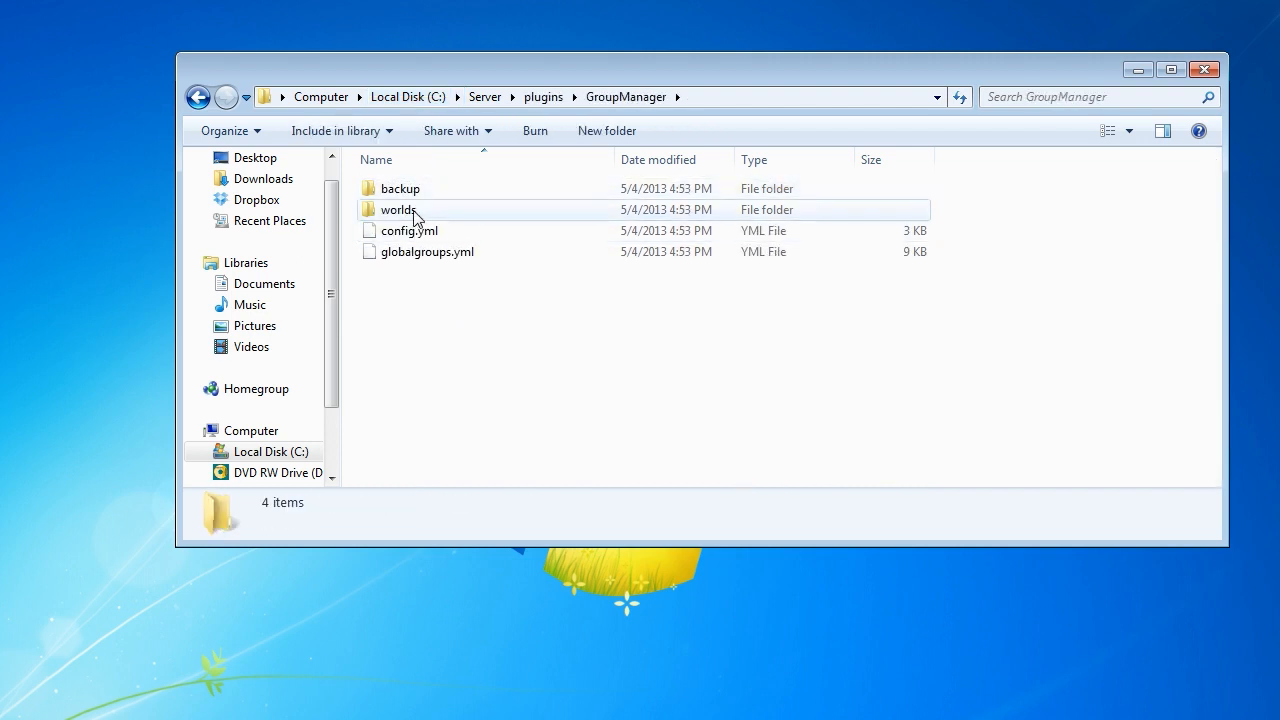
double_click(398, 209)
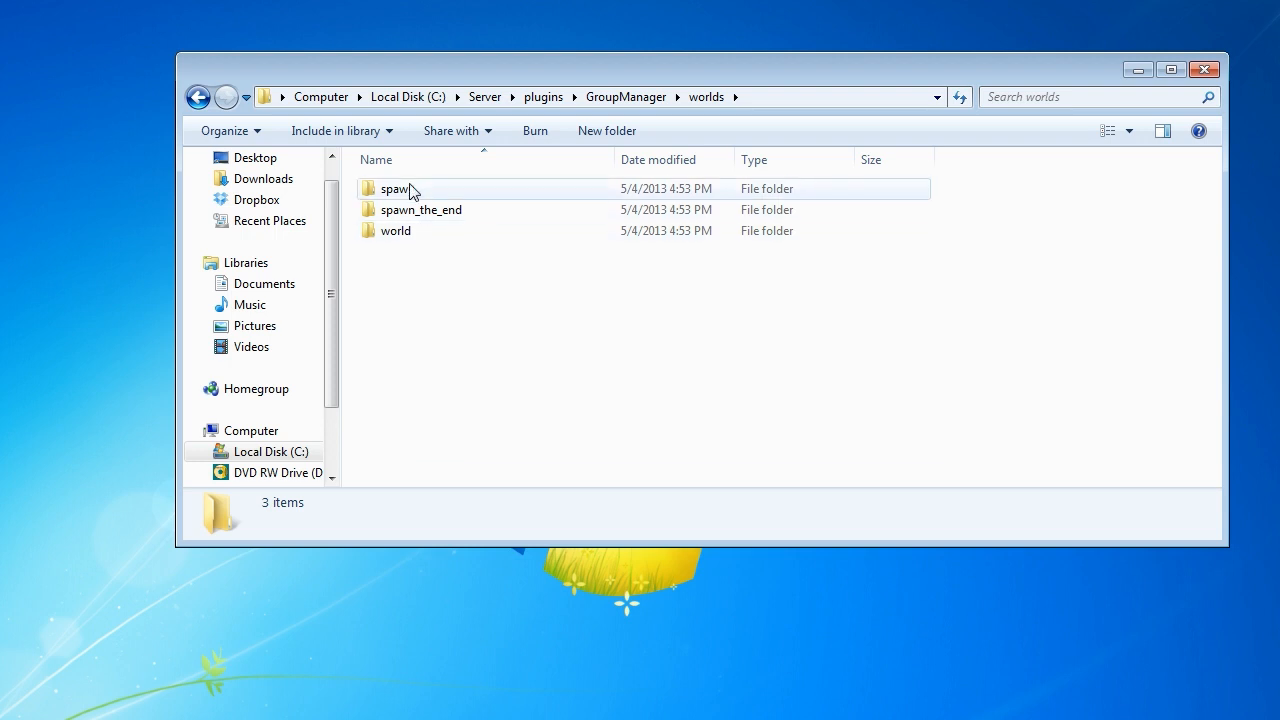
double_click(395, 188)
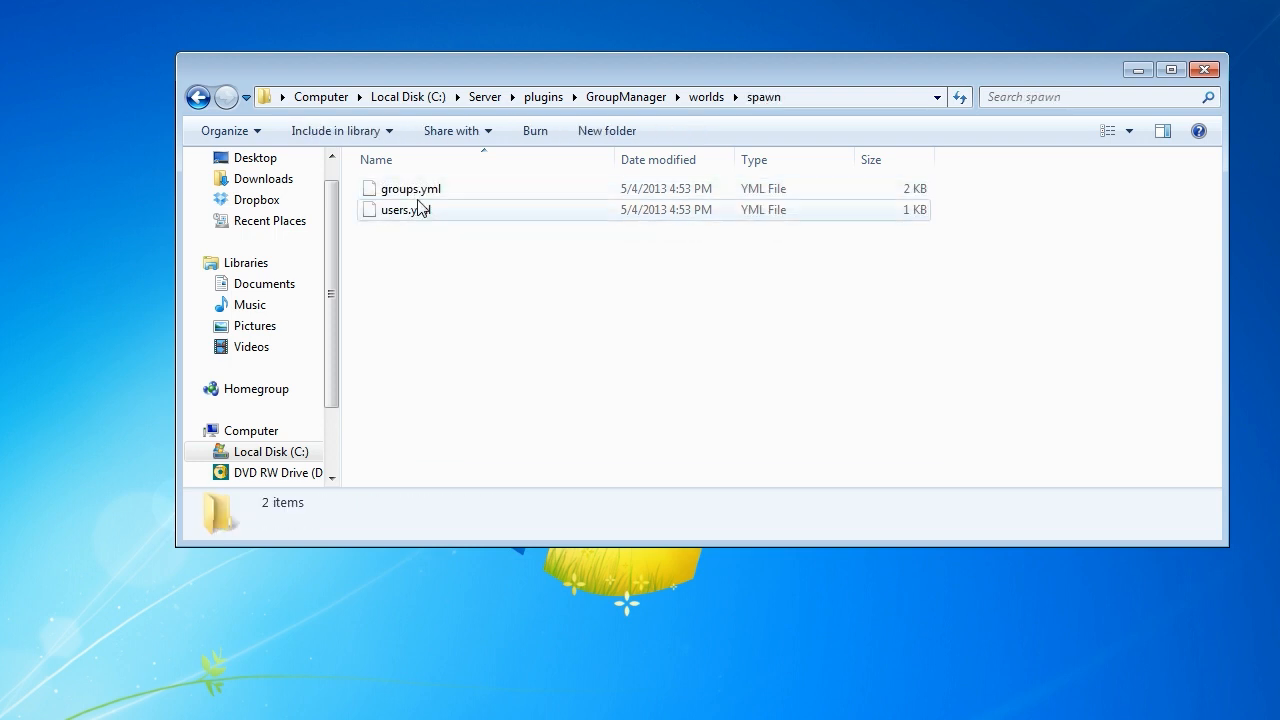
double_click(404, 209)
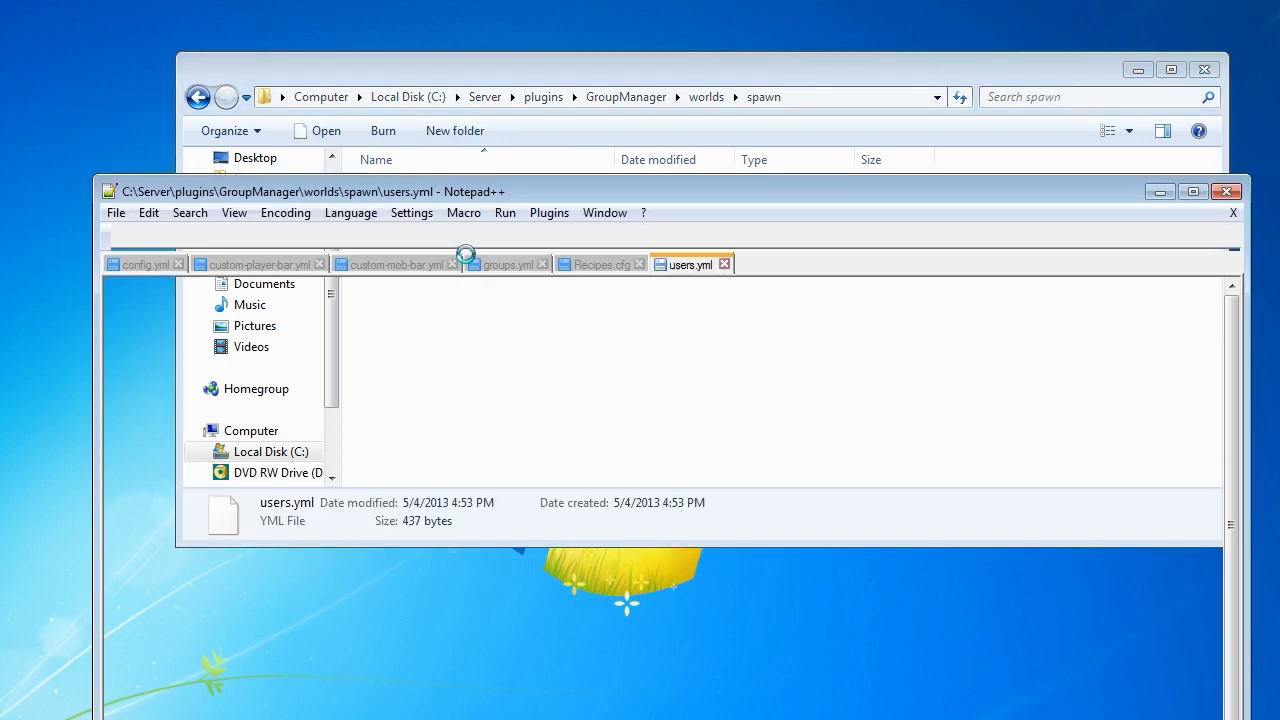
click(690, 264)
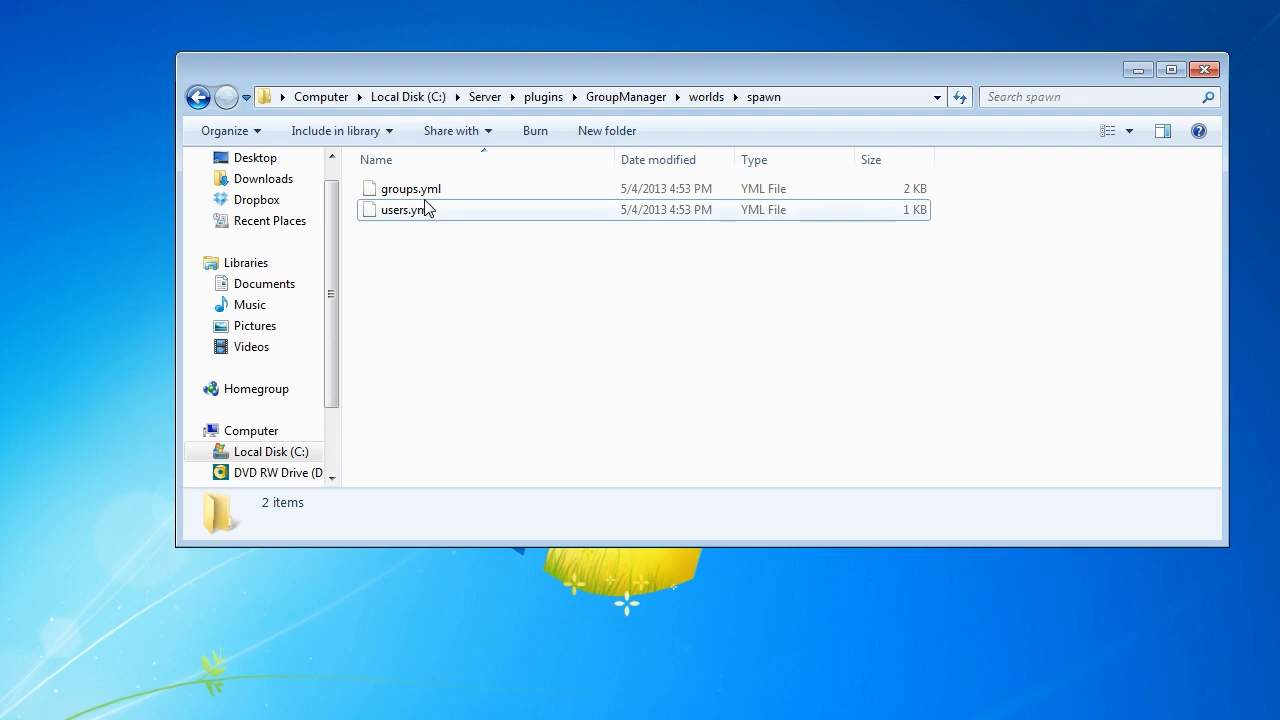
Open groups.yml with Edit with Notepad++, then collapse and expand the group folds.
right_click(410, 188)
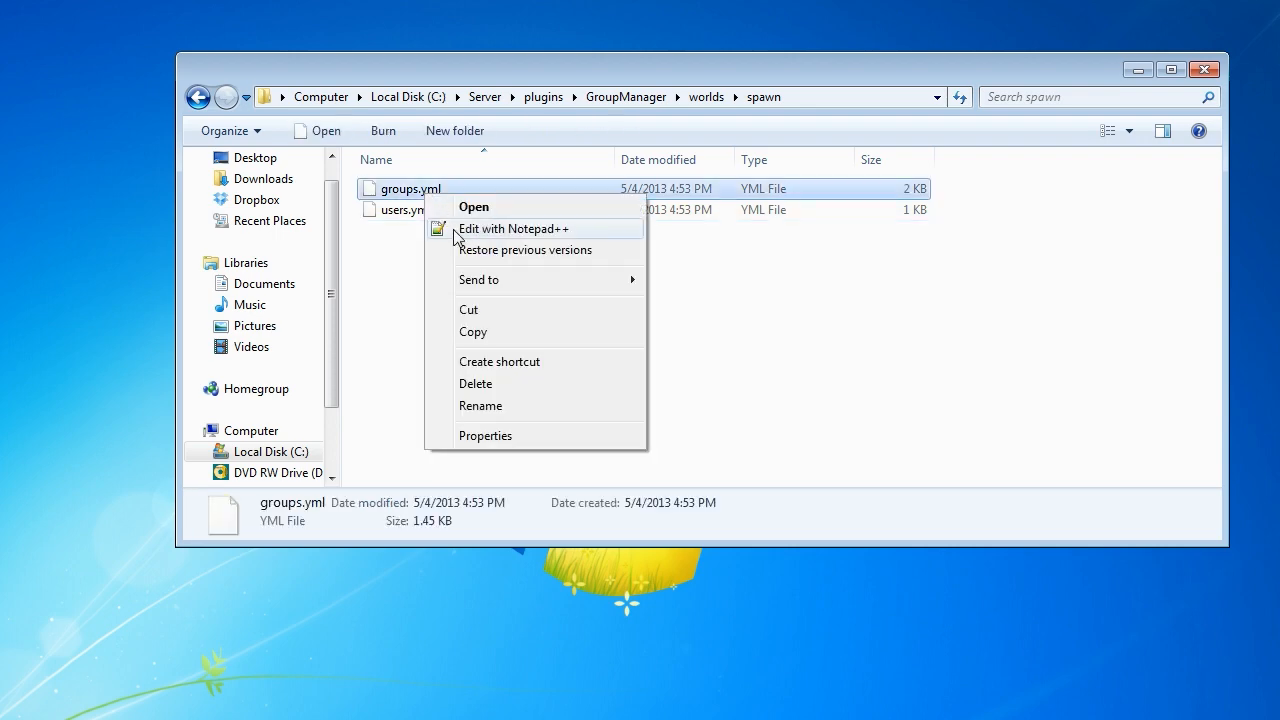
click(513, 228)
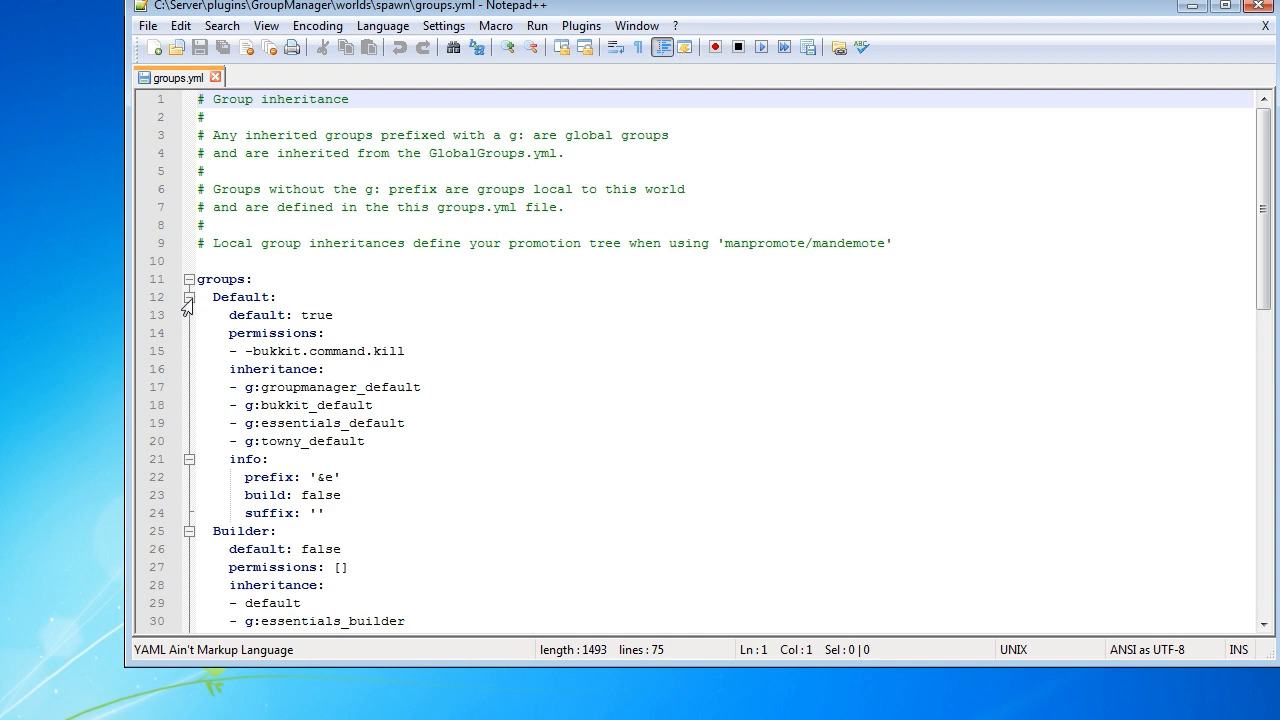
click(189, 297)
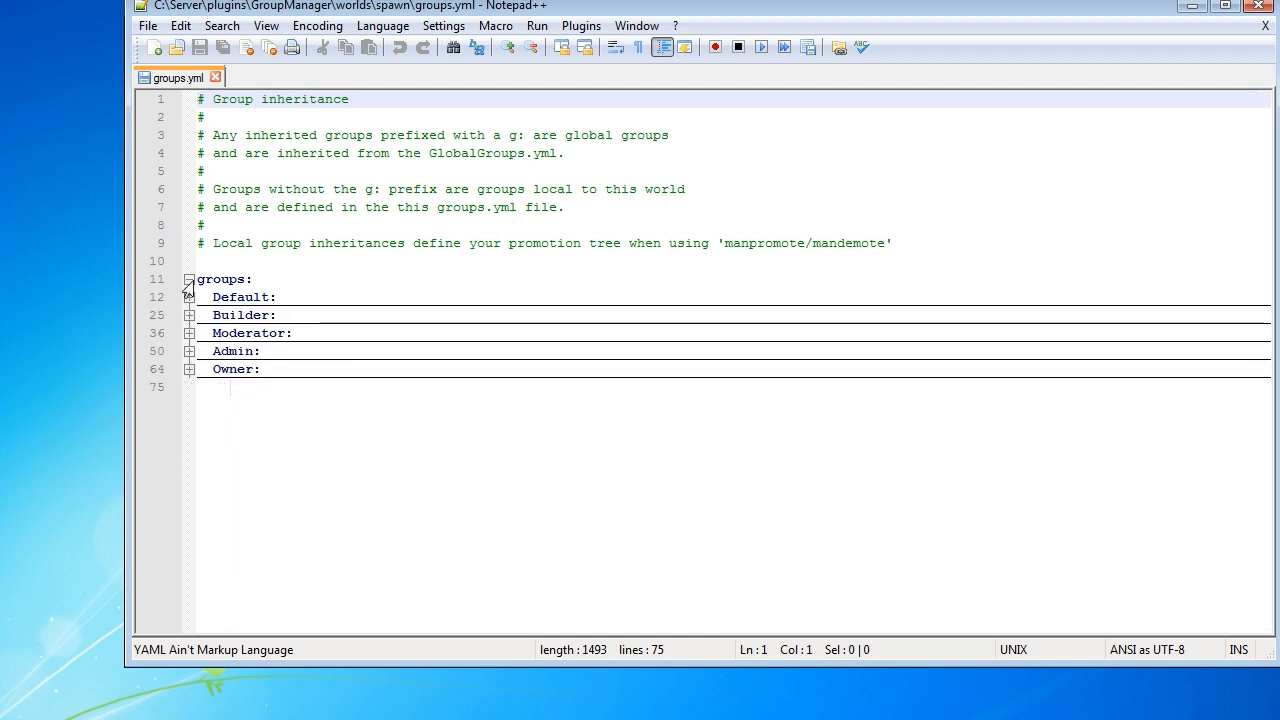
click(189, 297)
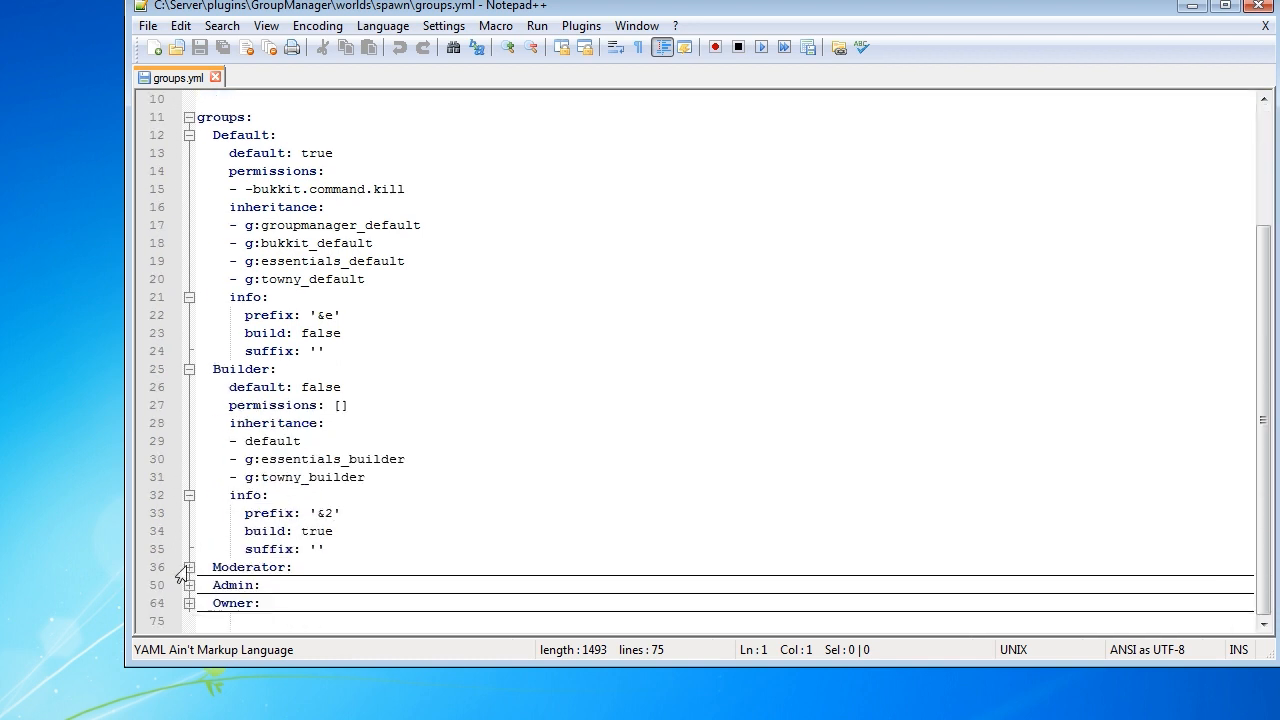
scroll(down, 3)
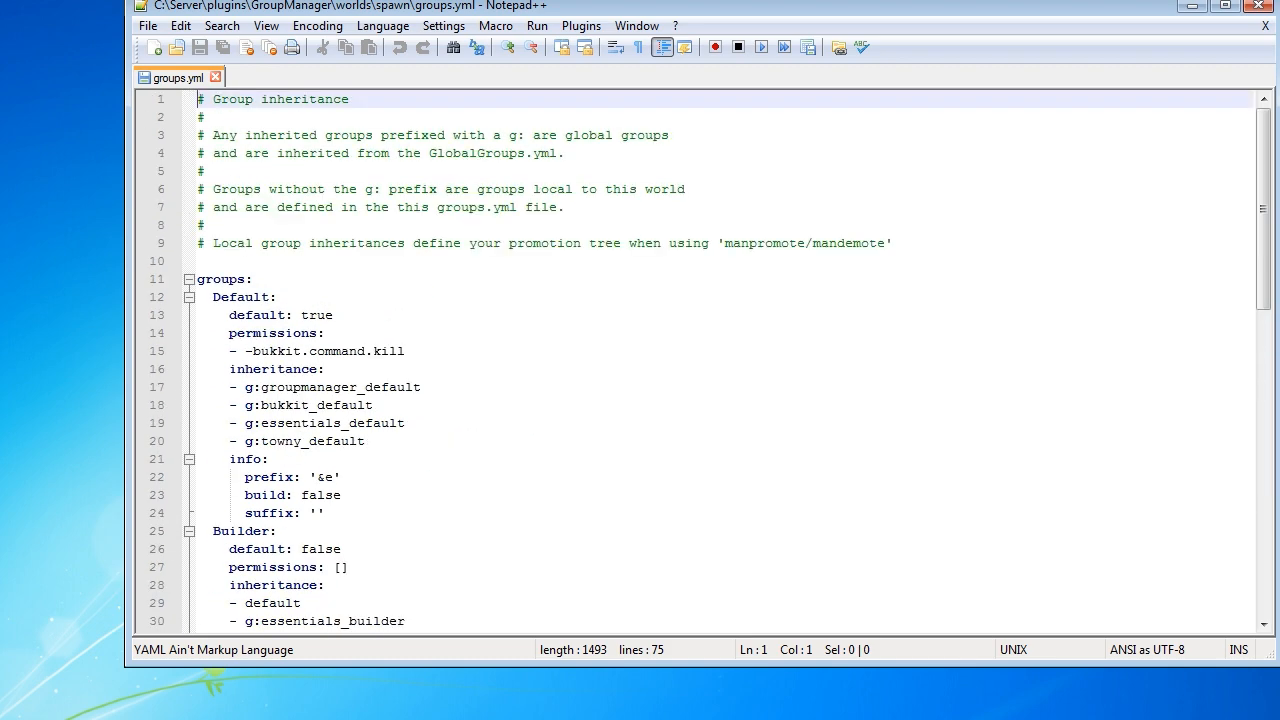
mouse_move(177, 467)
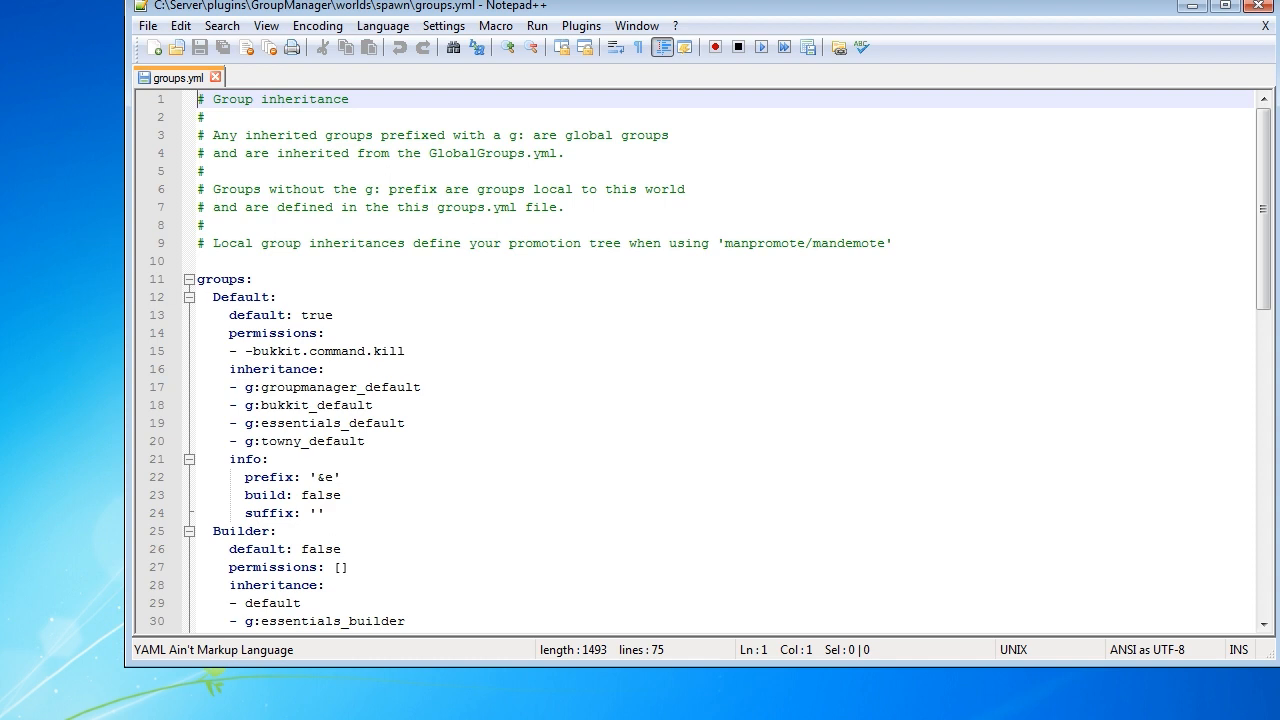
click(243, 296)
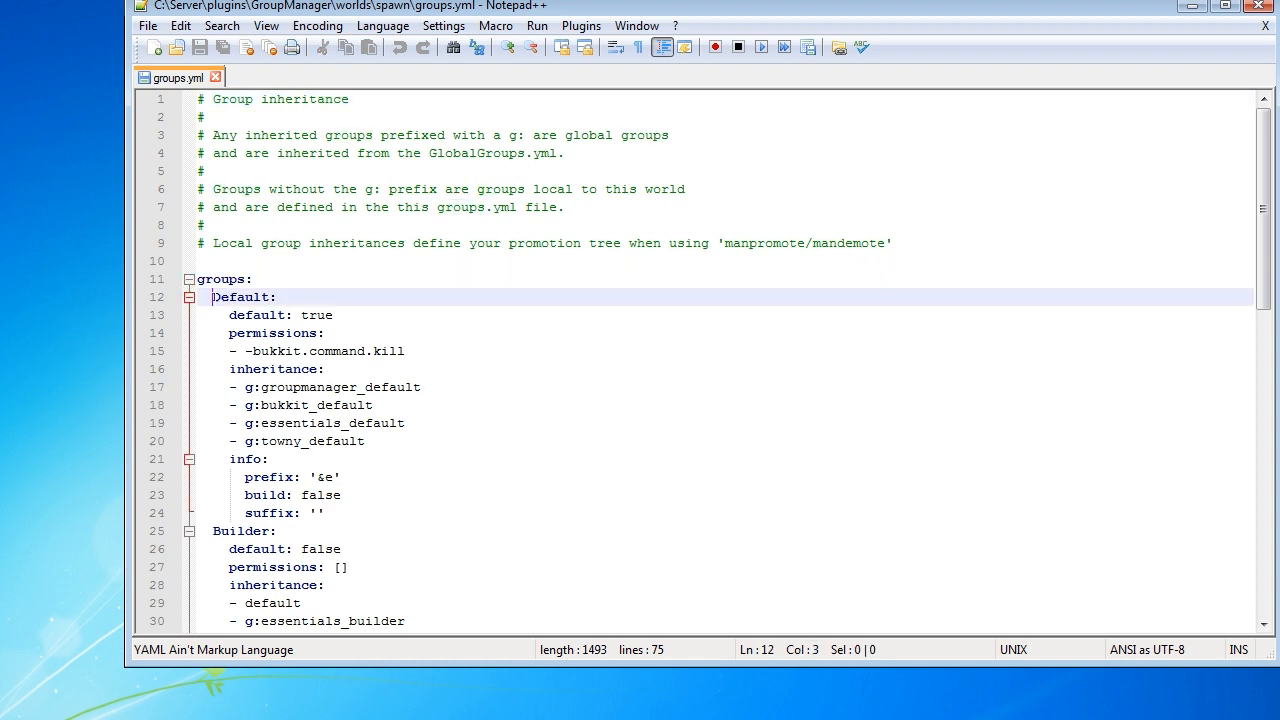
Rename the Default group to Member, then review its default: true and -bukkit.command.kill lines.
double_click(242, 297)
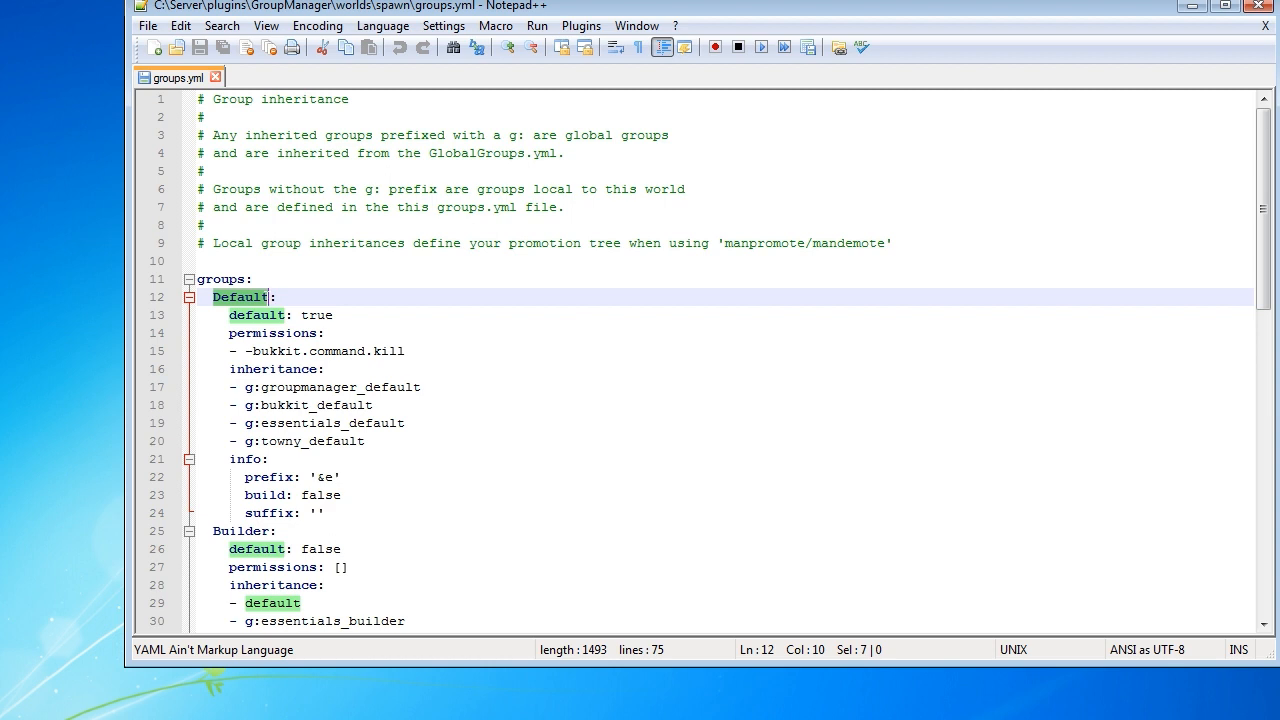
scroll(down, 3)
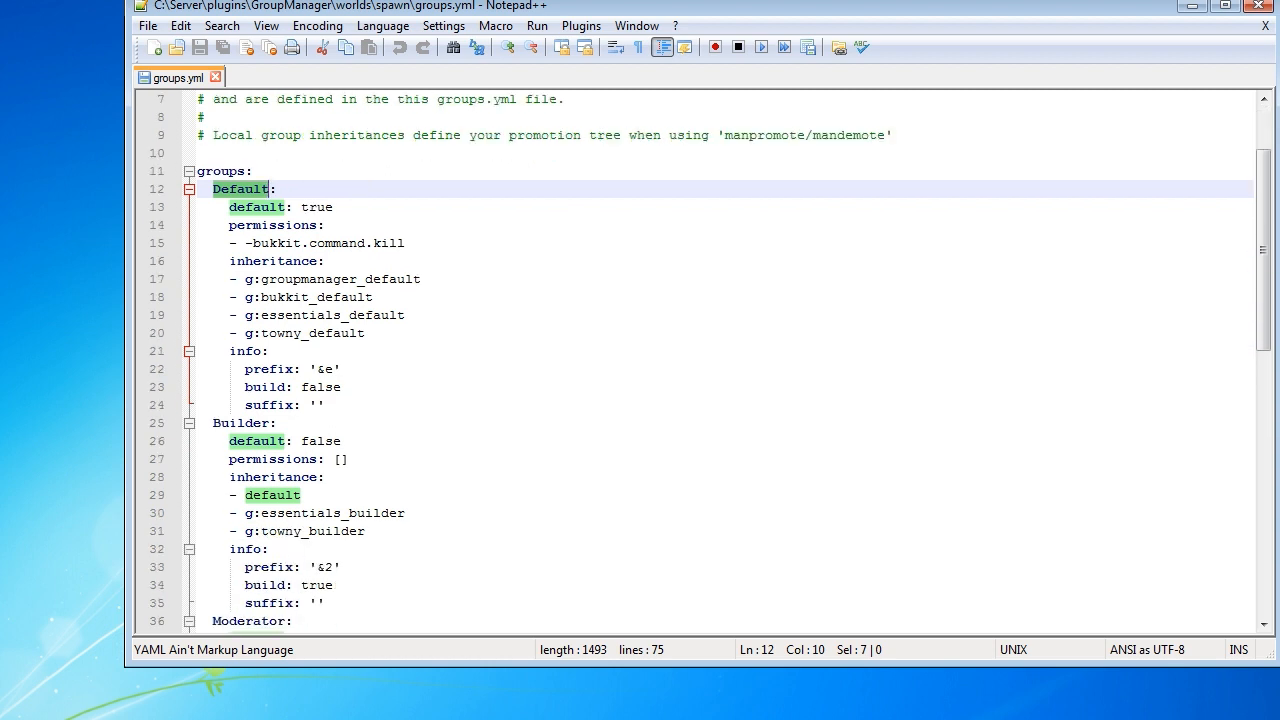
text(Member)
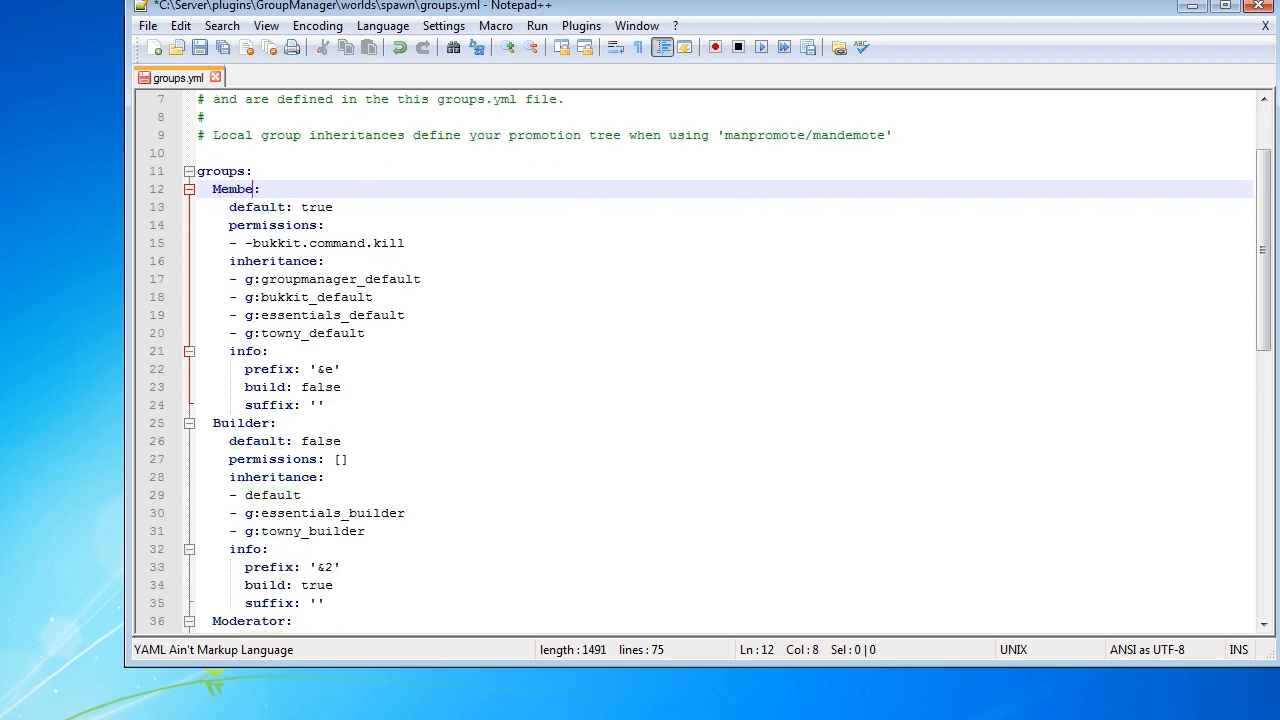
text(r)
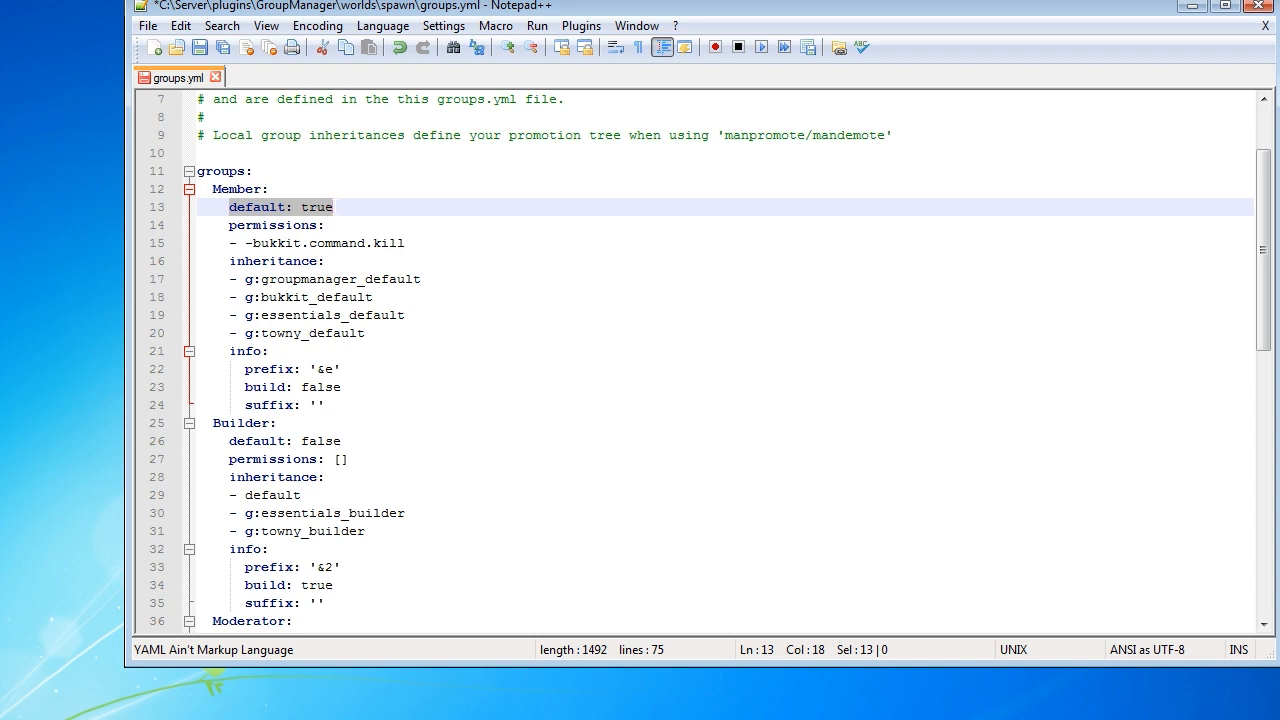
click(277, 225)
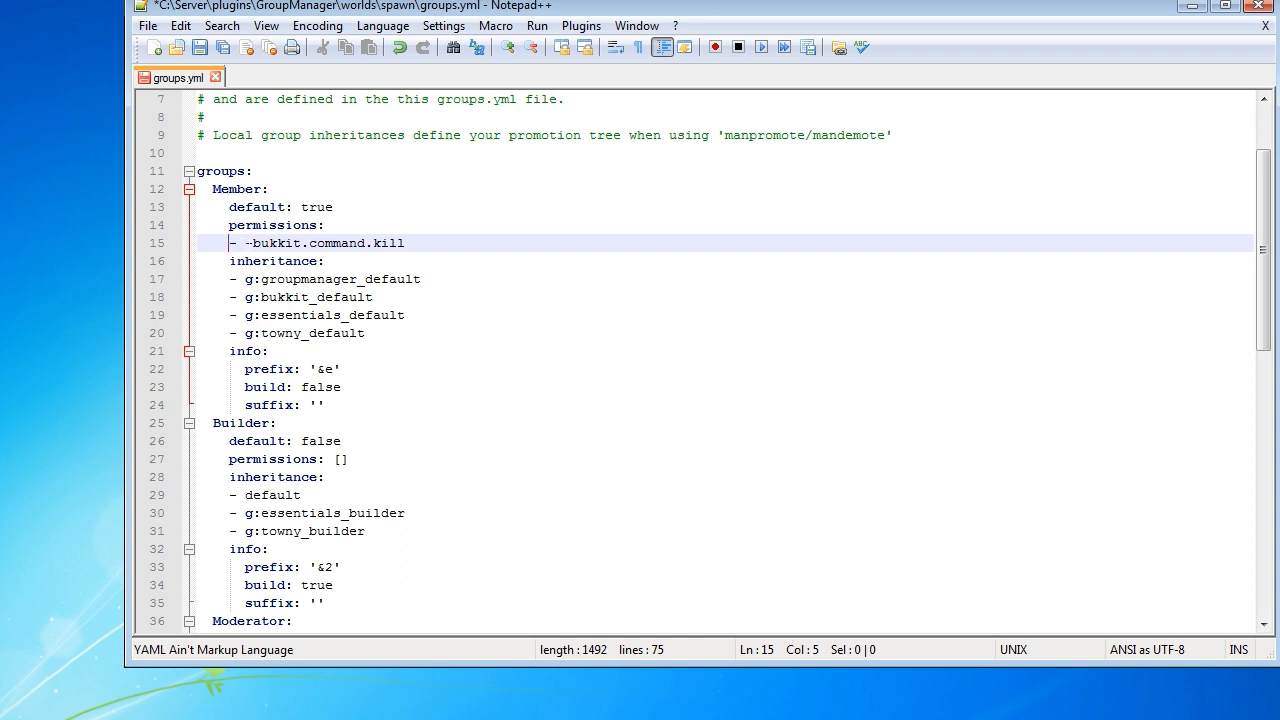
drag(253, 243, 404, 243)
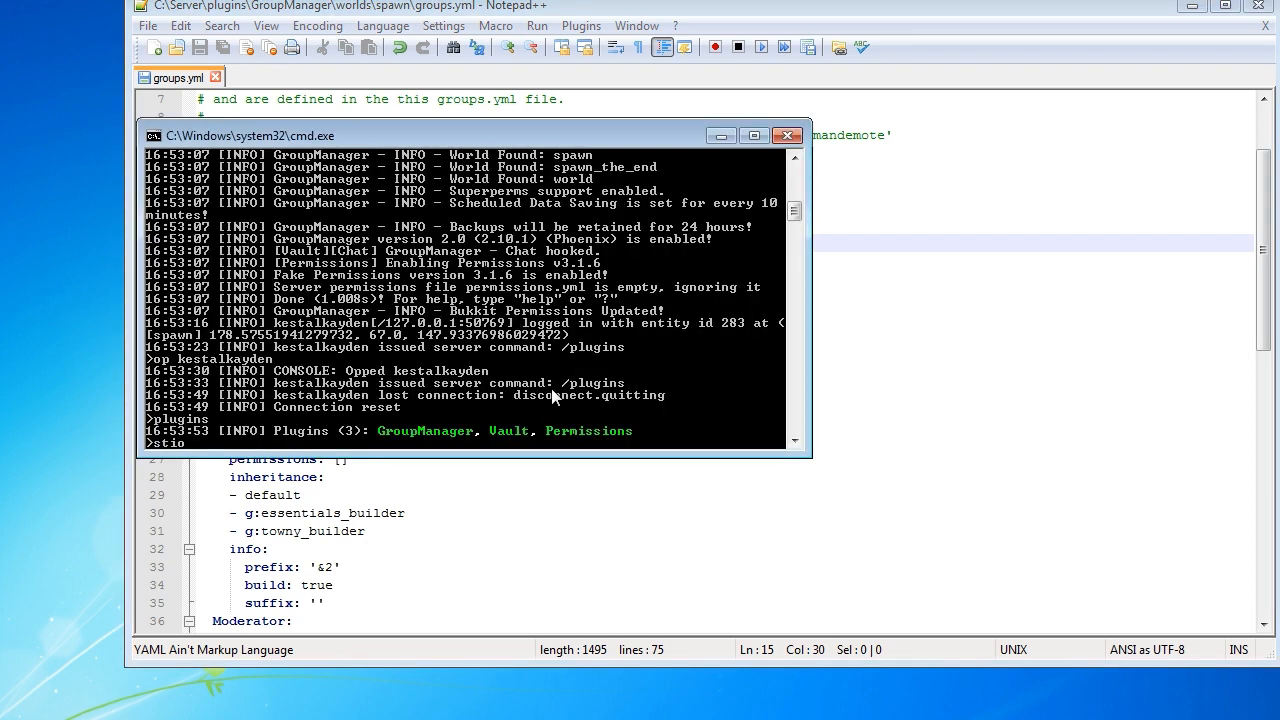
Stop the server with 'stop' and scroll to the tab-character error at line 15.
text(stop)
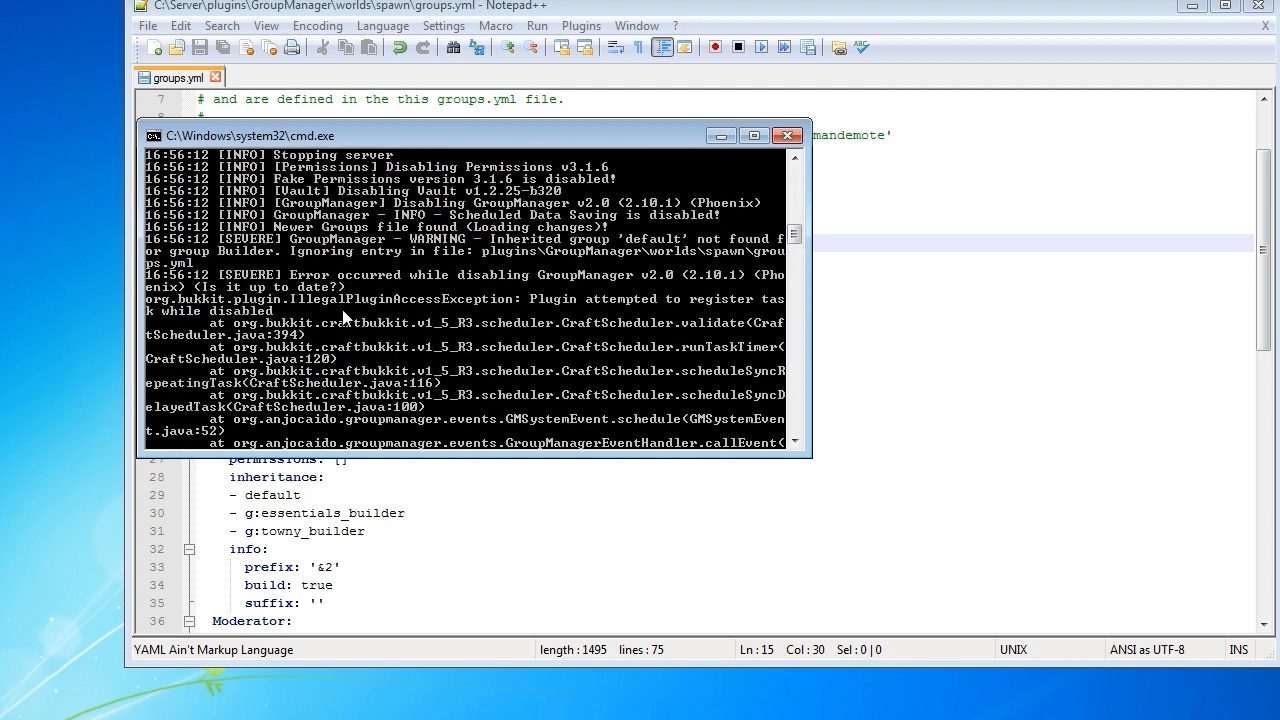
scroll(down, 3)
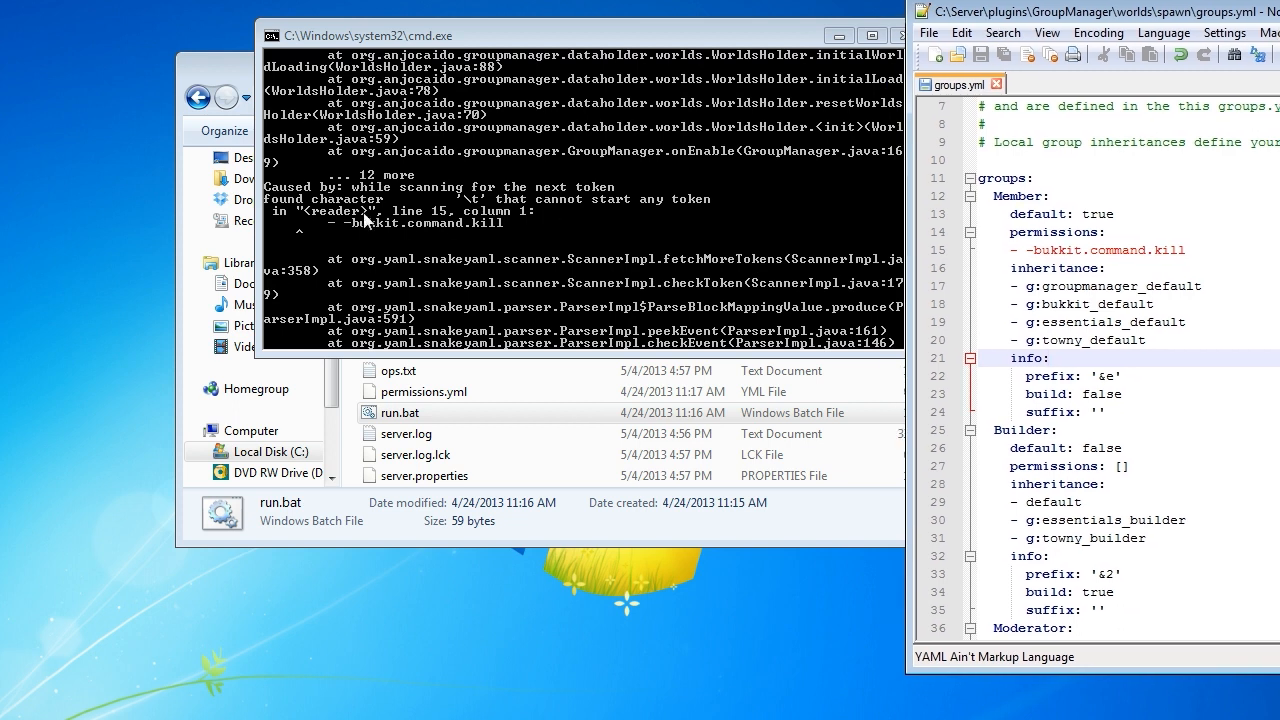
mouse_move(400, 218)
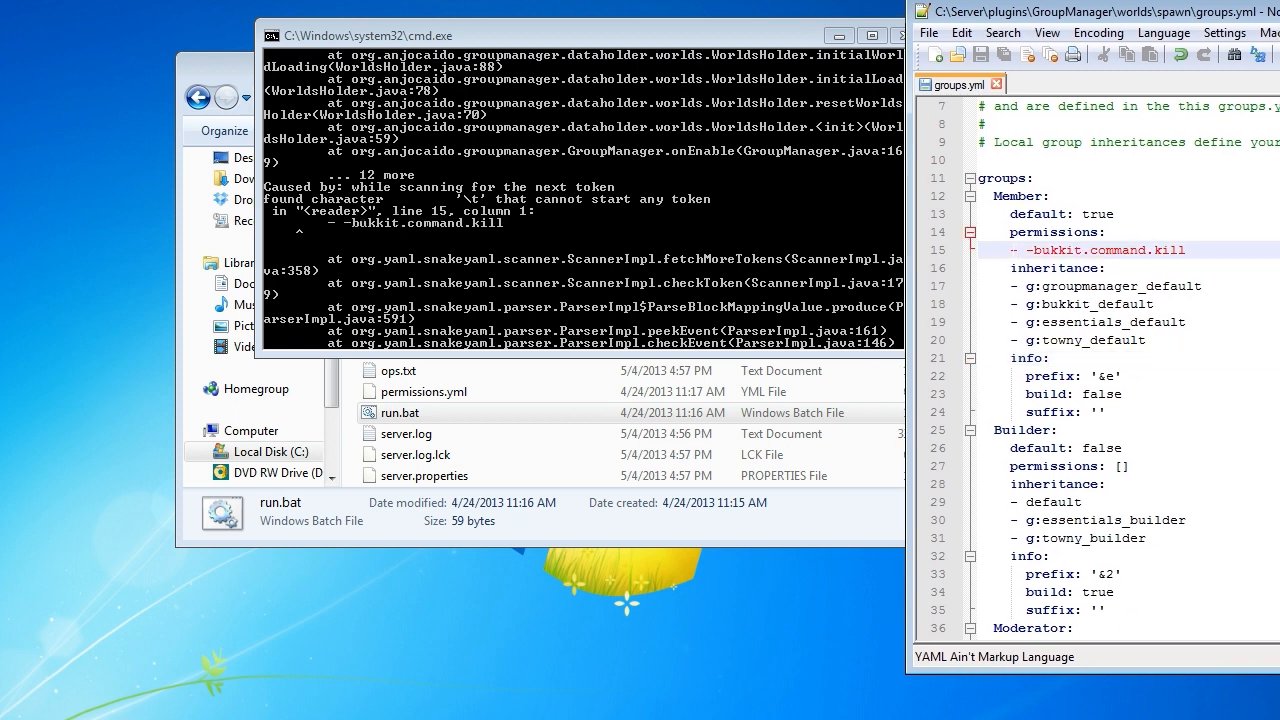
Maximize Notepad++ and begin a new '-' permission entry below -bukkit.command.kill.
double_click(1100, 250)
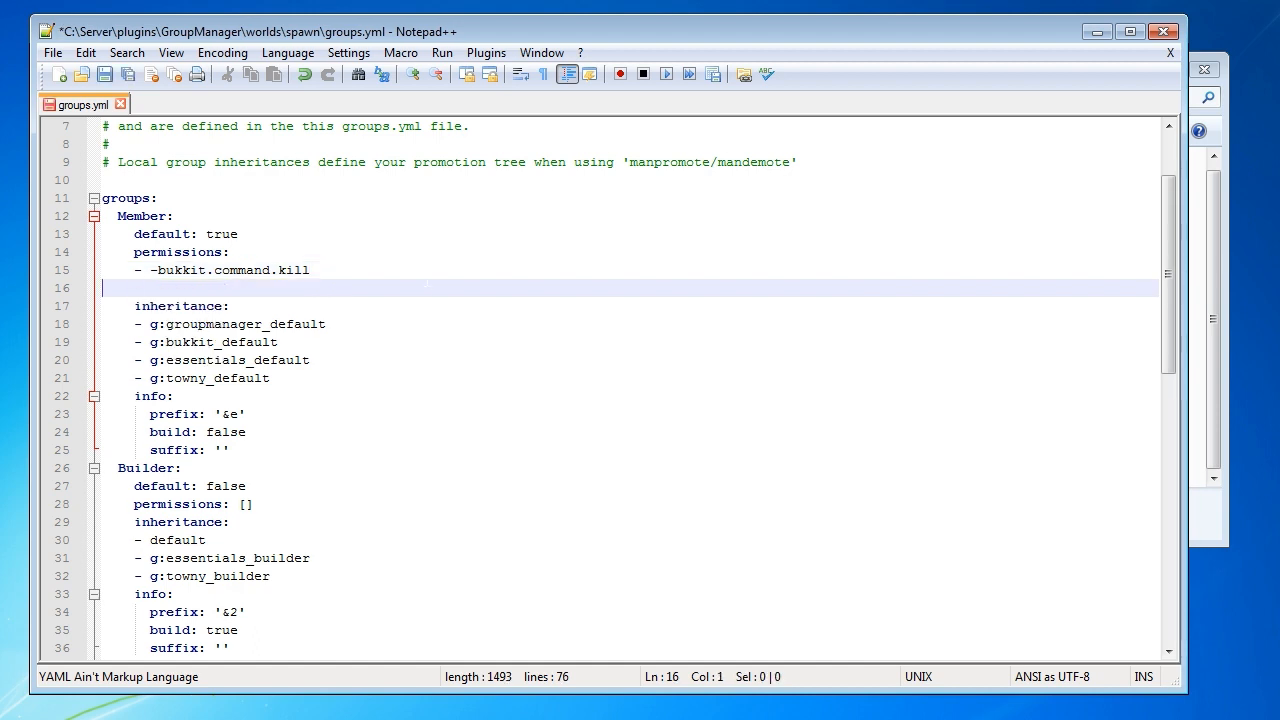
text(-)
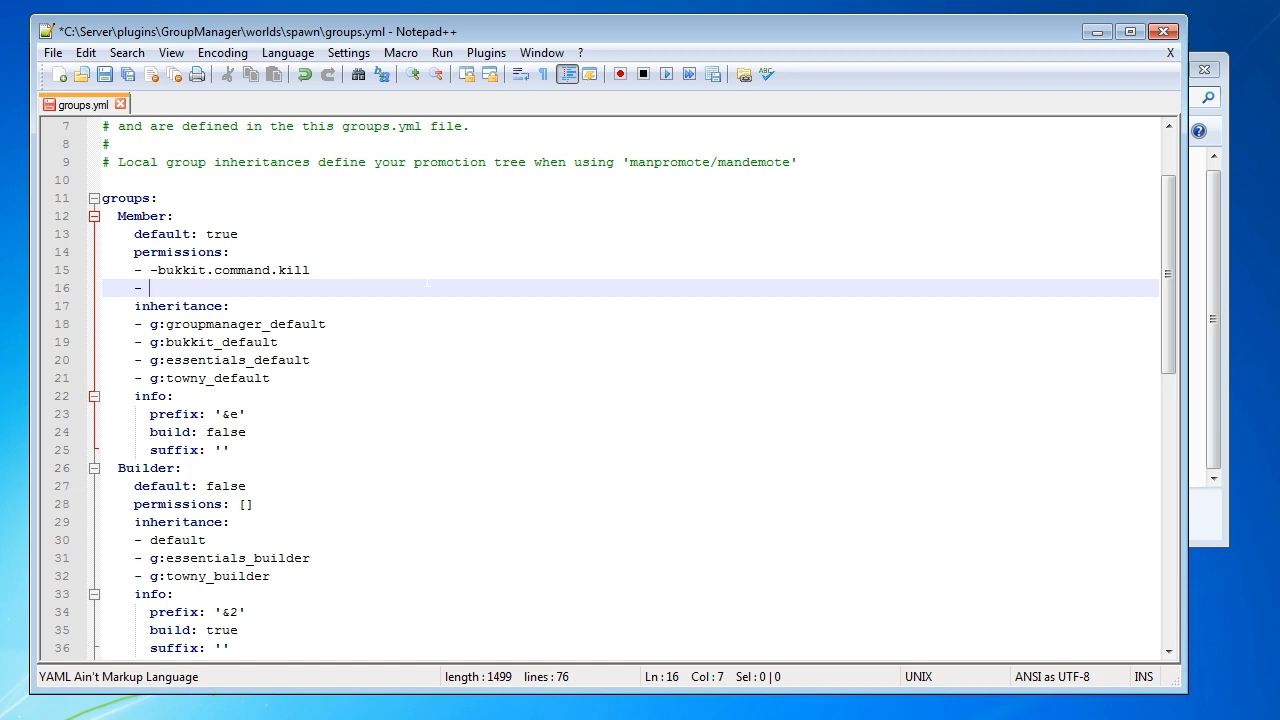
Type the trial entry '- wireless.redstone.allow', then remove it and save groups.yml.
text(-e)
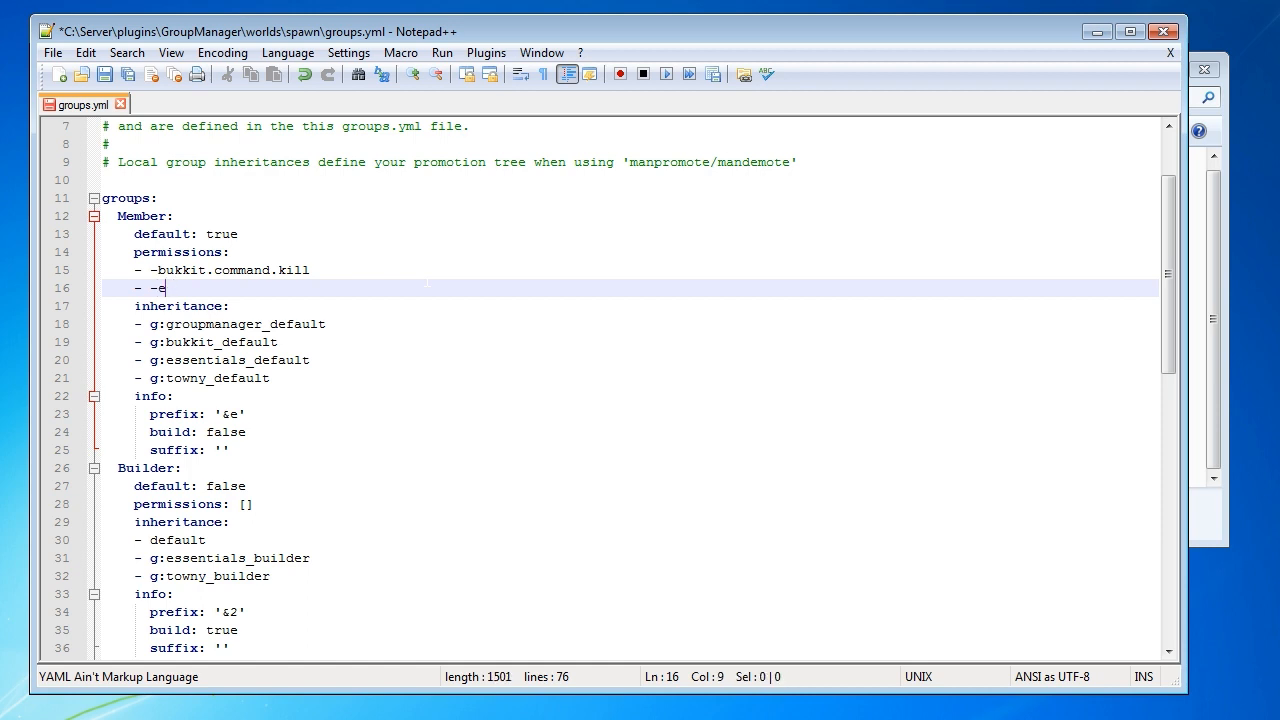
key(Backspace)
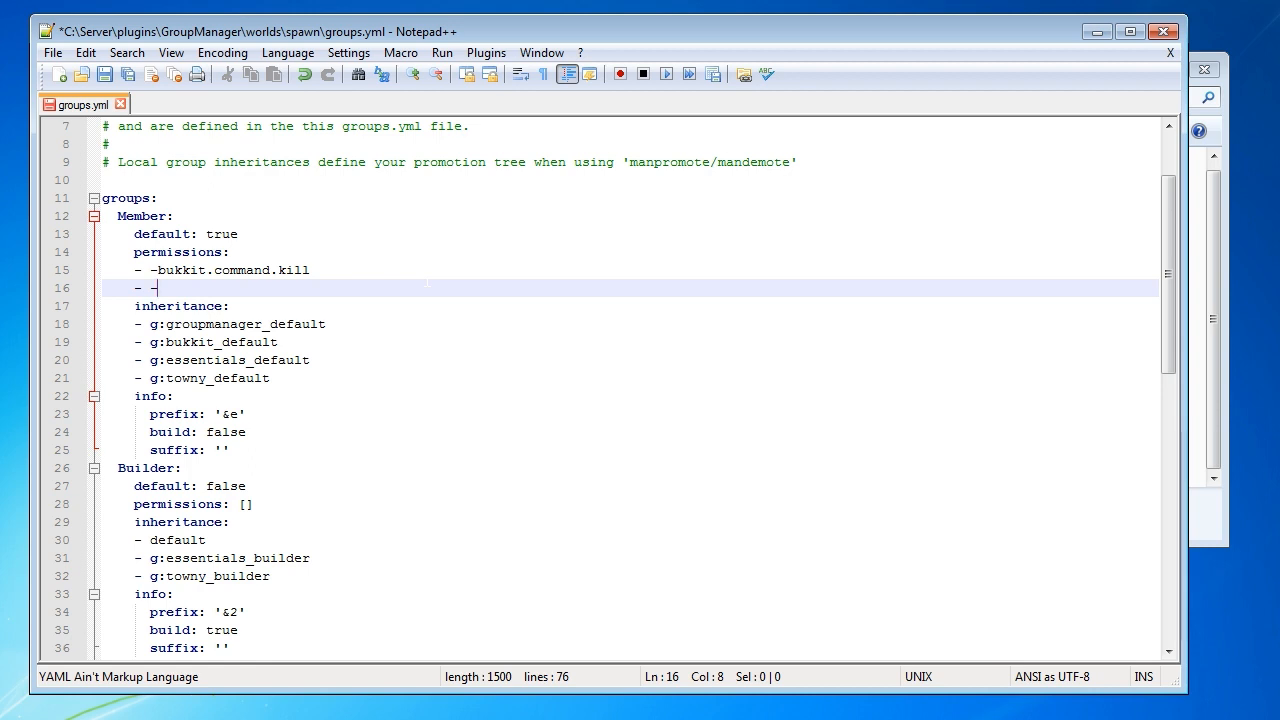
text(wirele)
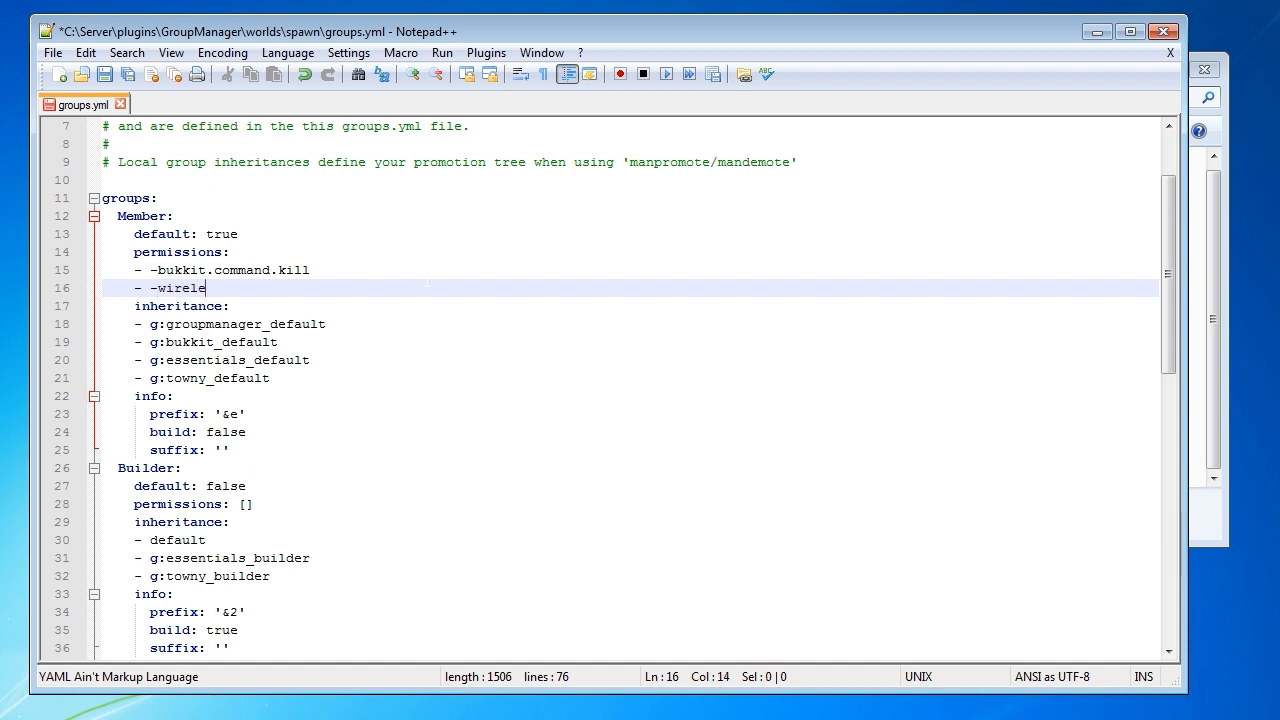
text(ss.)
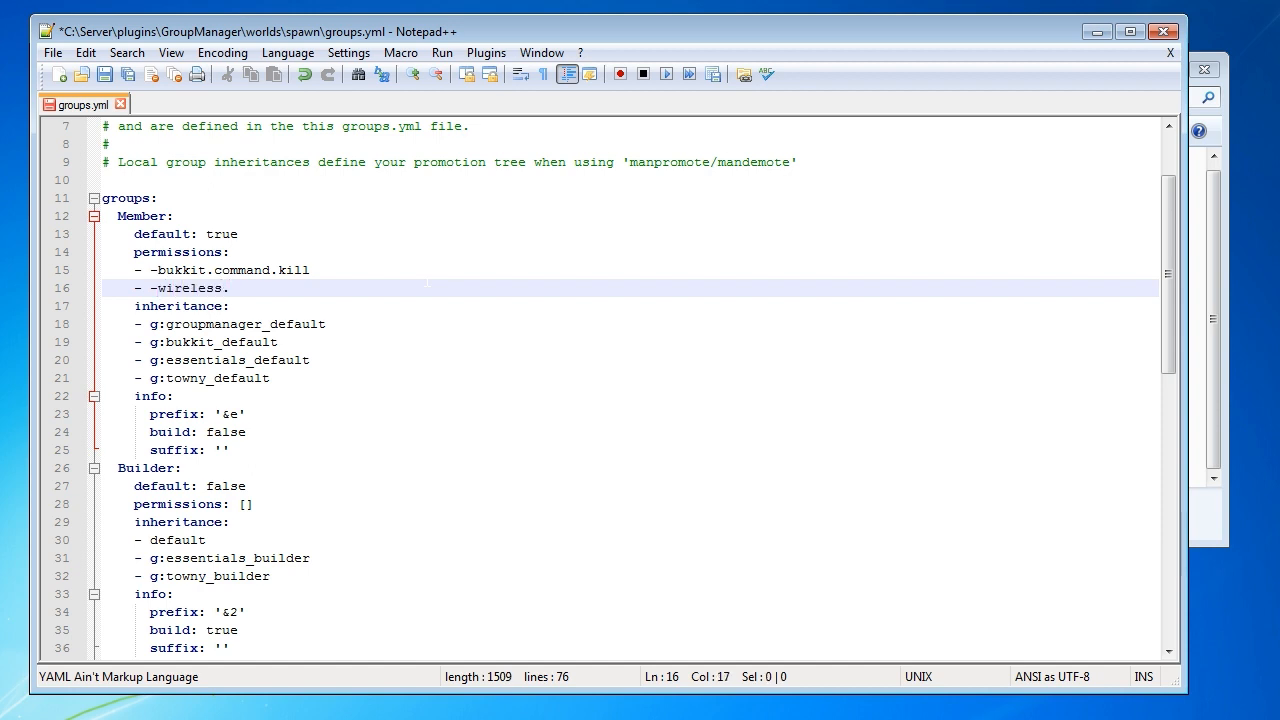
text(redstone.)
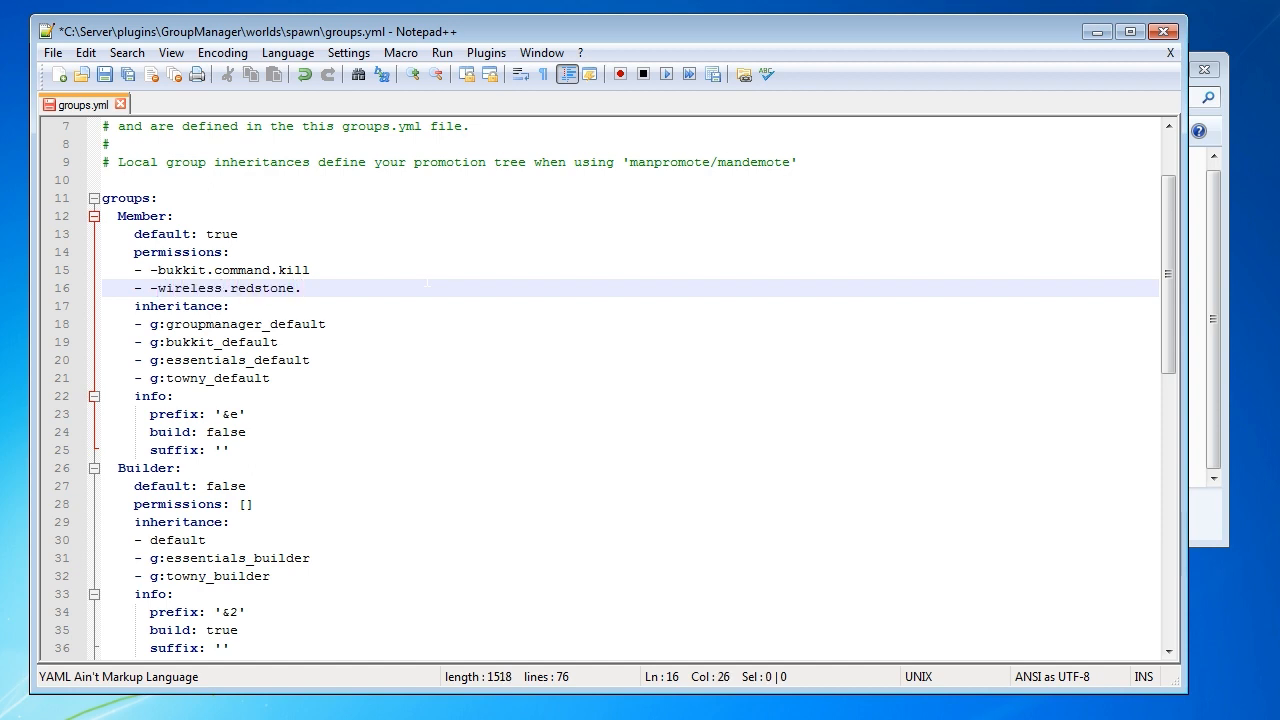
text(allow)
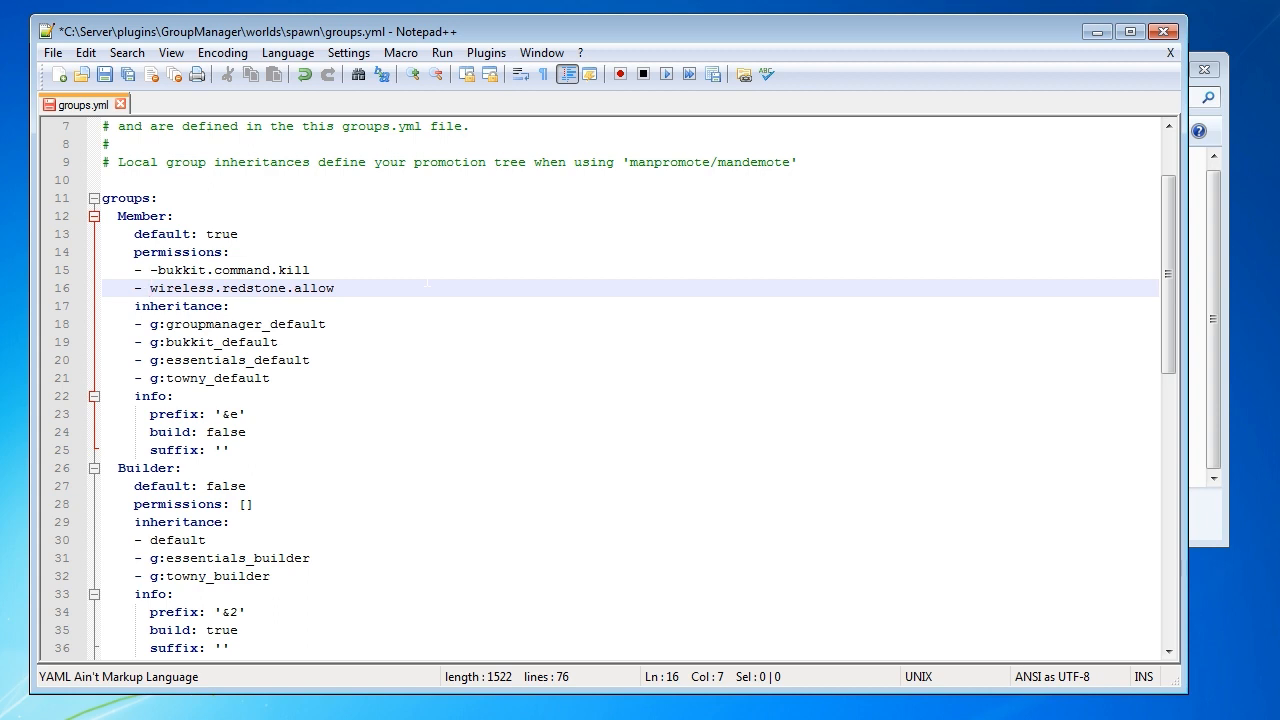
text(-)
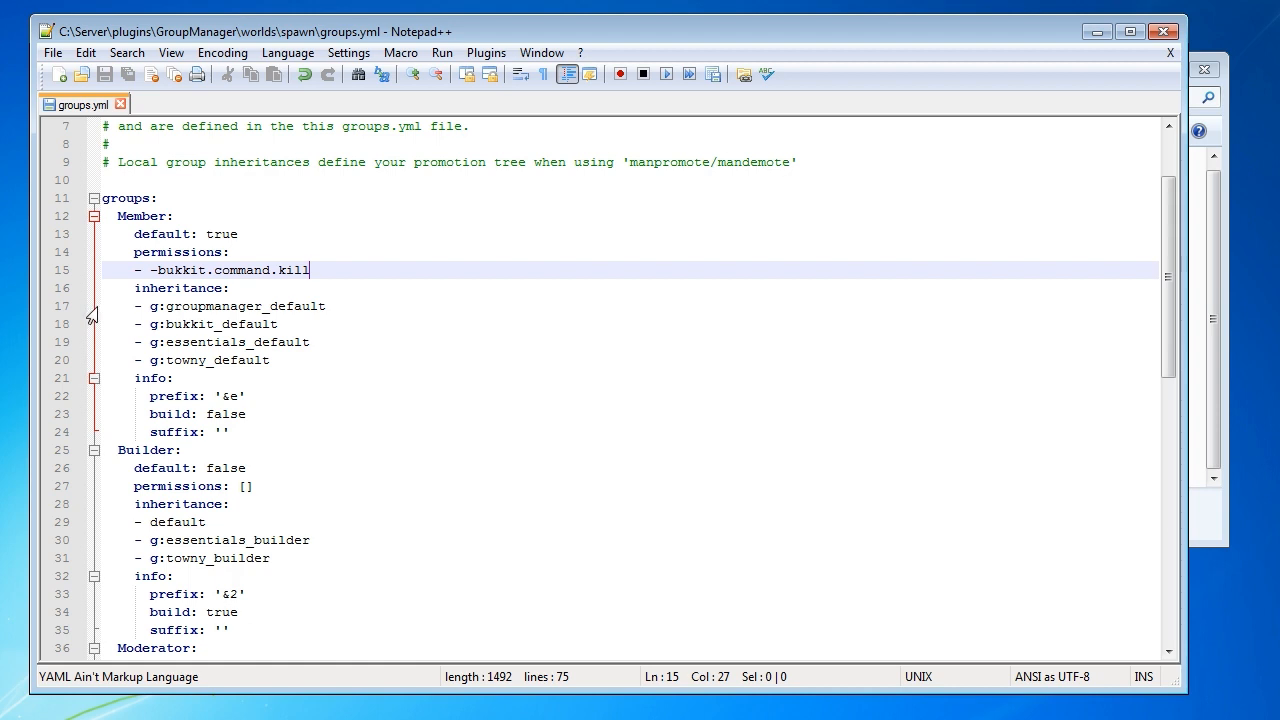
Review Member's inheritance and build: false, and Builder's empty permissions and definition.
click(200, 306)
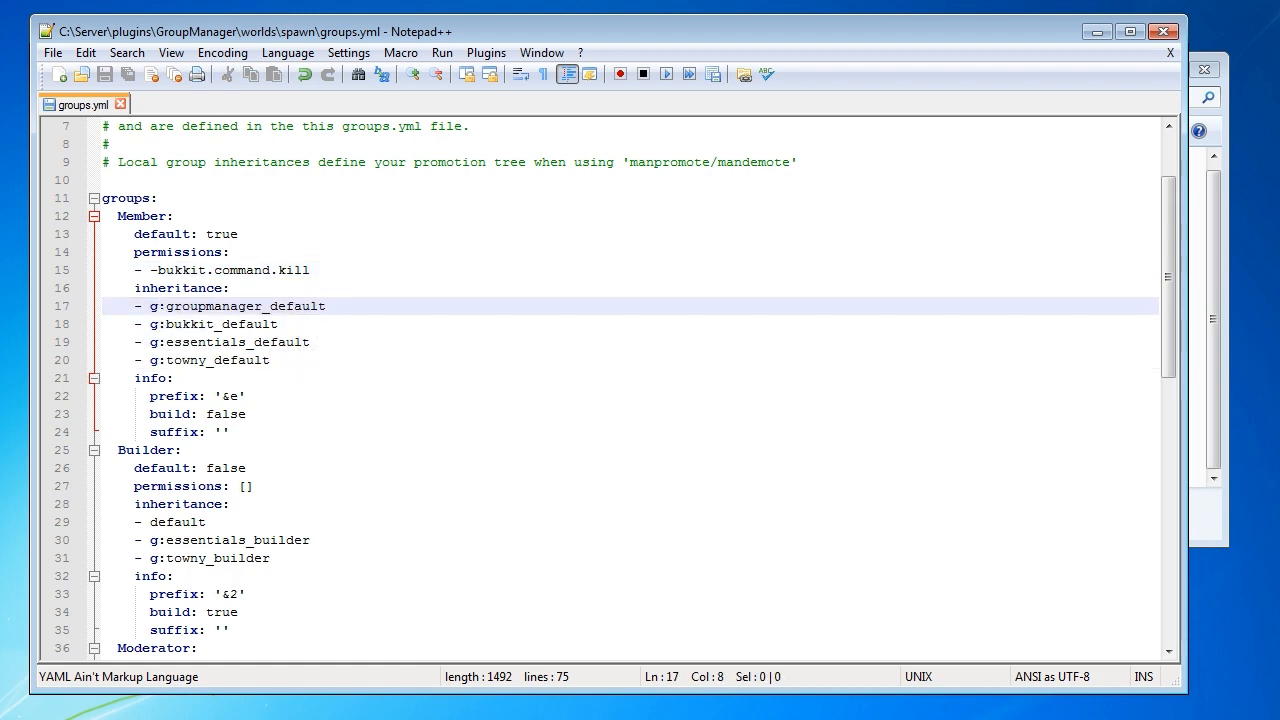
scroll(down, 3)
text(- Member)
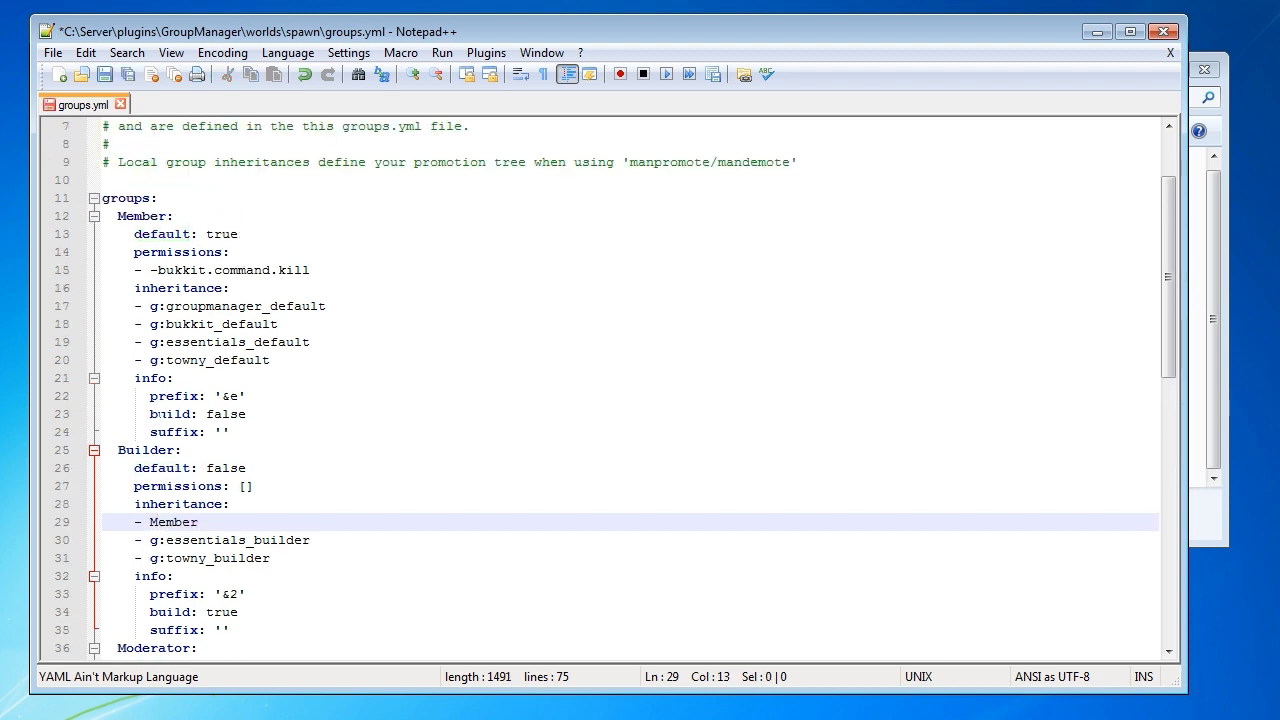
click(197, 414)
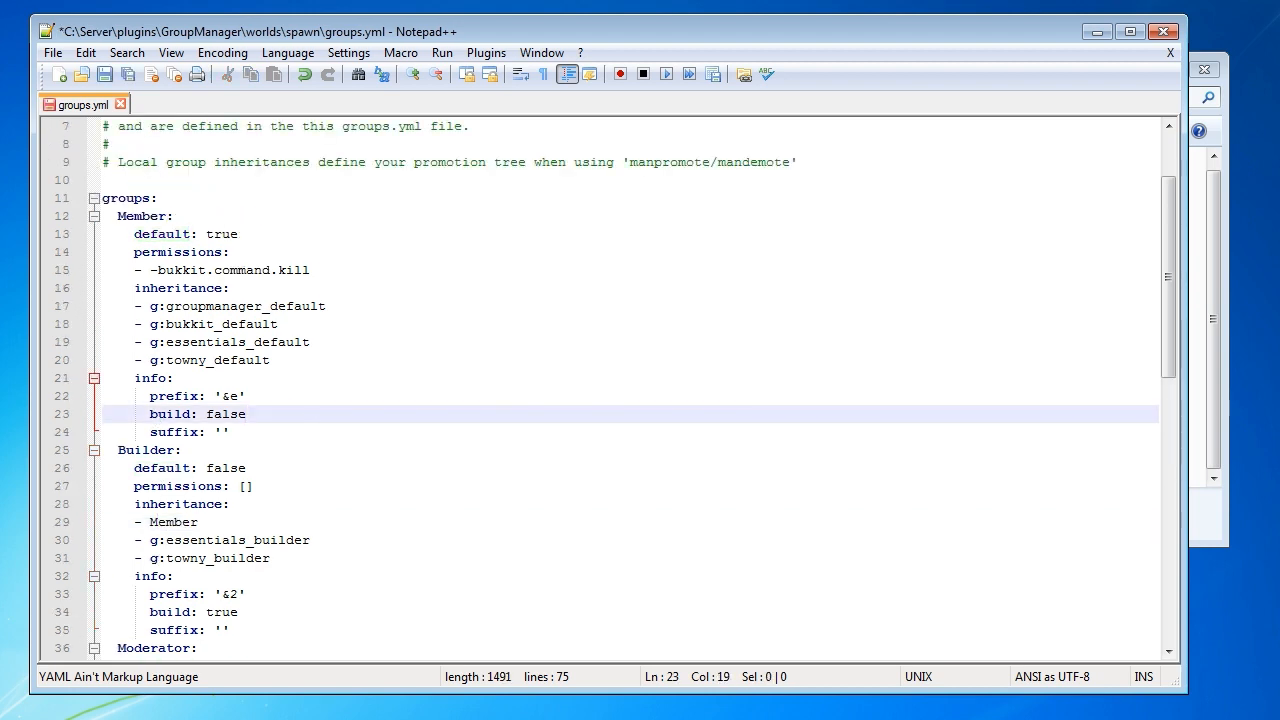
click(248, 486)
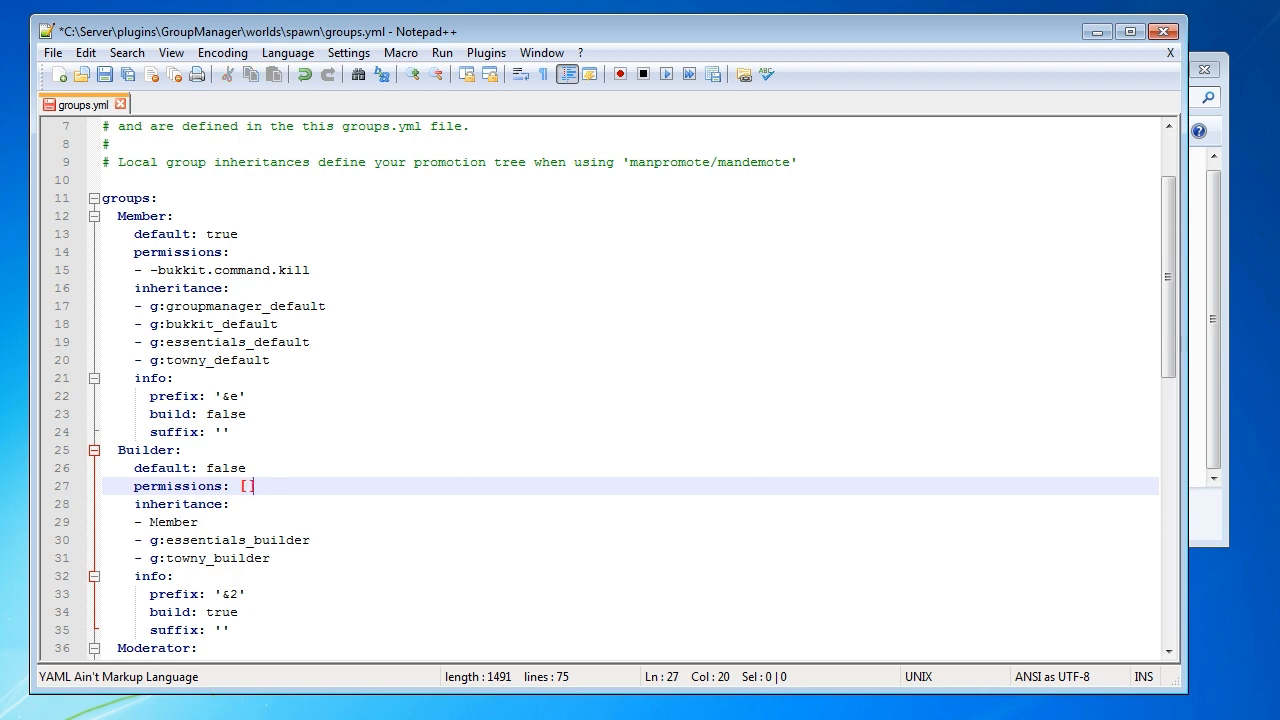
click(178, 234)
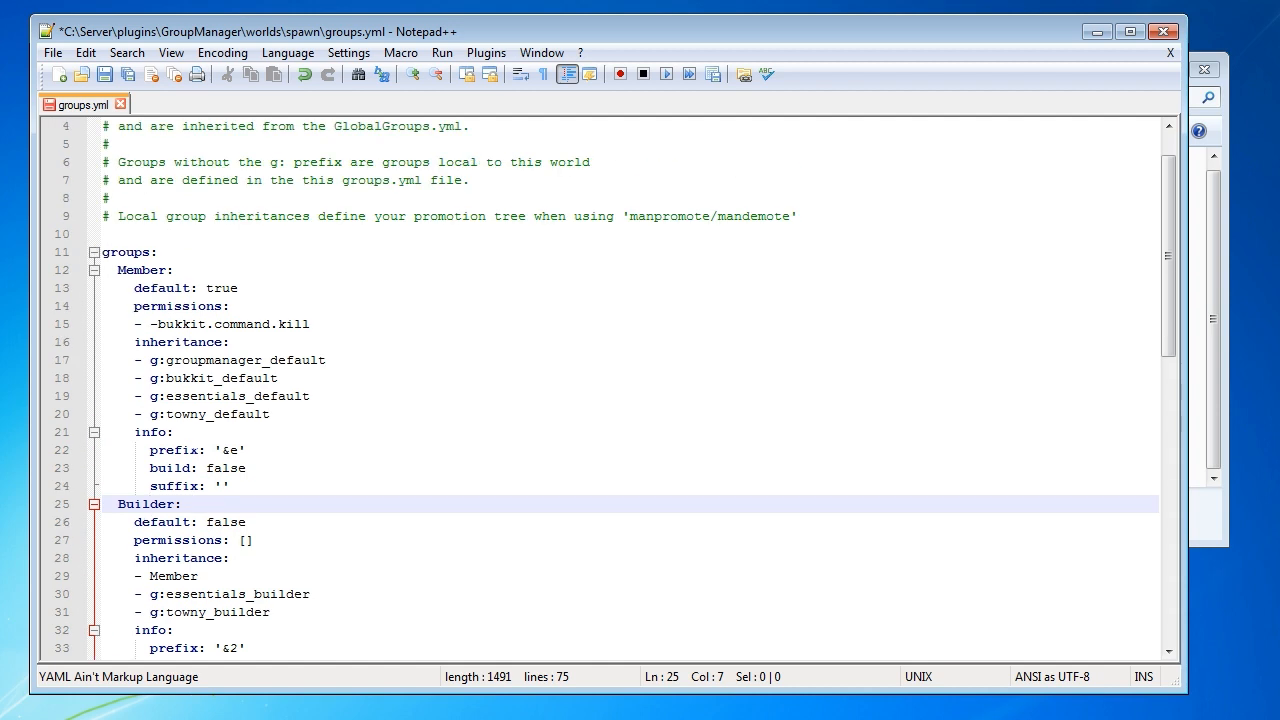
click(150, 504)
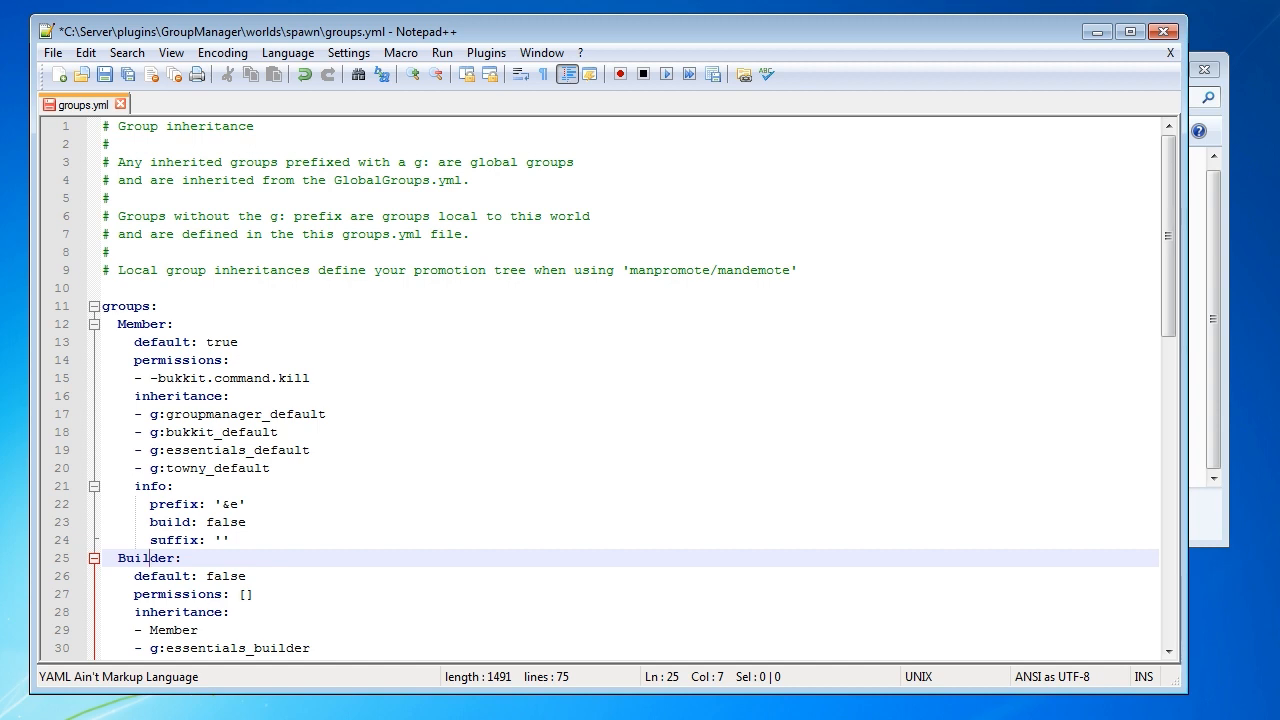
scroll(down, 3)
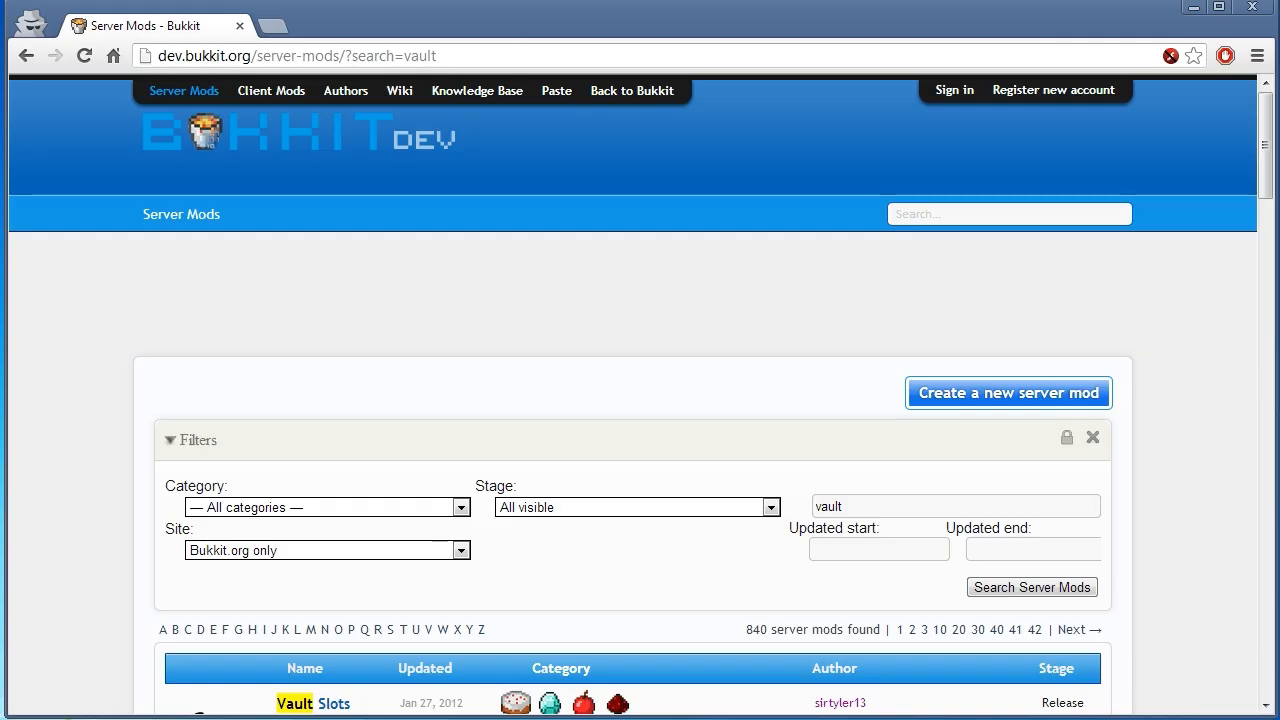
Google 'minecraft color codes' and open the Minecraft Wiki Formatting codes table.
text(minecraft co)
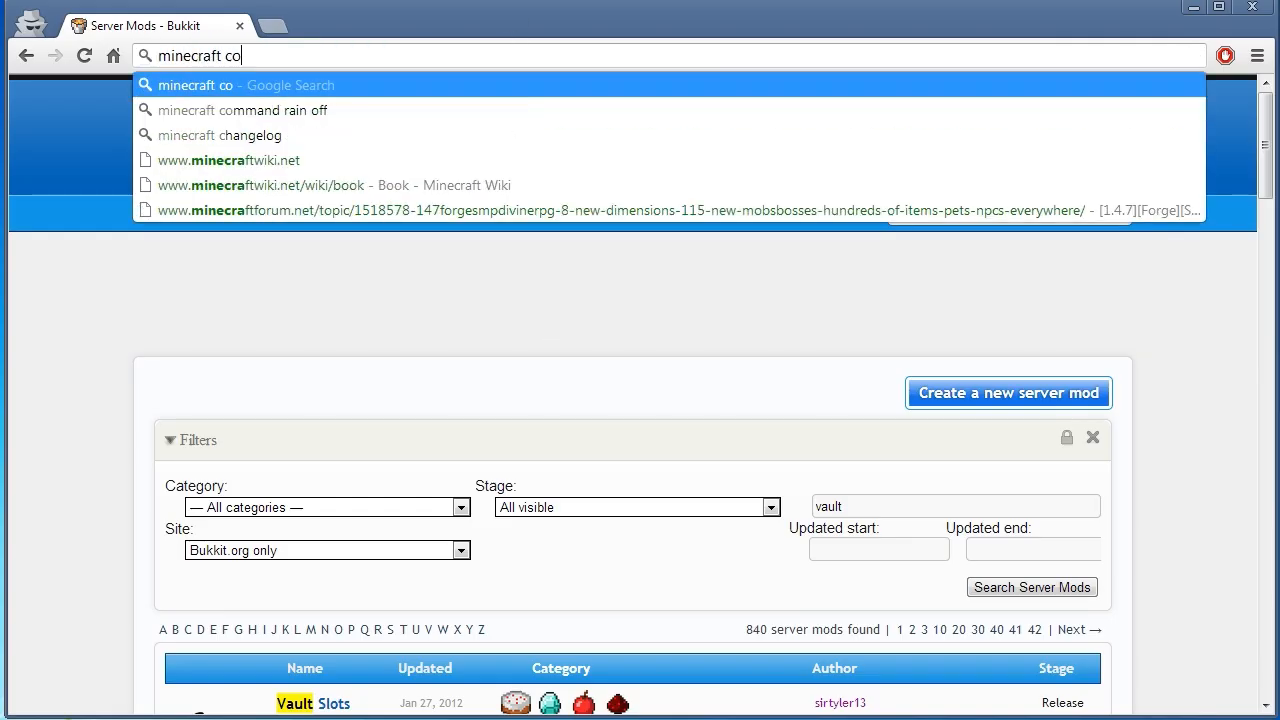
text(minecraft color codes)
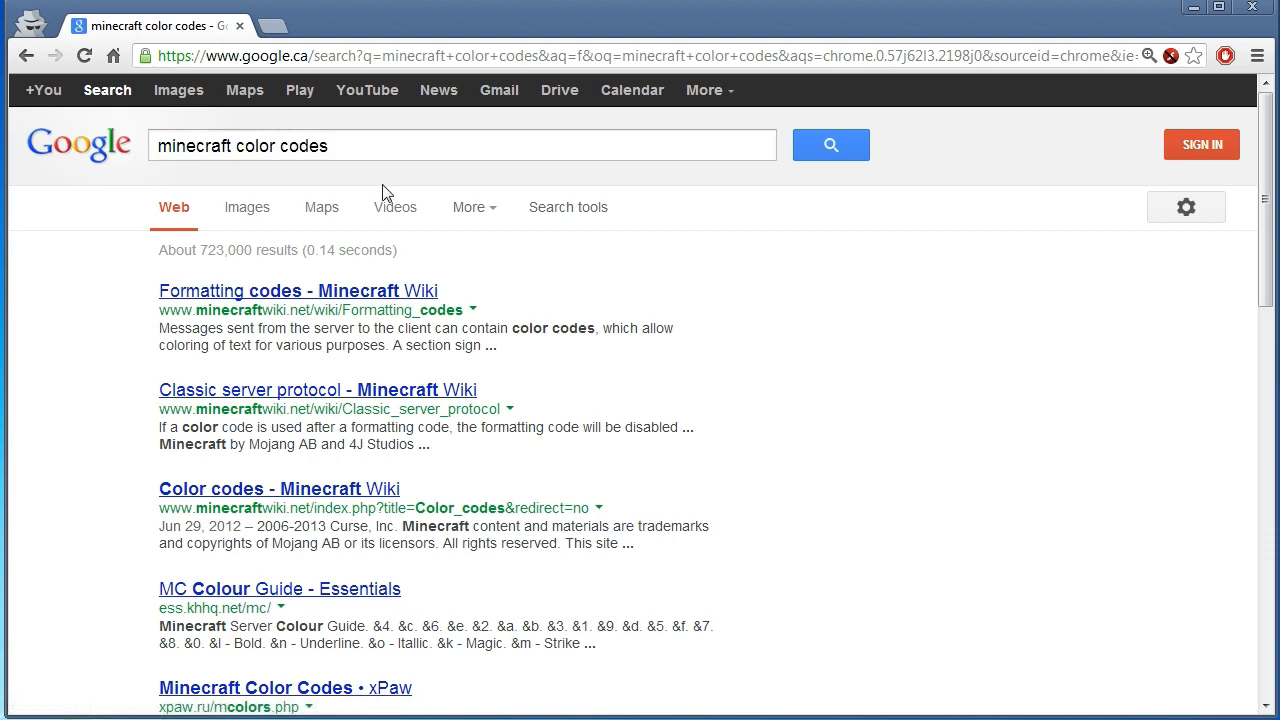
click(297, 291)
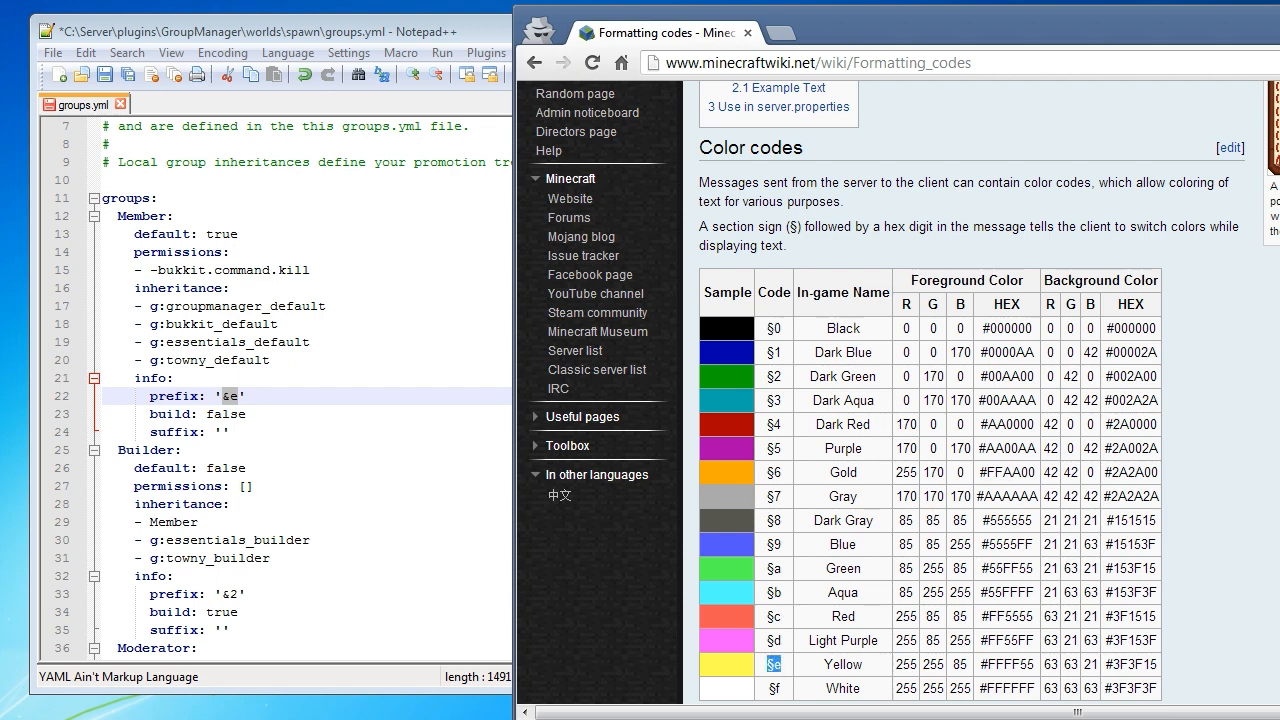
mouse_move(762, 667)
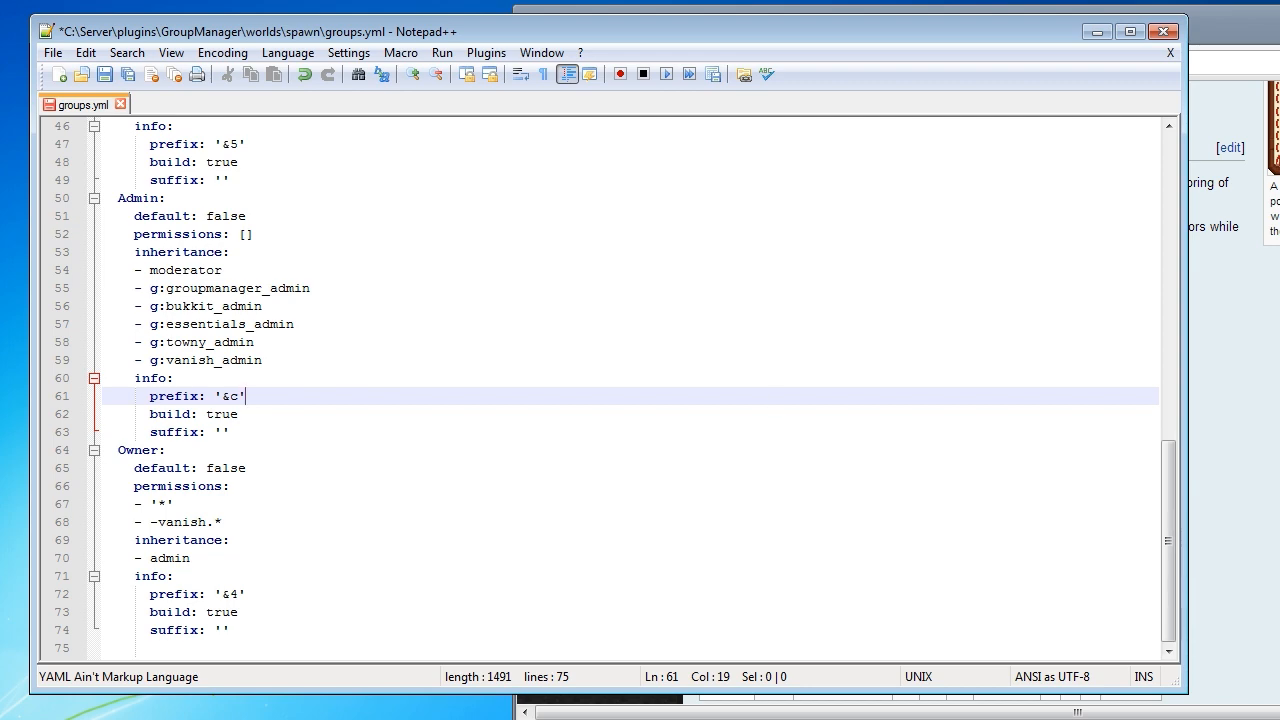
scroll(up, 3)
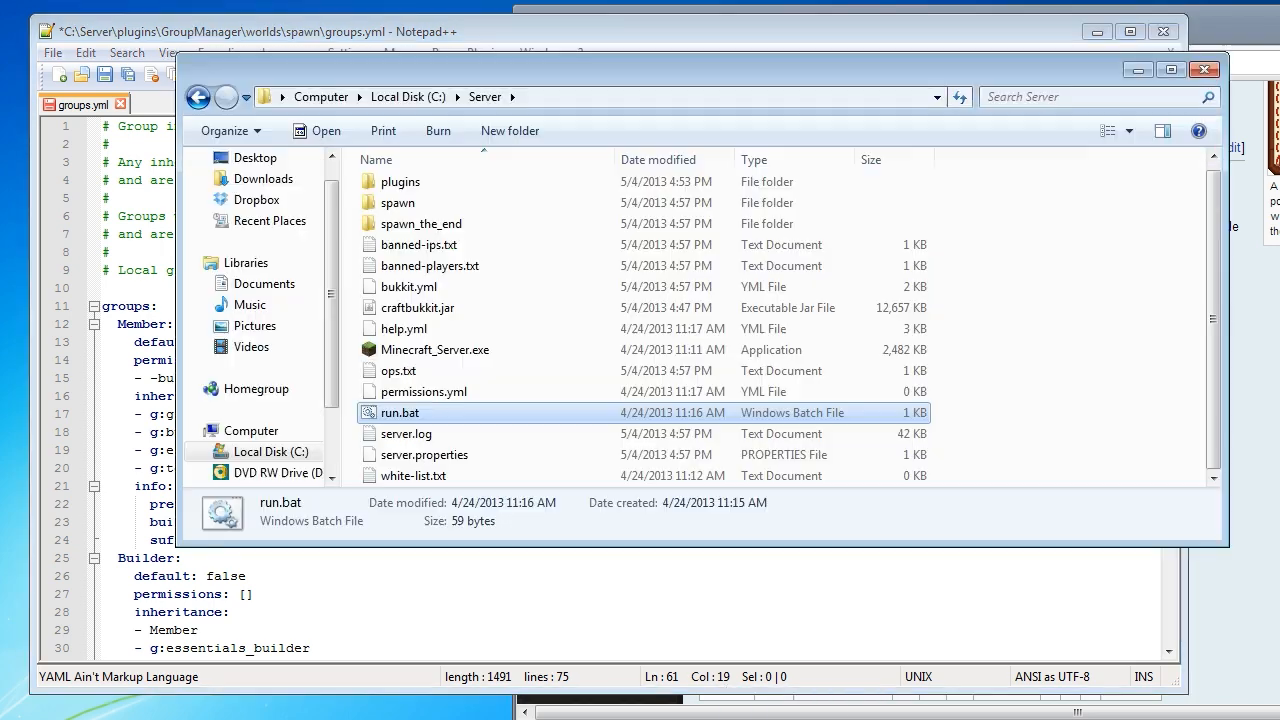
Browse to plugins\GroupManager and open globalgroups.yml with Edit with Notepad++.
double_click(400, 181)
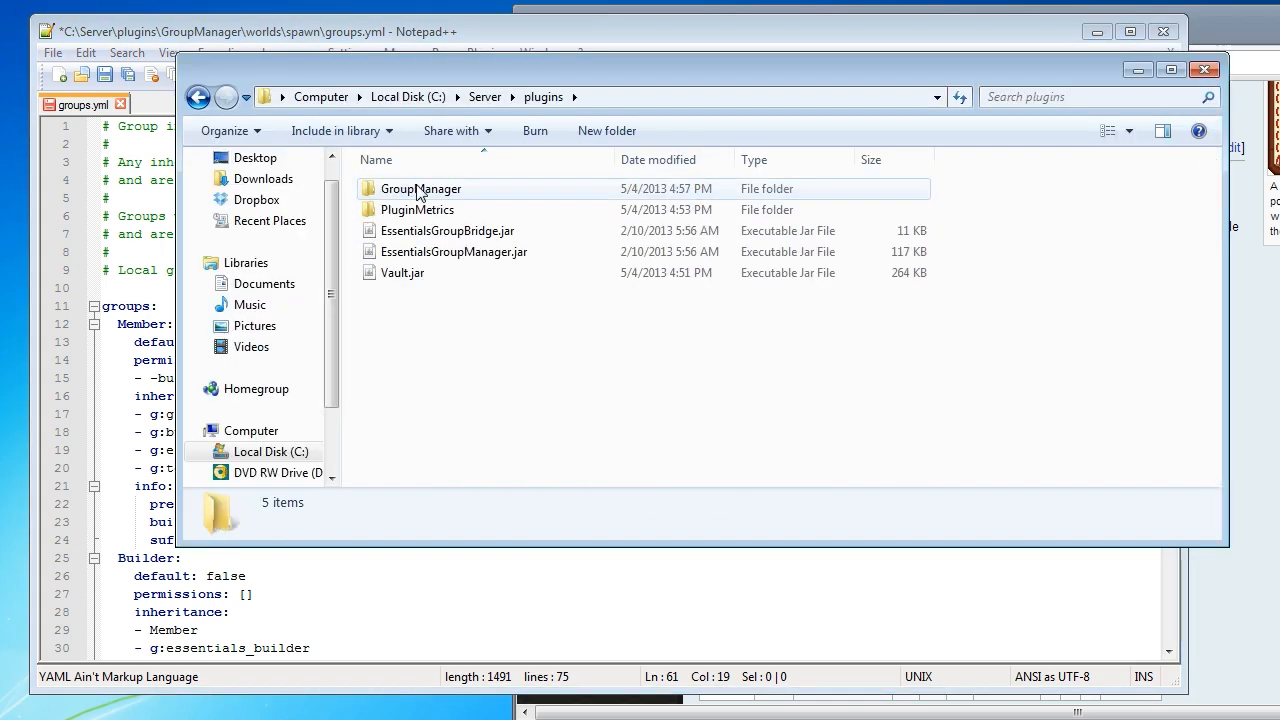
double_click(420, 188)
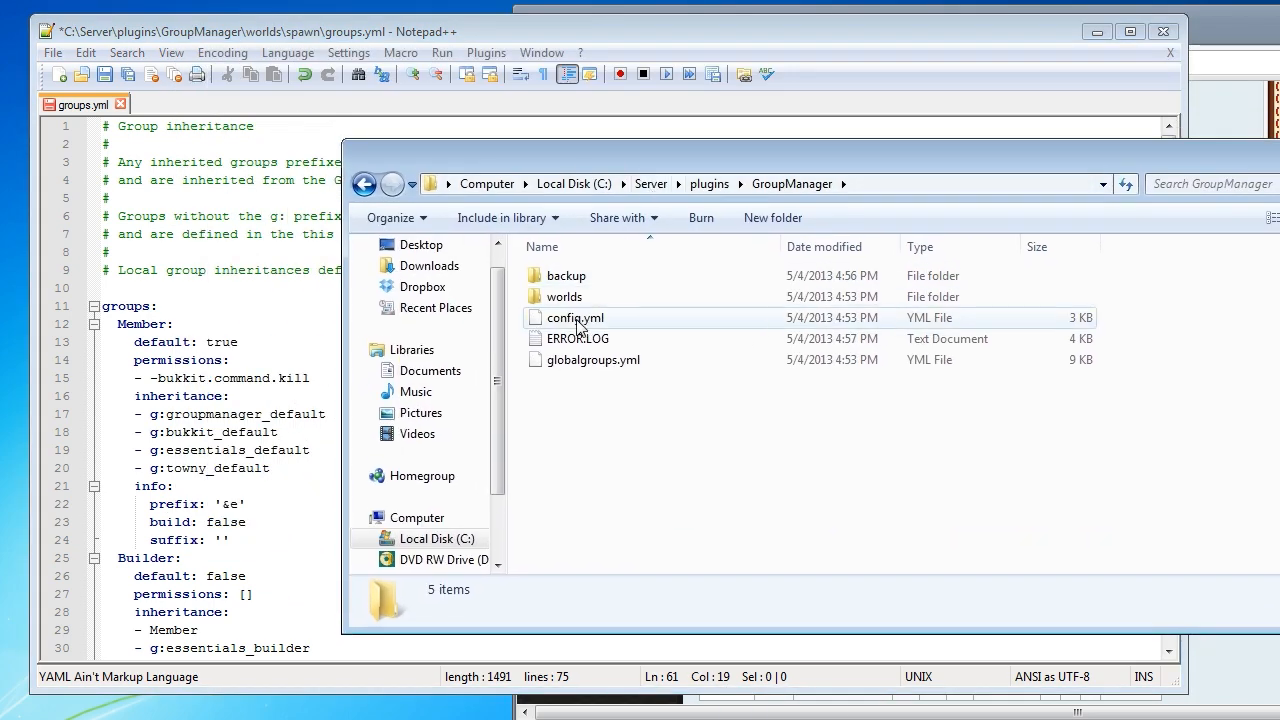
click(563, 296)
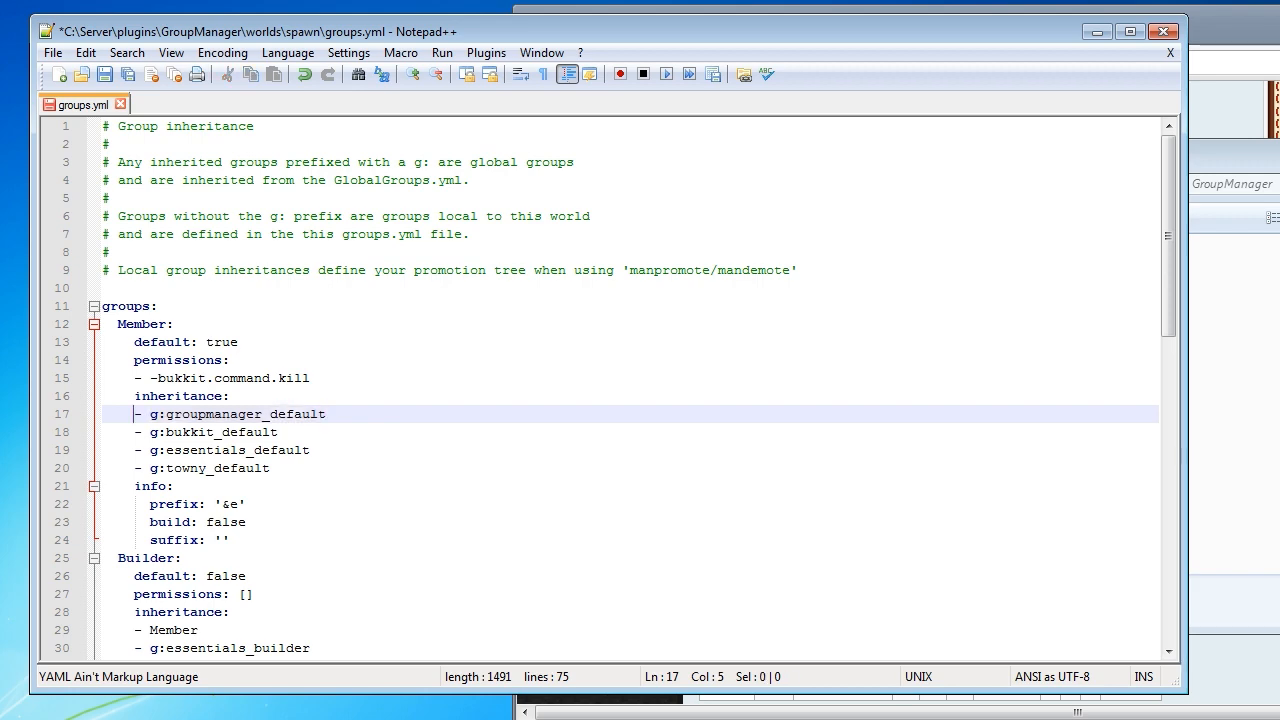
right_click(570, 359)
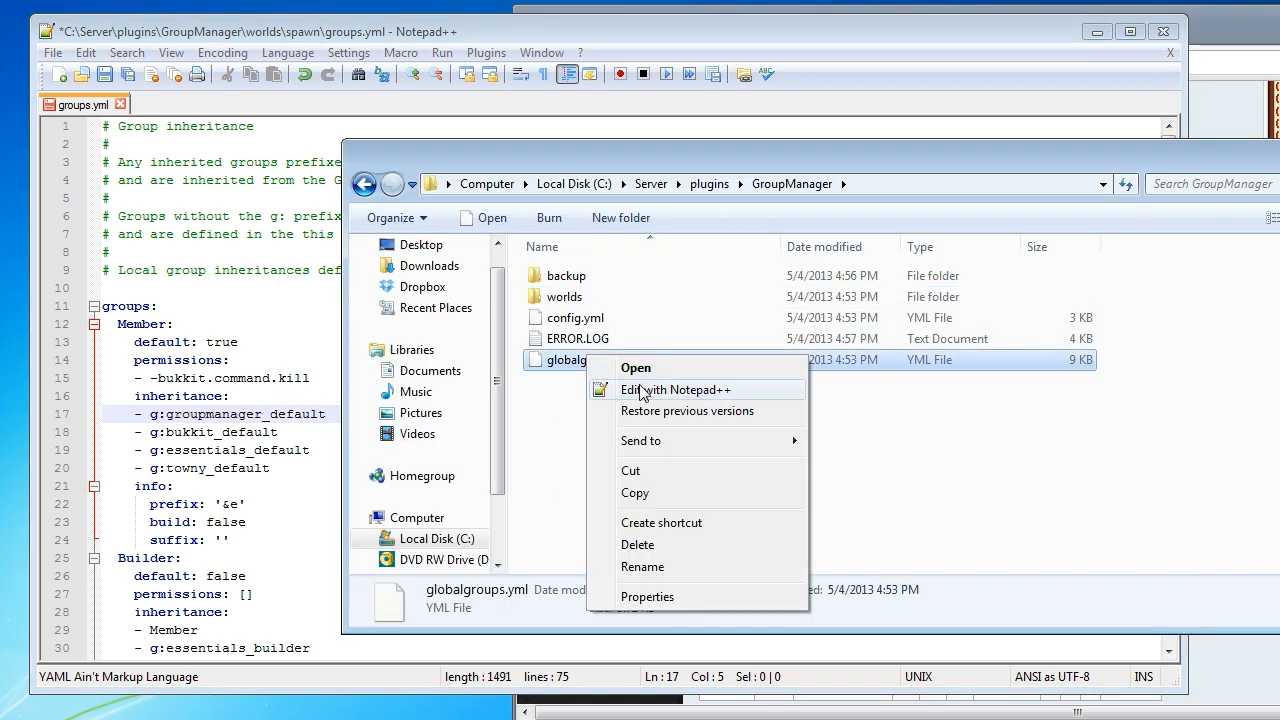
click(676, 390)
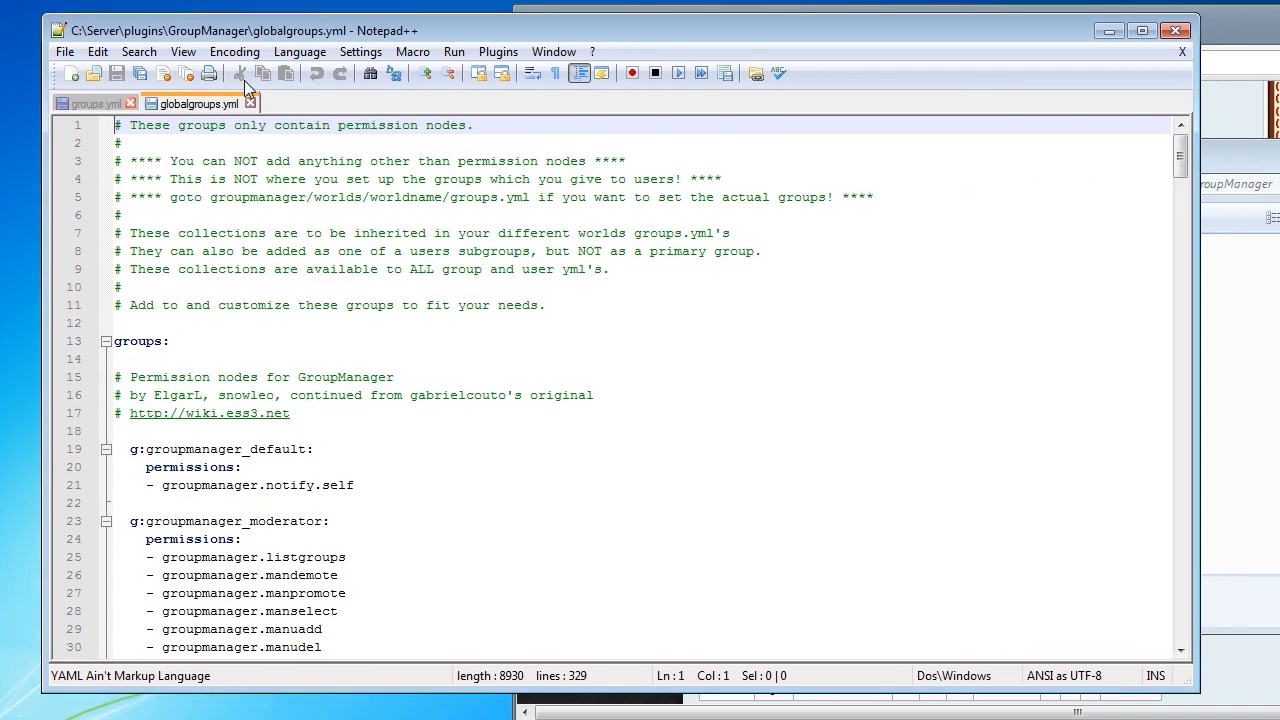
Compare Member's inheritance in groups.yml with globalgroups.yml's g:groupmanager and g:bukkit groups.
click(88, 103)
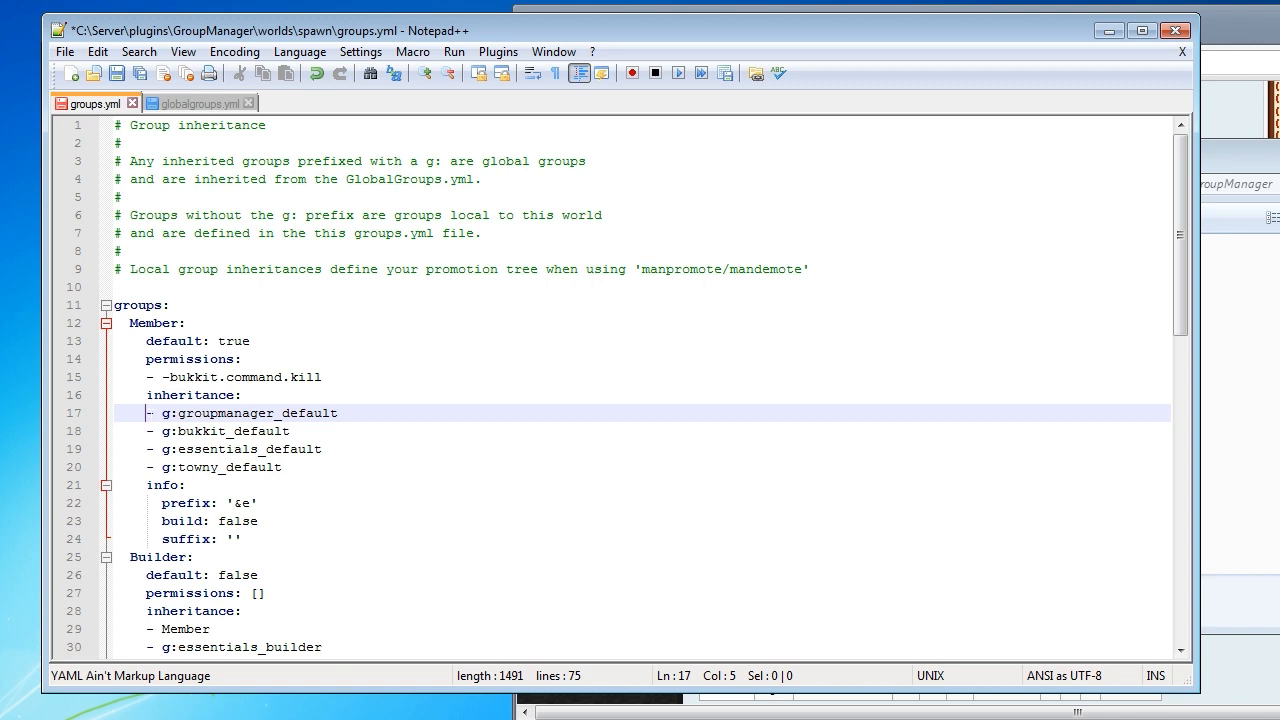
click(200, 103)
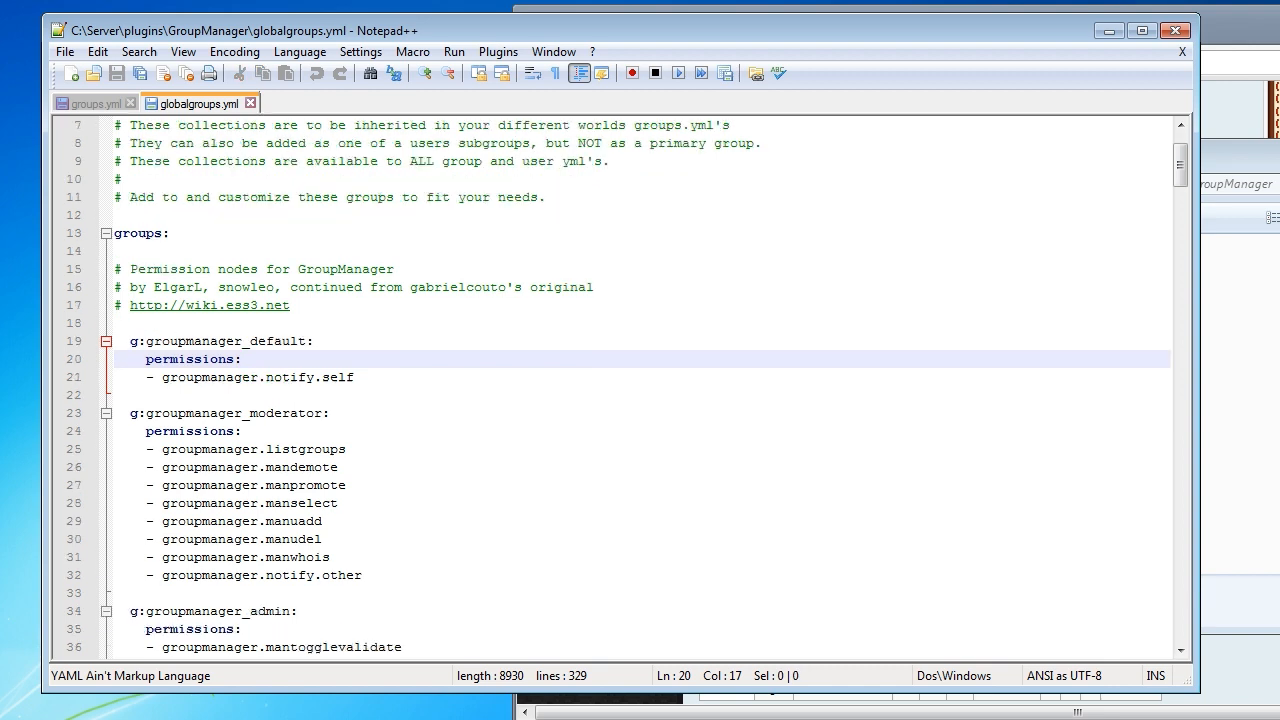
scroll(down, 3)
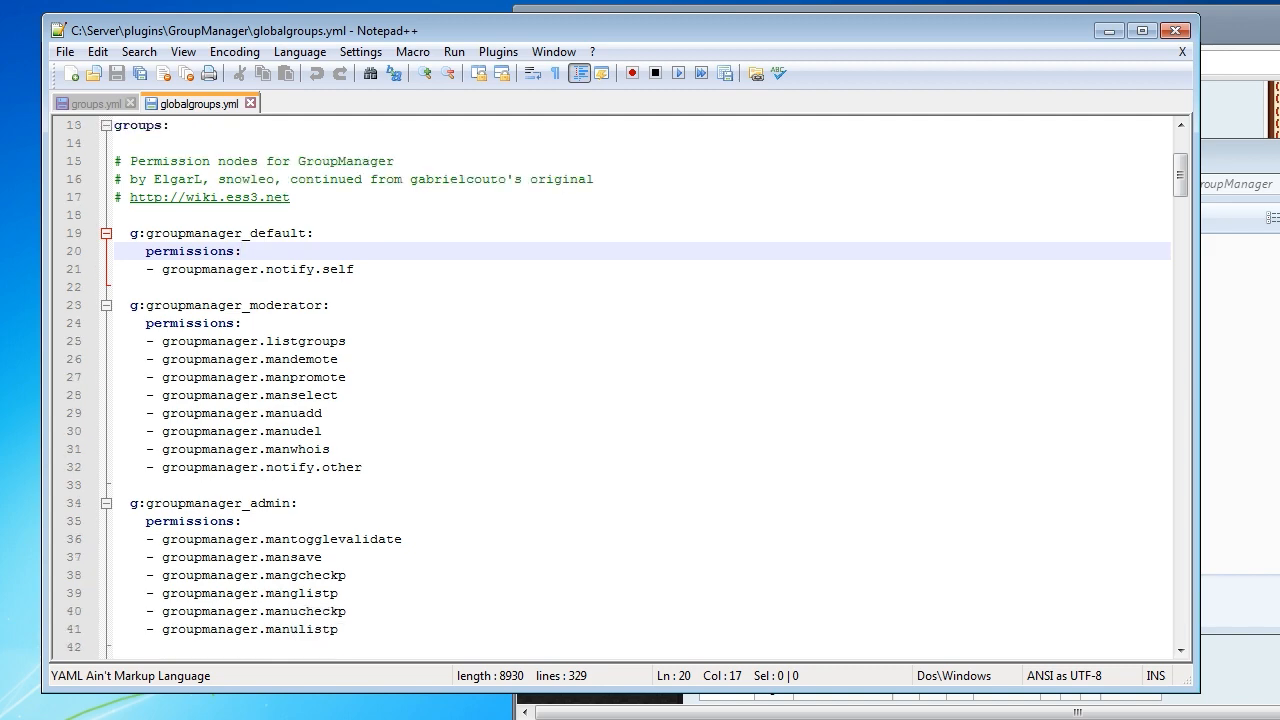
scroll(down, 3)
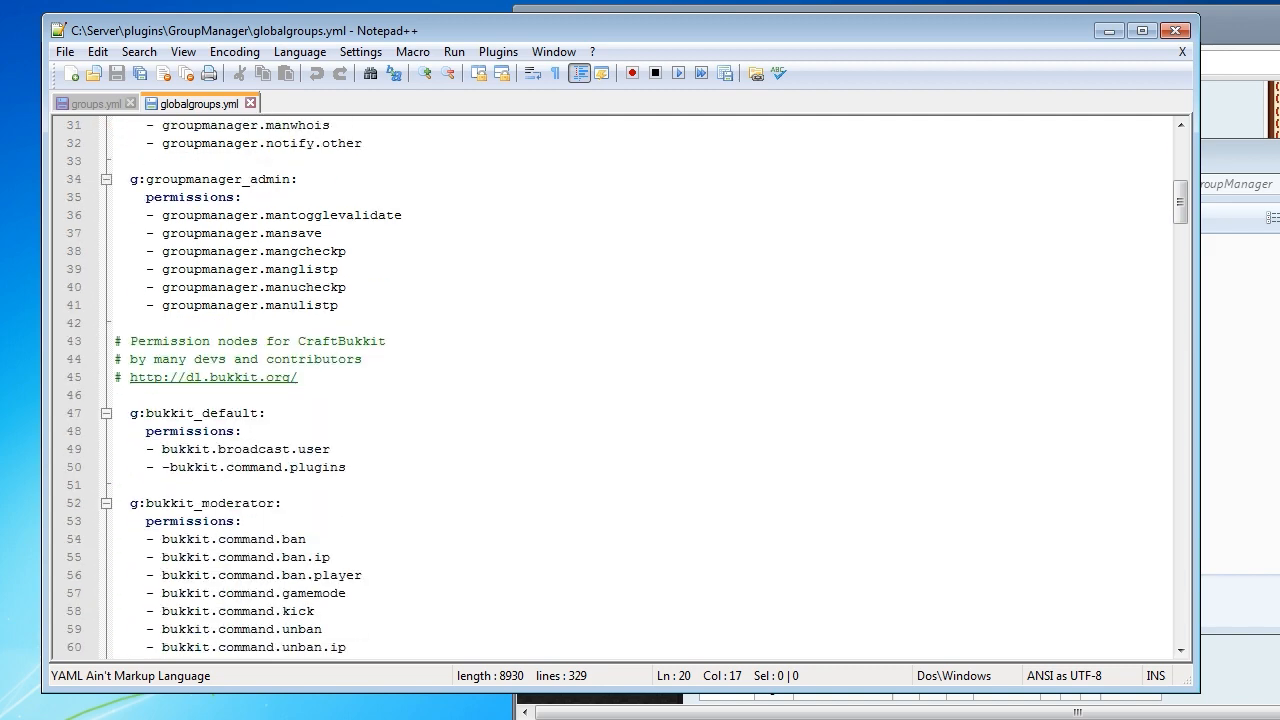
scroll(up, 3)
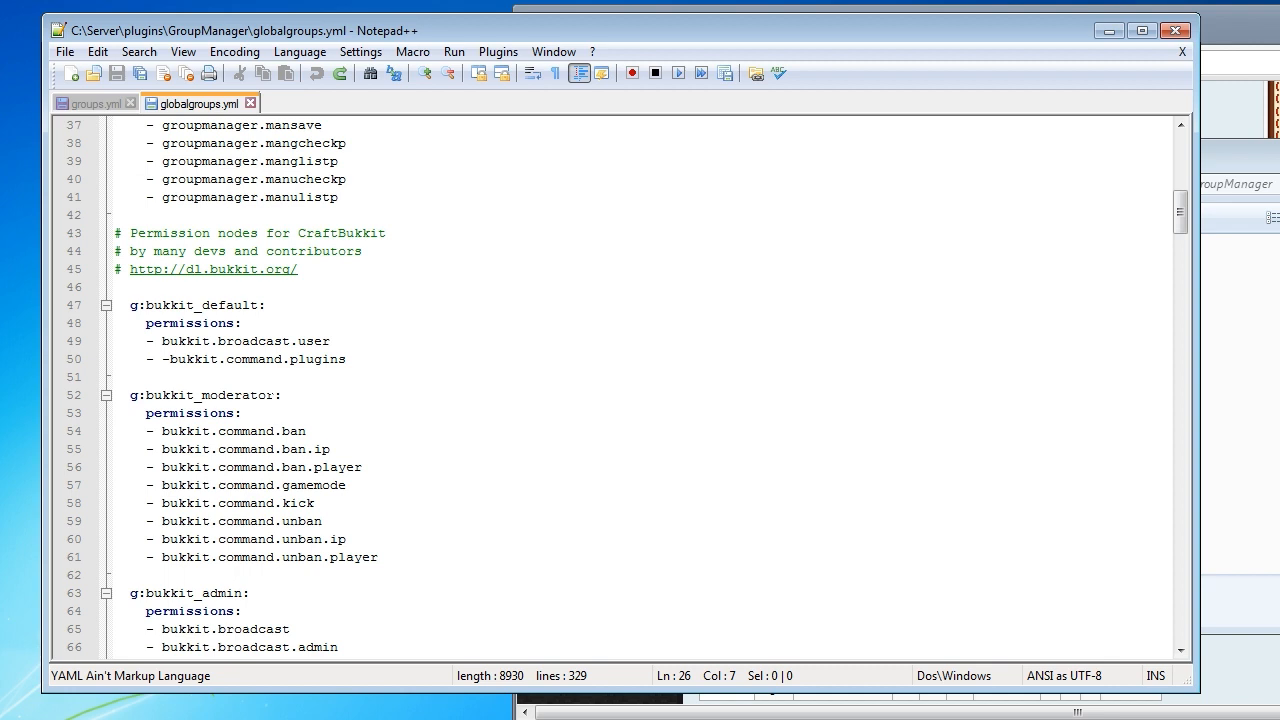
click(85, 103)
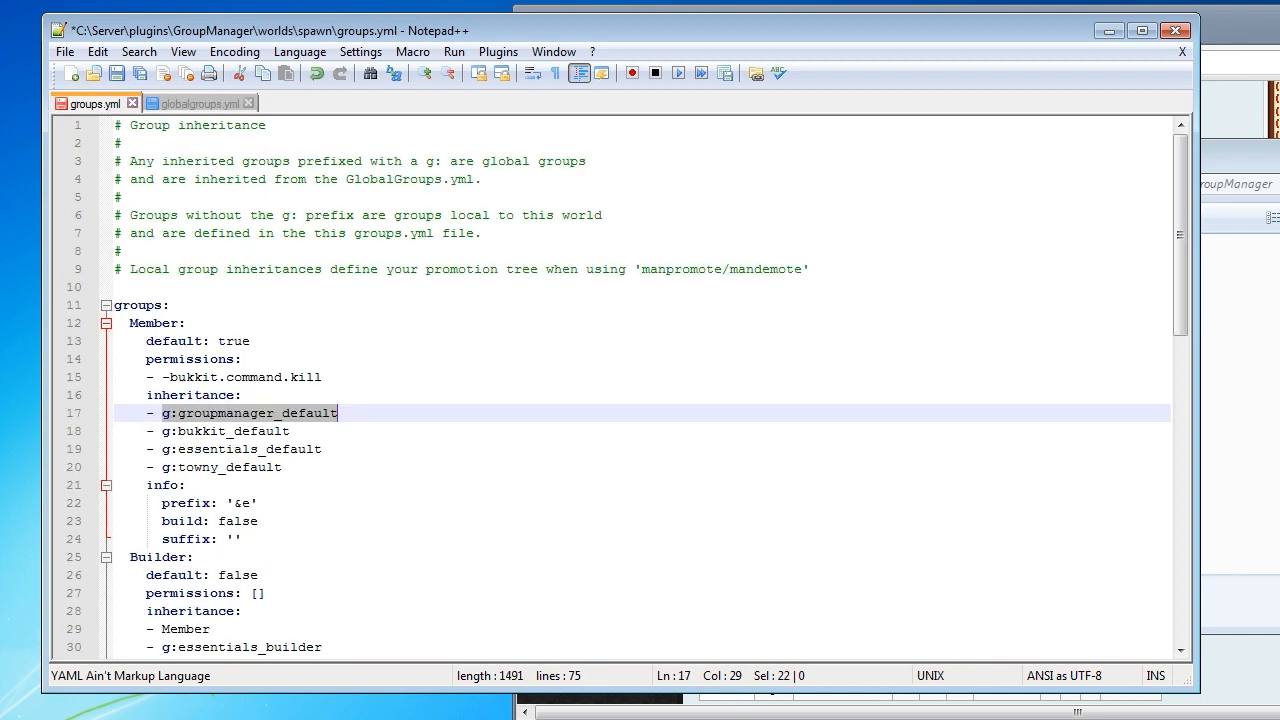
click(220, 431)
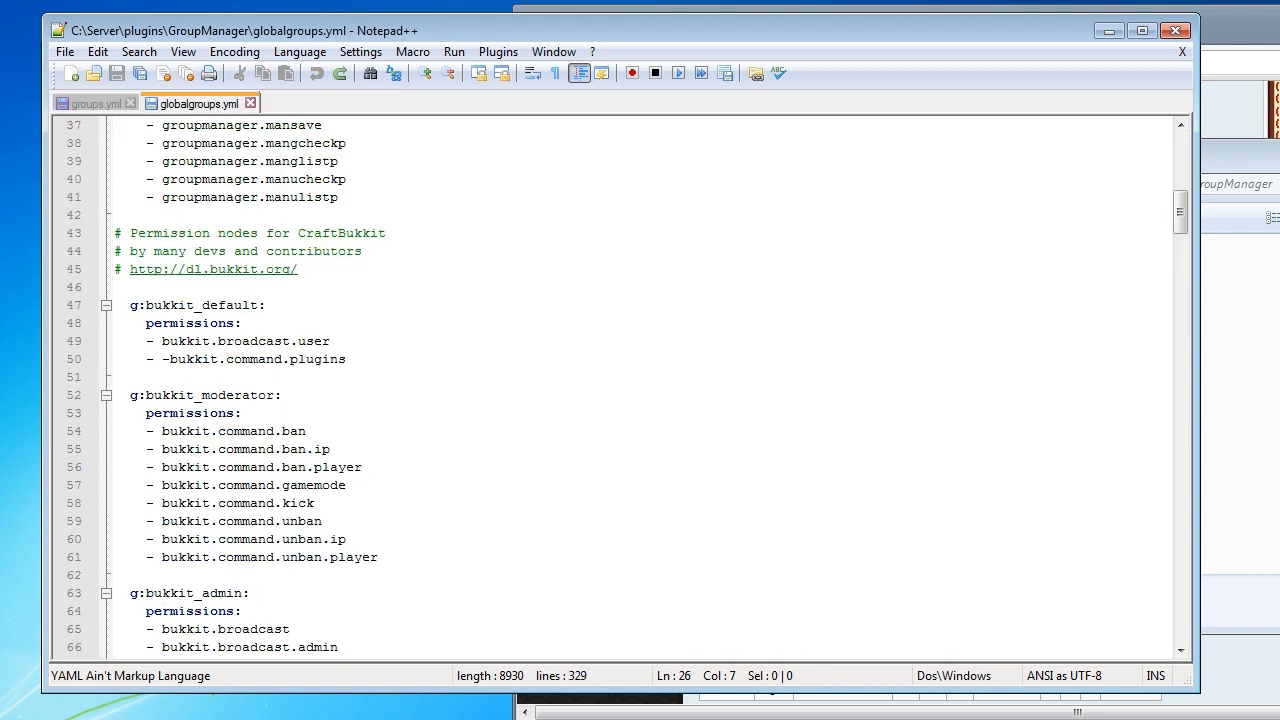
scroll(down, 3)
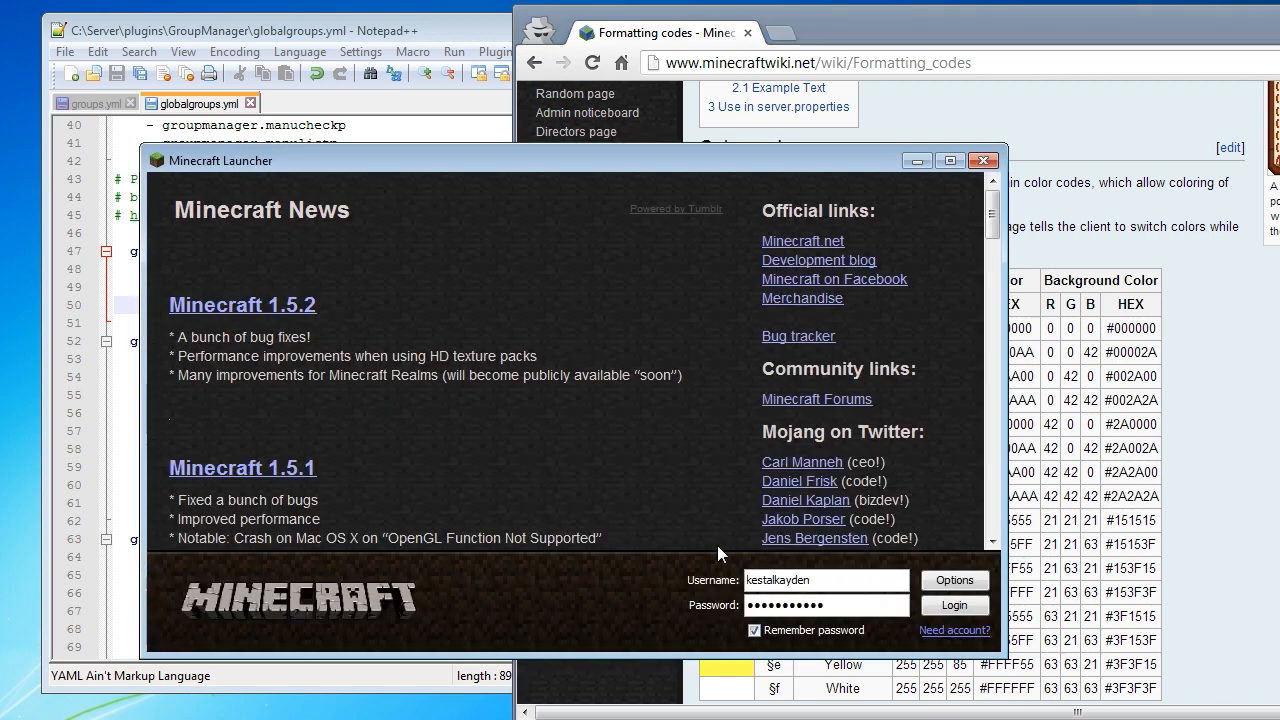
Log in, join the localhost server, and pause the game with Esc.
click(953, 604)
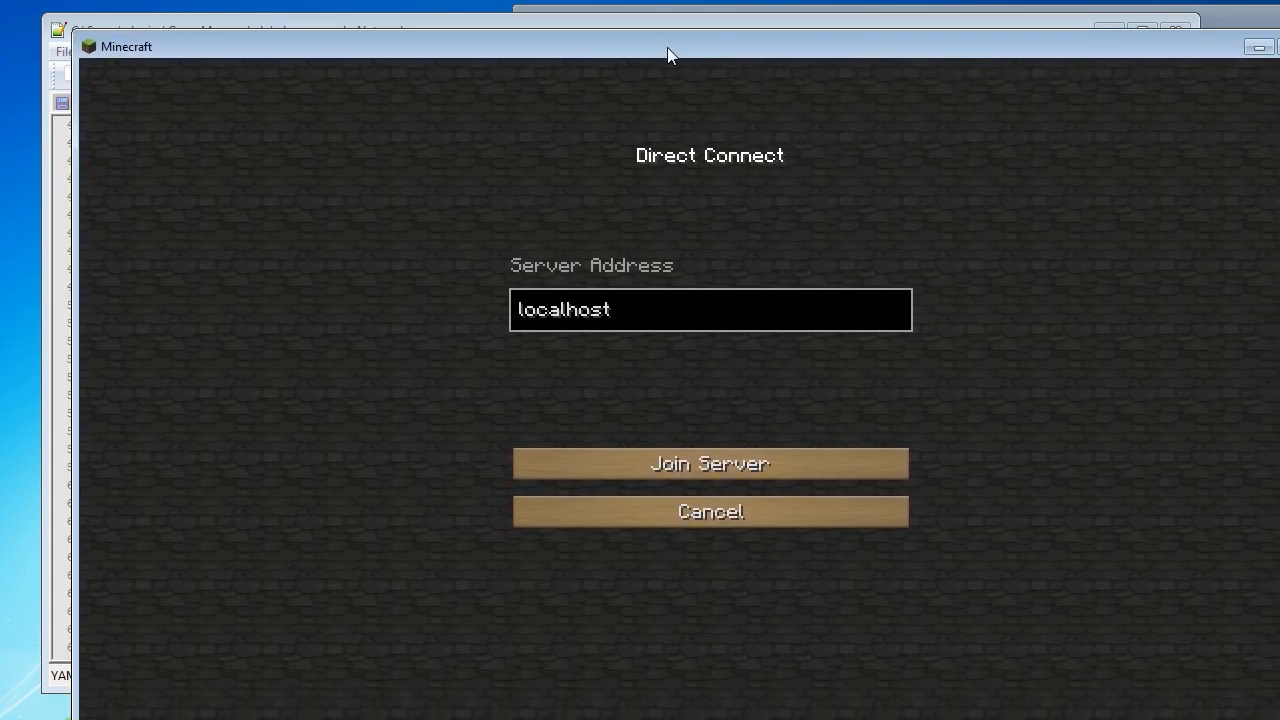
click(709, 463)
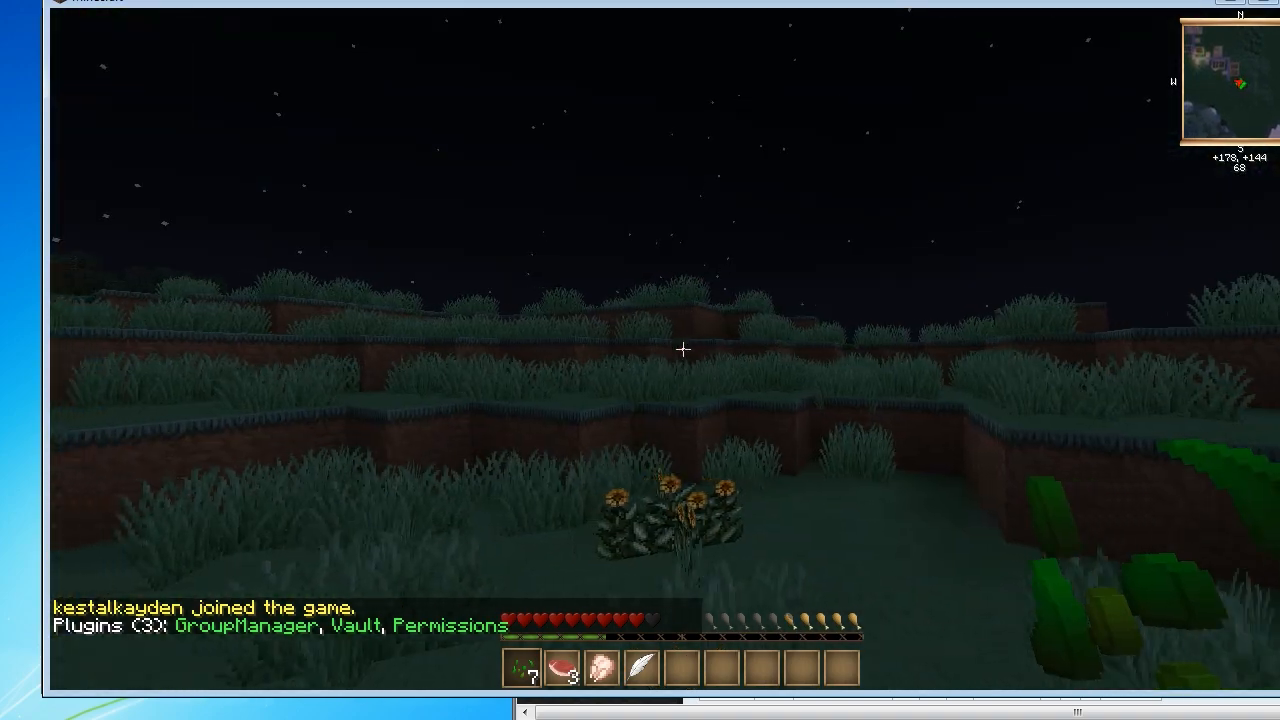
key(Escape)
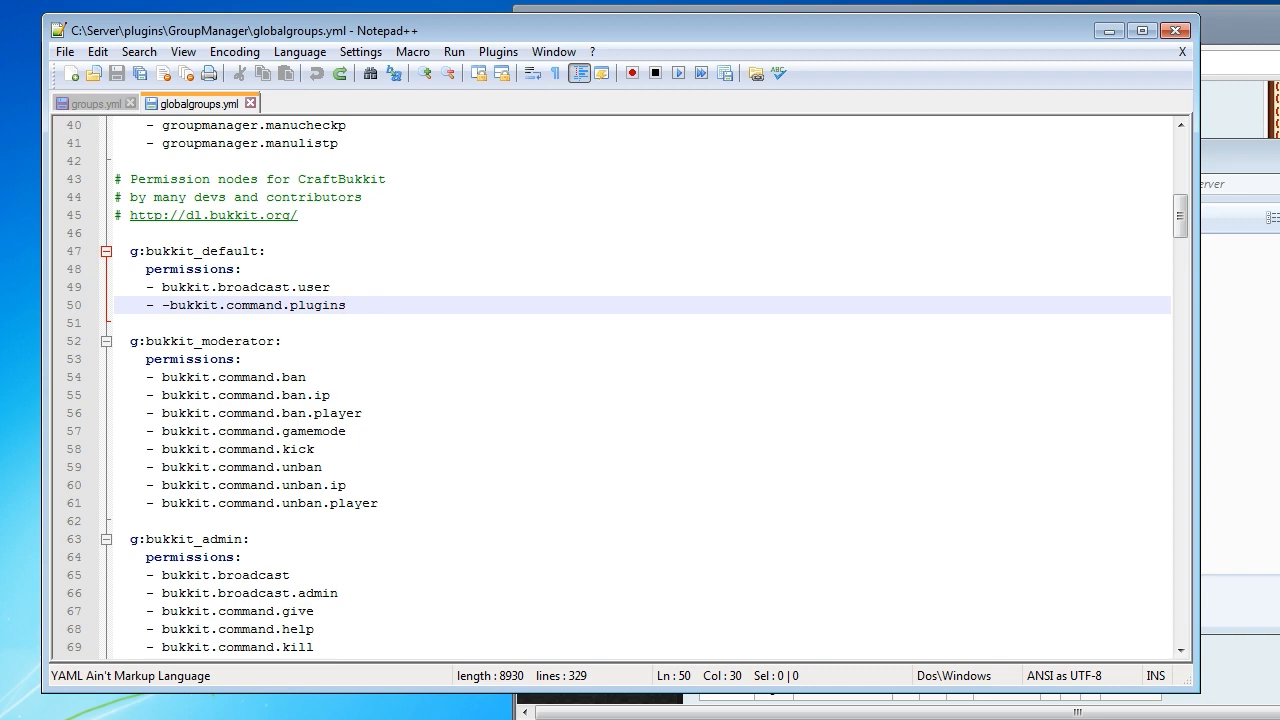
Close globalgroups.yml and scroll through the Builder and other groups in groups.yml.
click(88, 103)
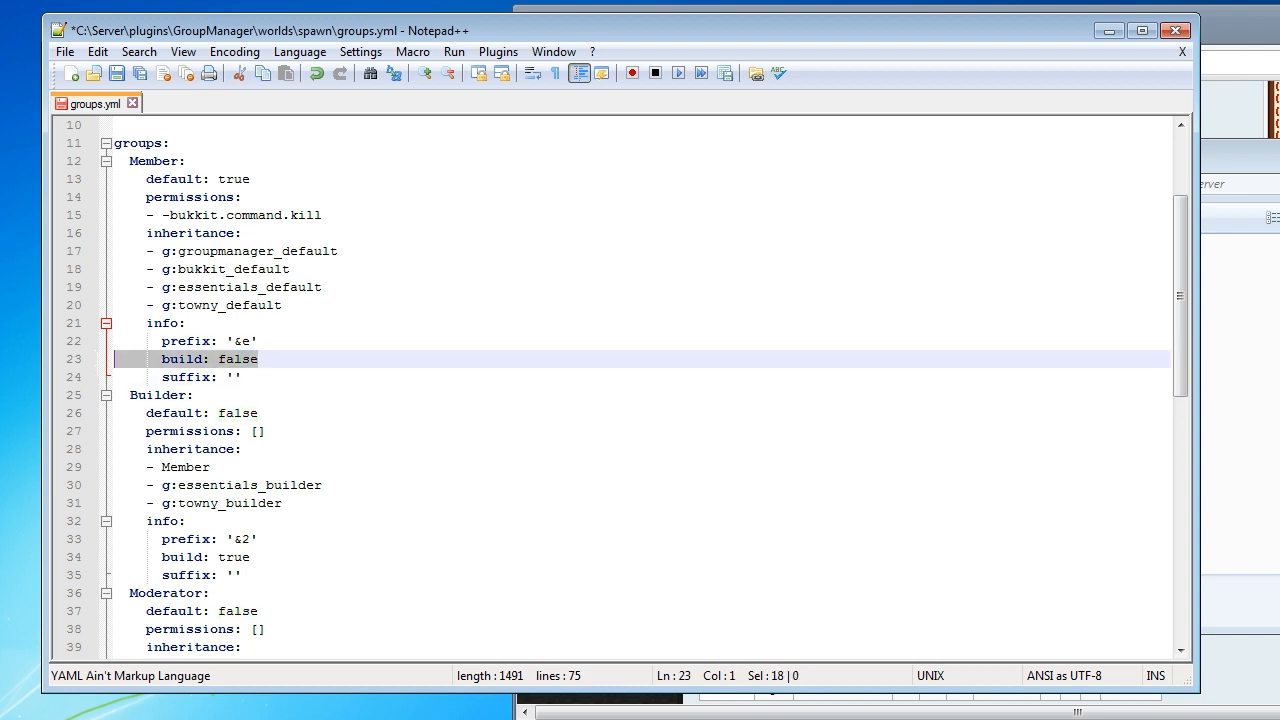
click(137, 161)
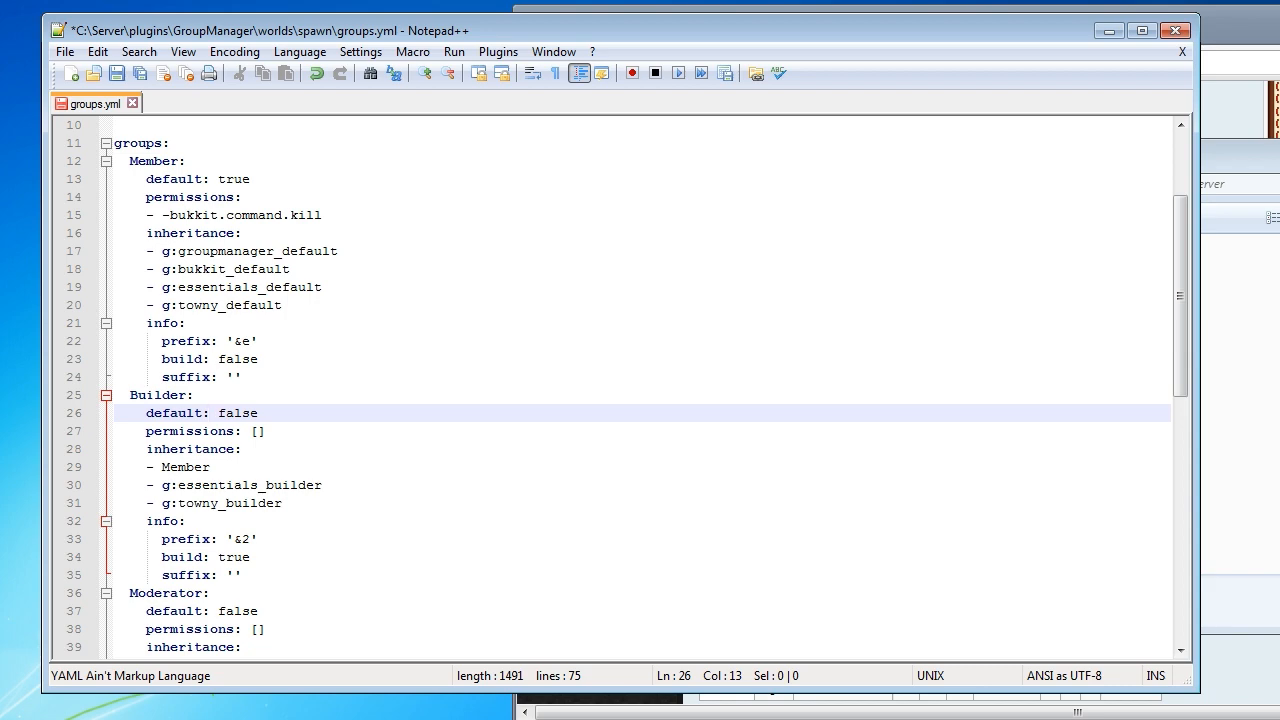
scroll(down, 3)
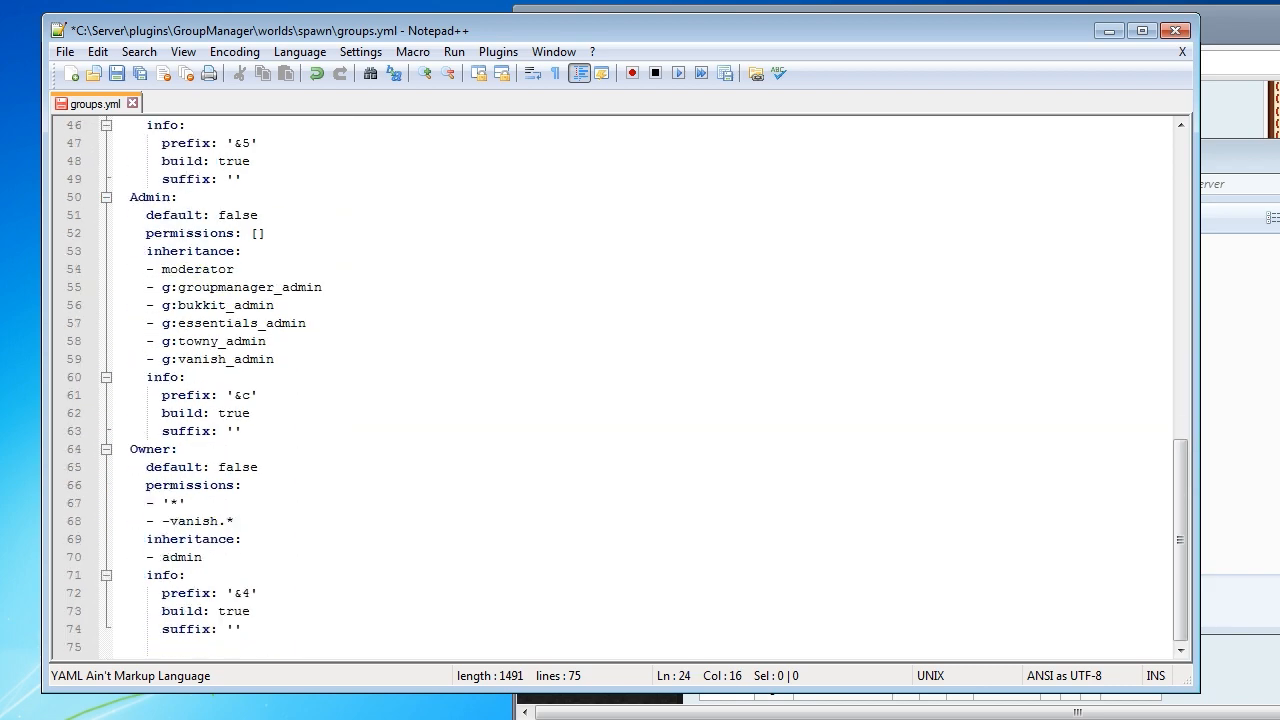